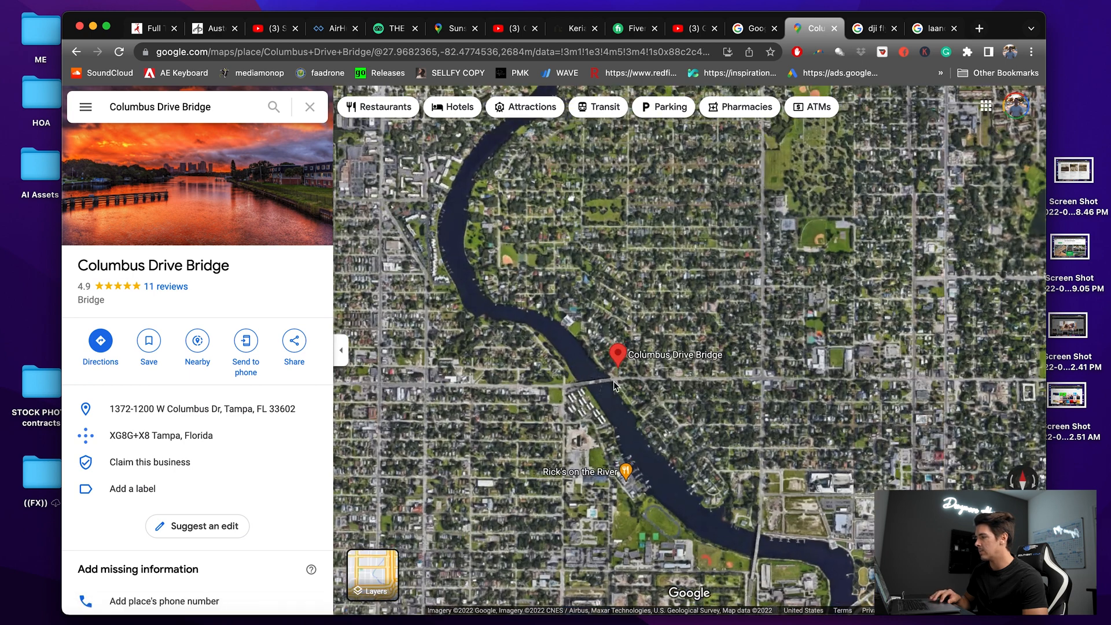
Zoom into satellite imagery around Columbus Drive Bridge, then switch to the Google tab.
scroll("down", 3)
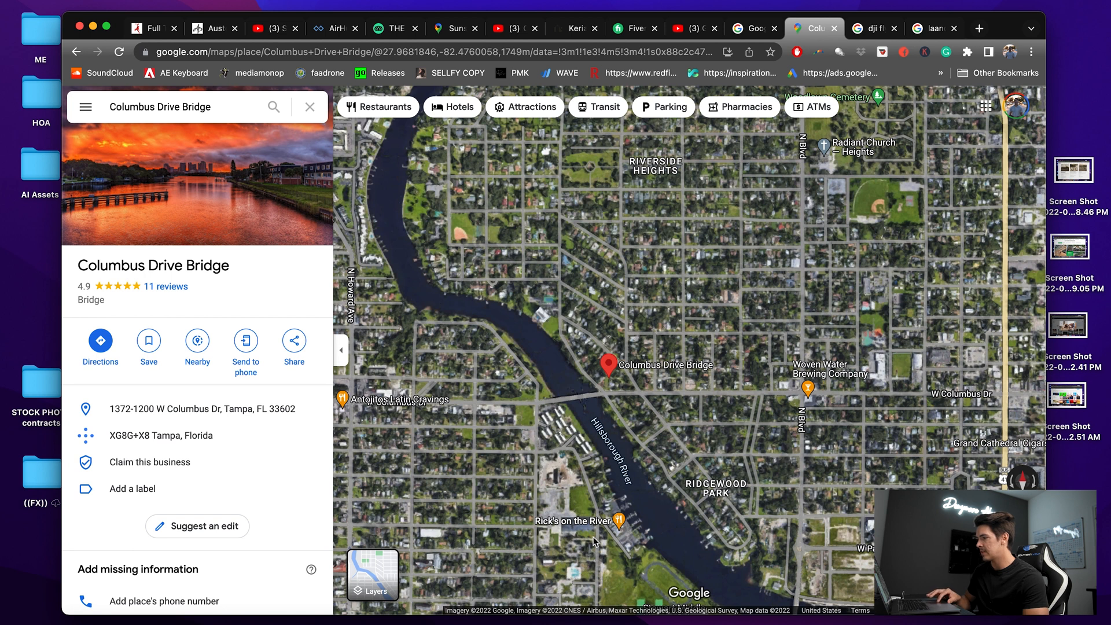
mouse_move(593, 414)
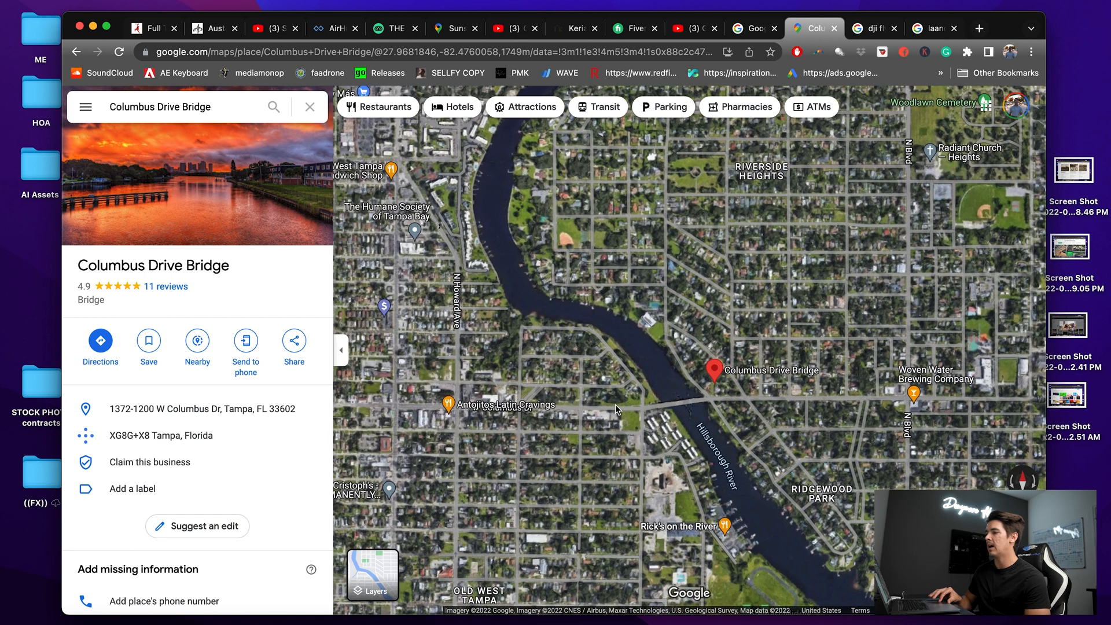
scroll("down", 3)
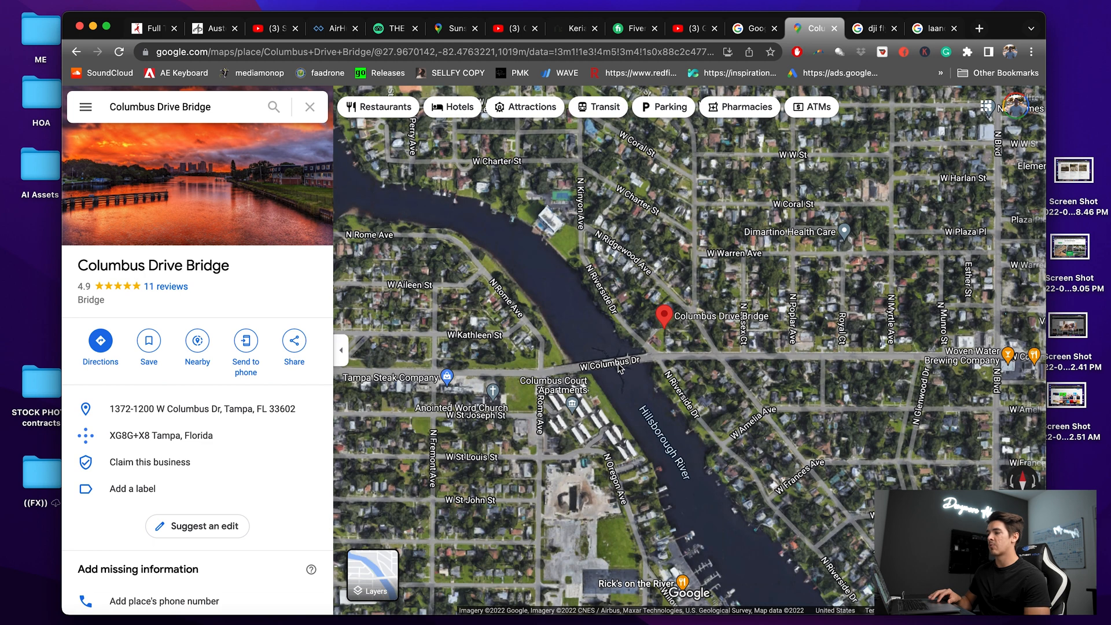
mouse_move(609, 407)
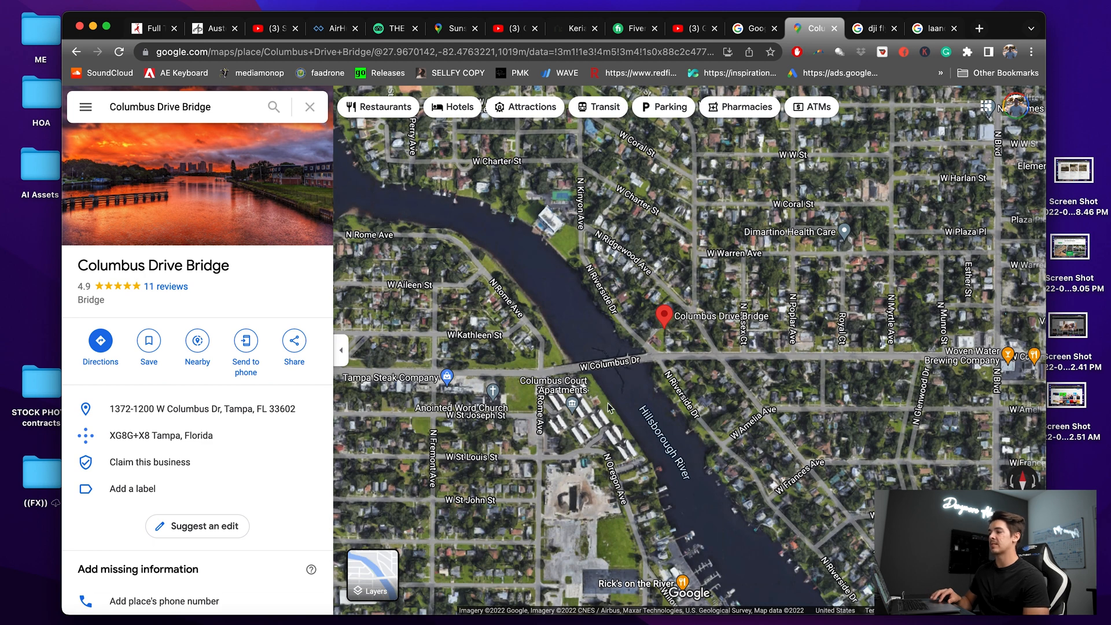
left_click(752, 28)
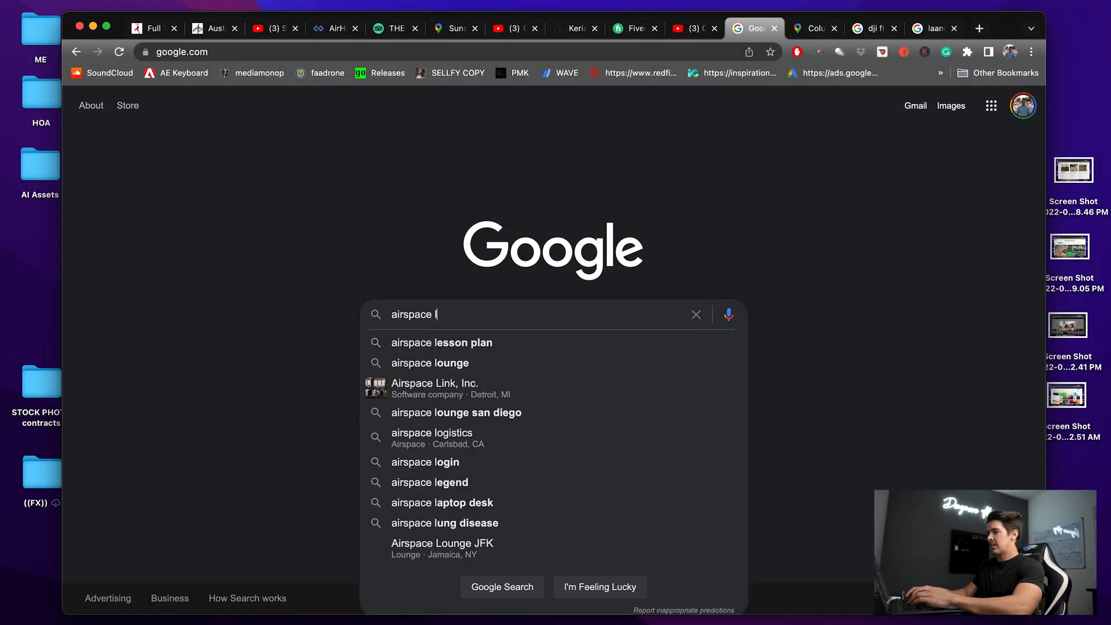
Search 'airspace link', open airspacelink.com, and sign in to AirHub Launch for Pilots.
type("link")
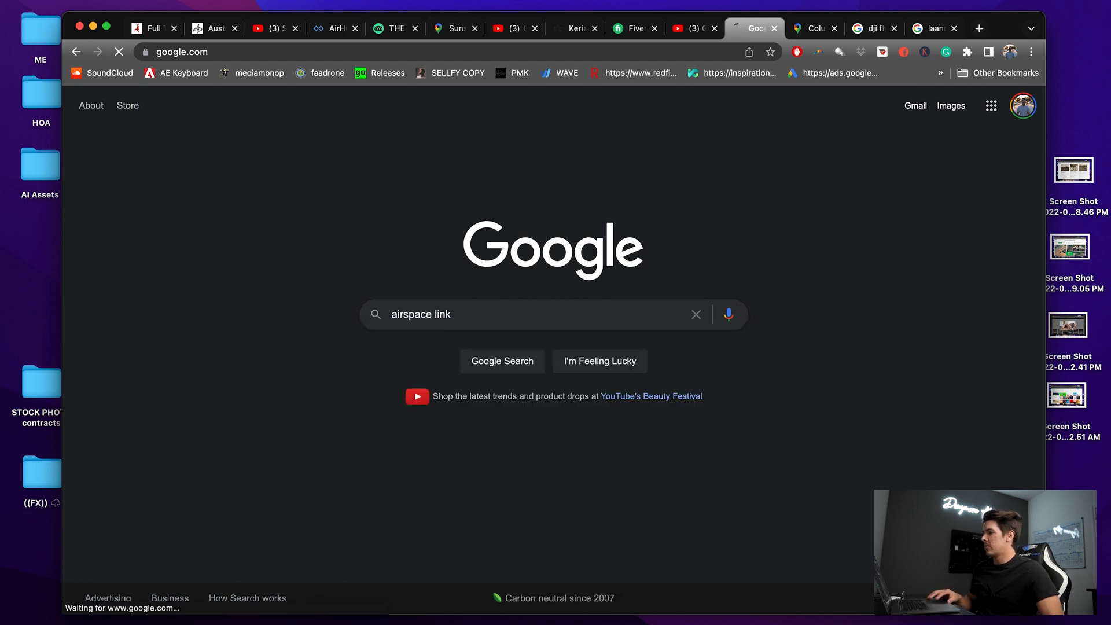
left_click(502, 361)
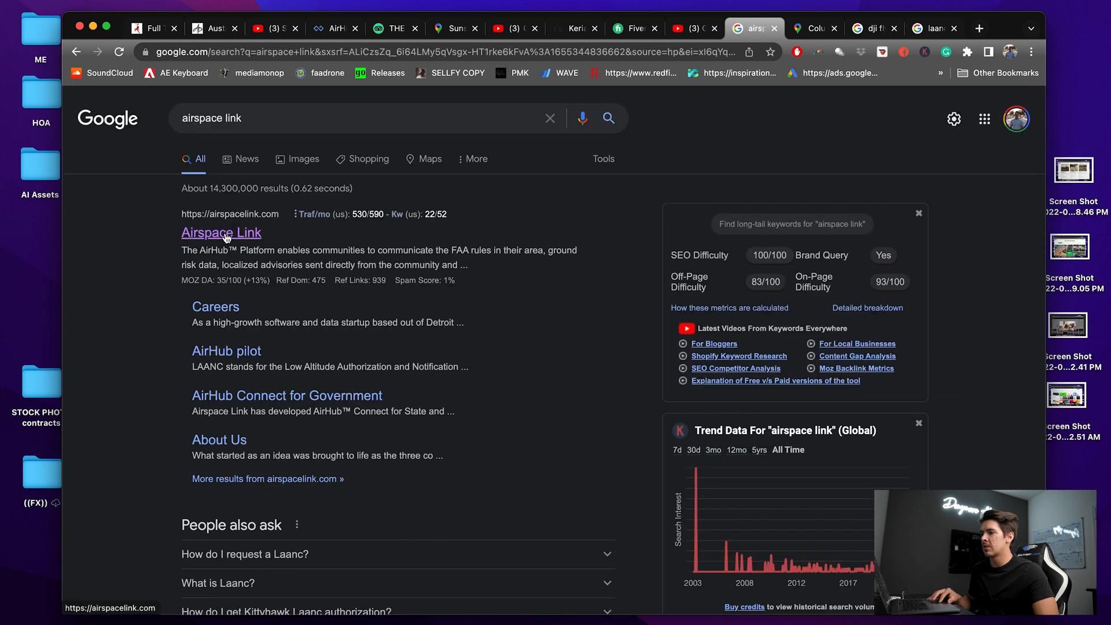
left_click(221, 233)
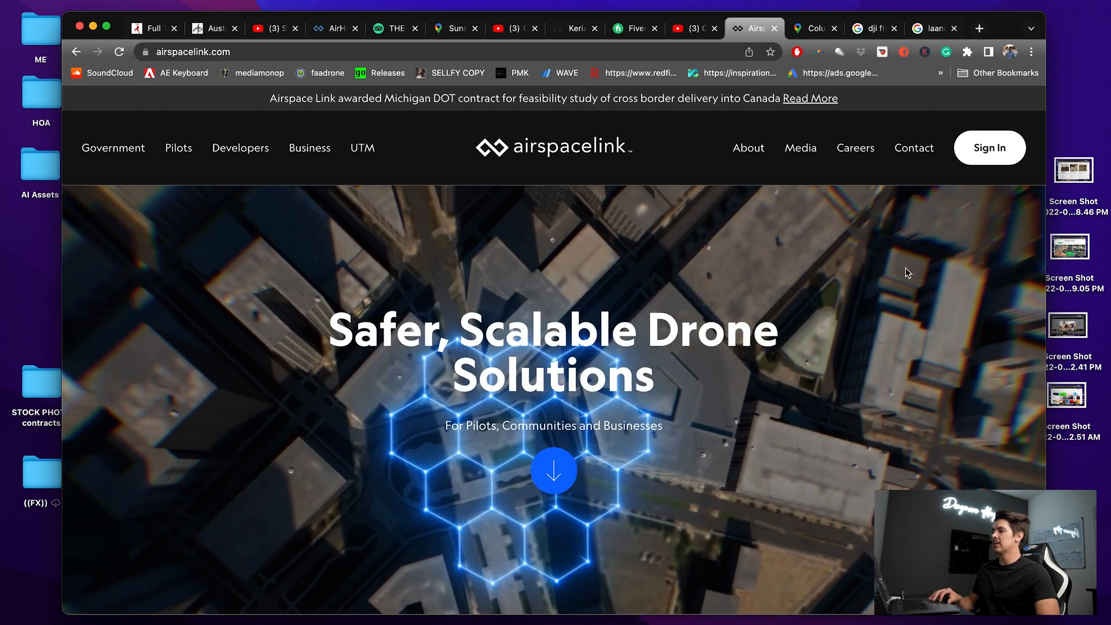
mouse_move(989, 148)
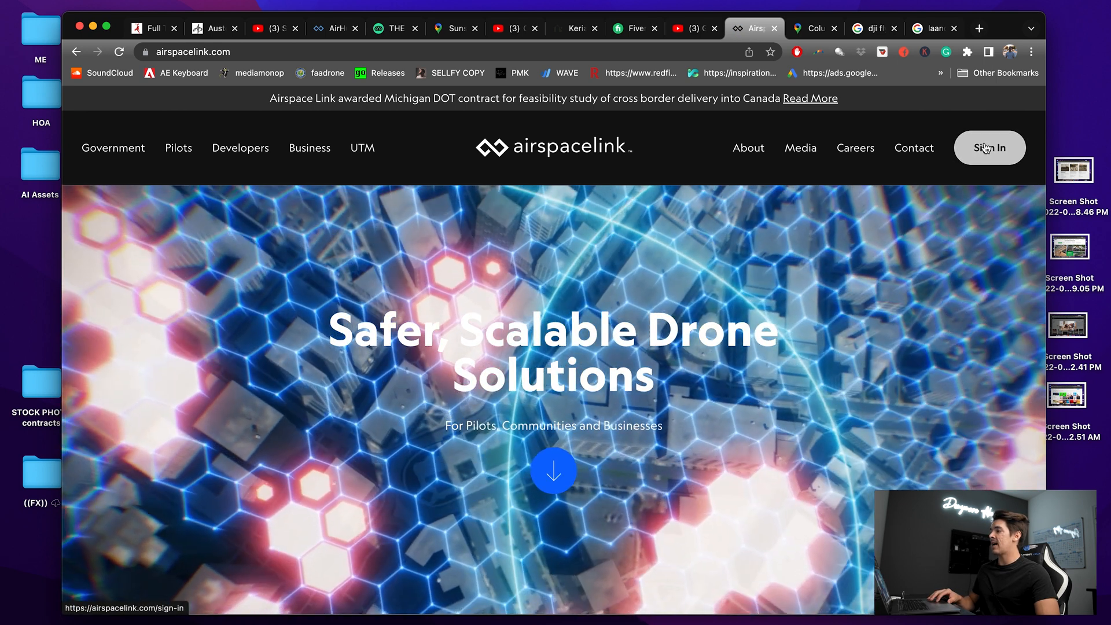
left_click(988, 148)
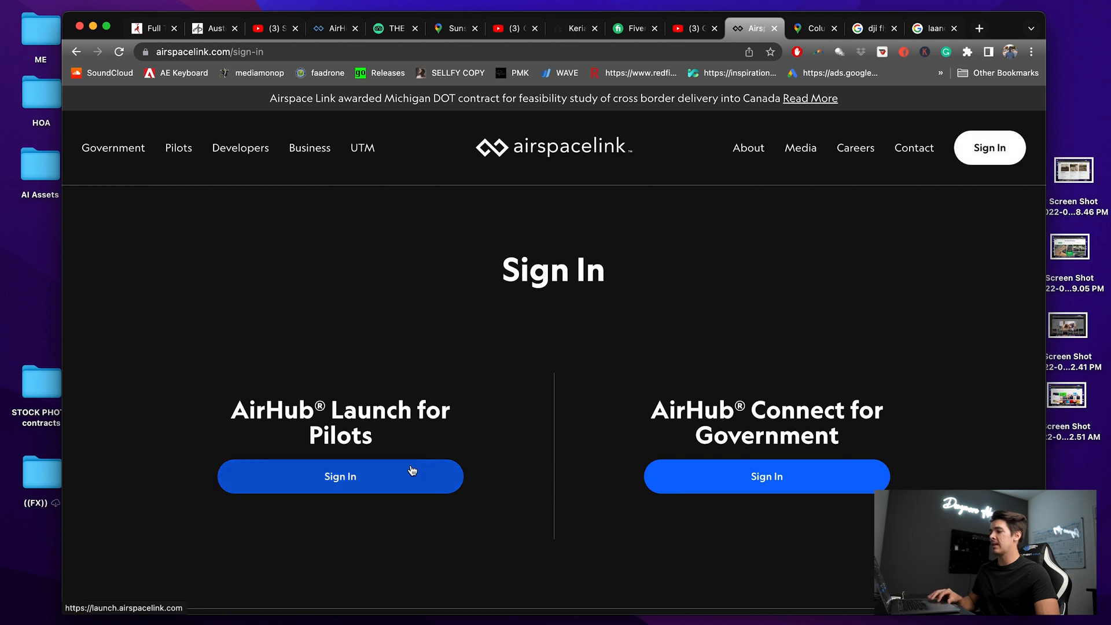
mouse_move(340, 476)
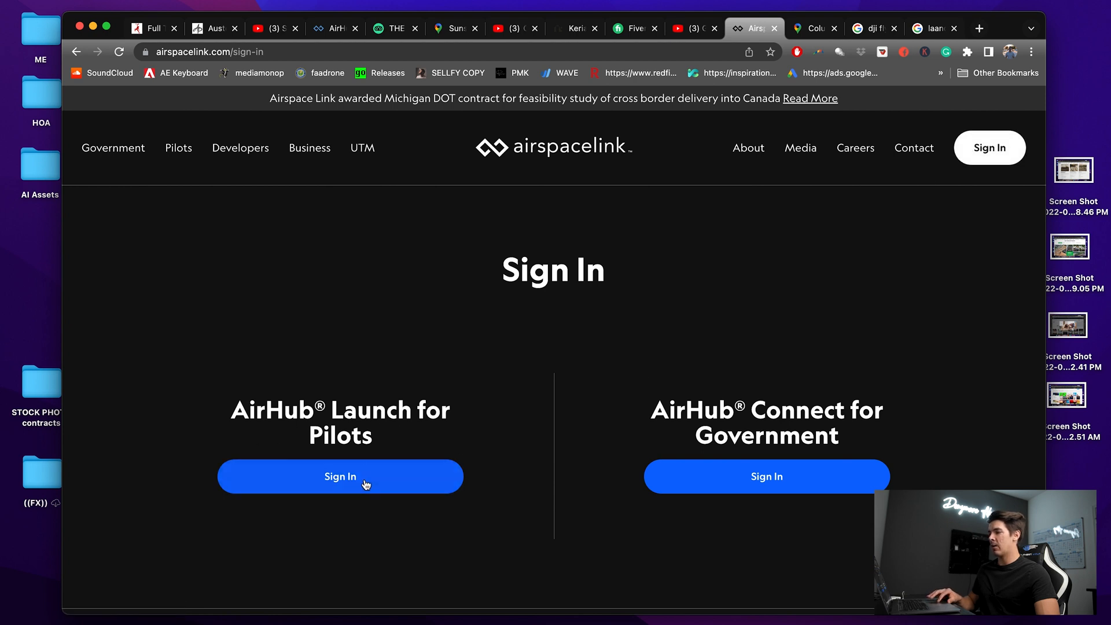
left_click(339, 476)
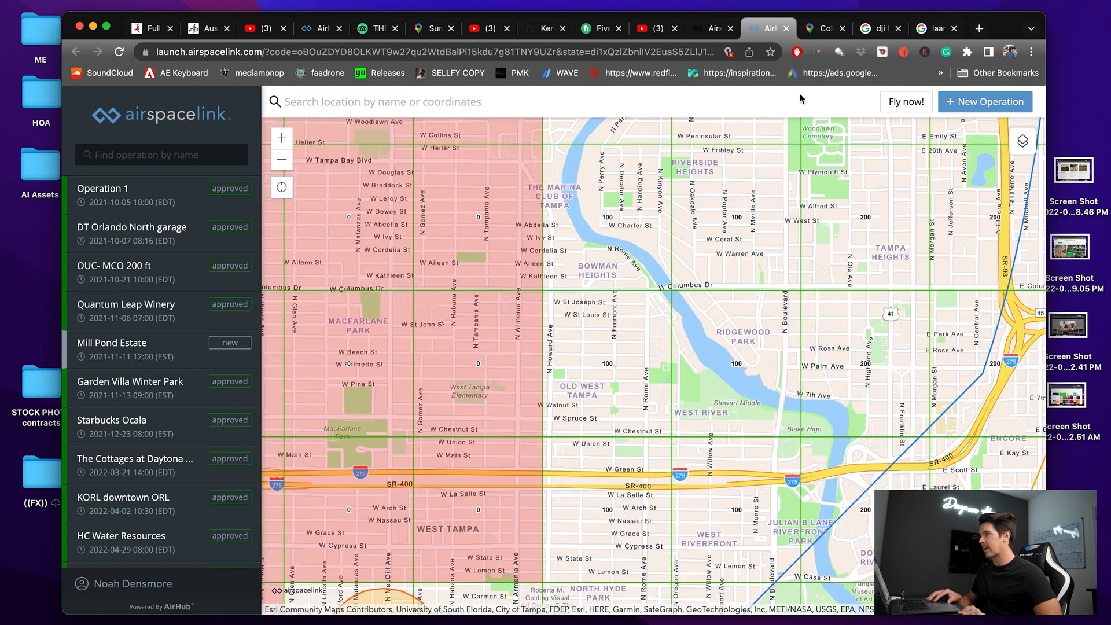
Zoom around the Columbus Drive Bridge on Google Maps, then return to AirHub Launch.
left_click(822, 28)
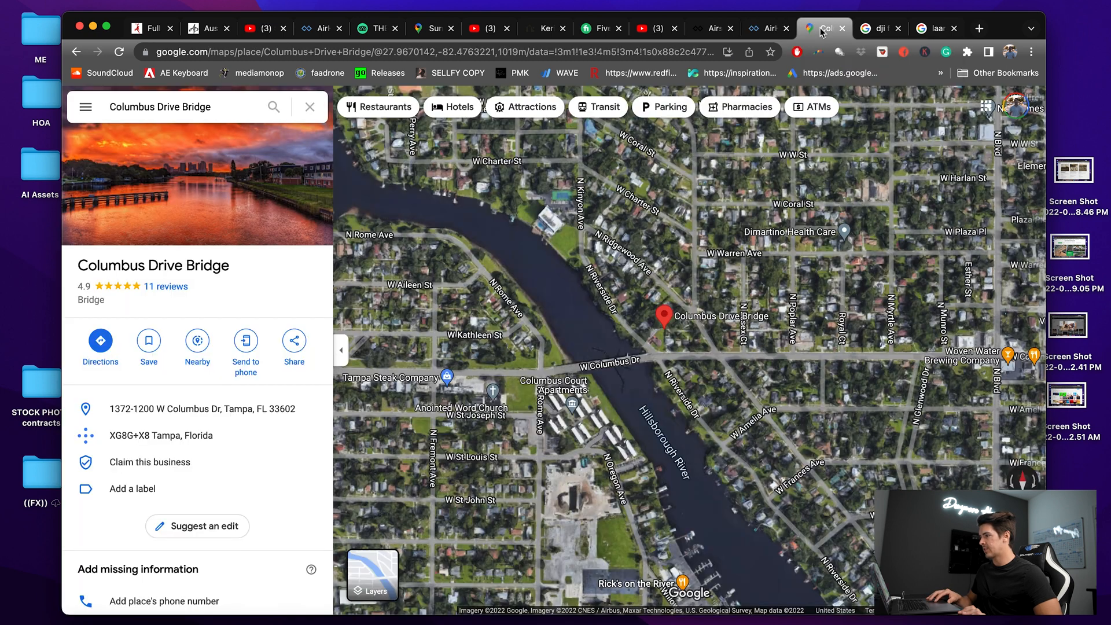
scroll("down", 3)
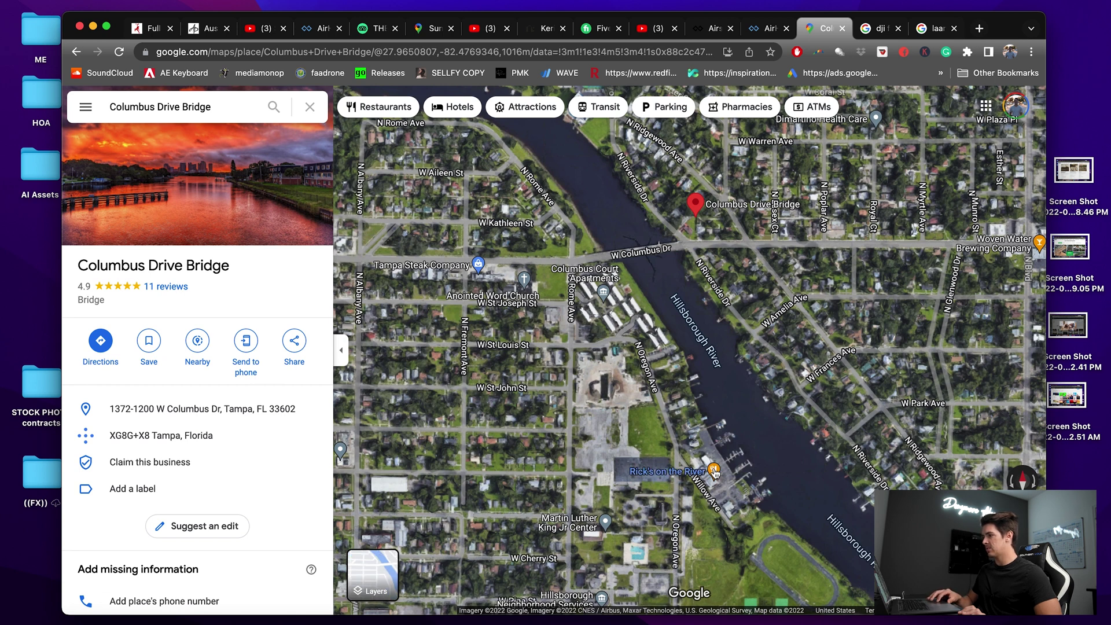
scroll("down", 3)
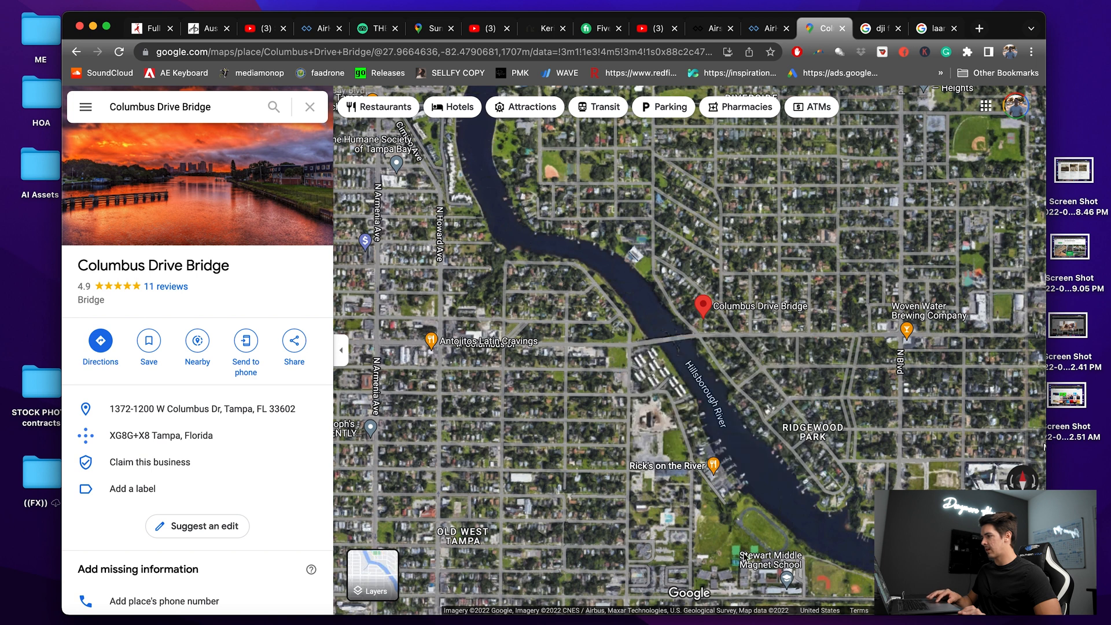
mouse_move(695, 356)
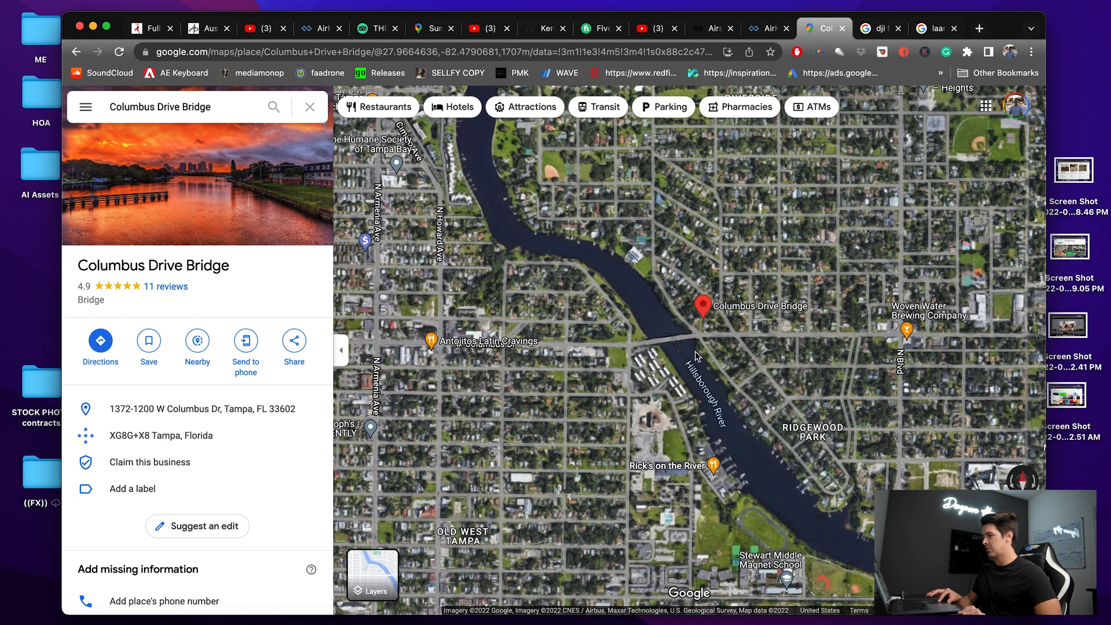
mouse_move(666, 340)
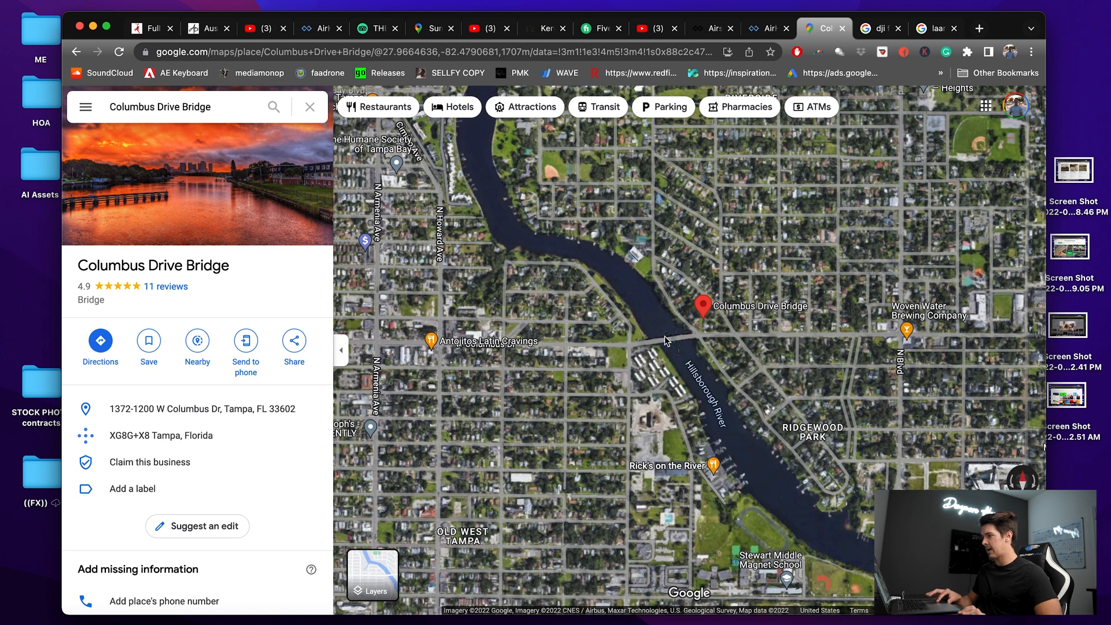
mouse_move(700, 451)
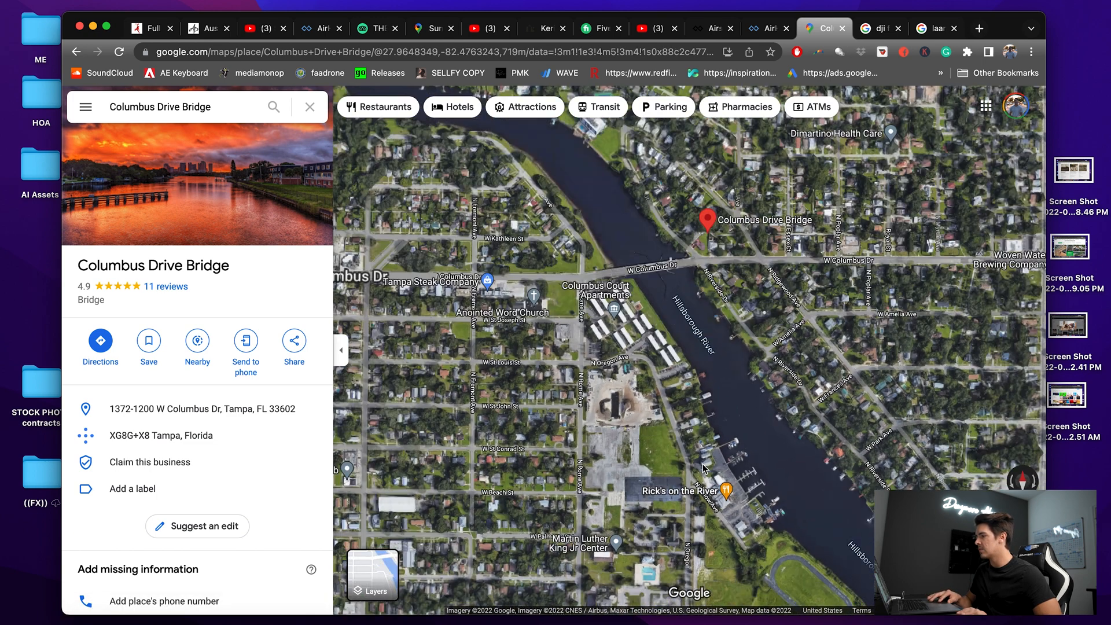
scroll("down", 3)
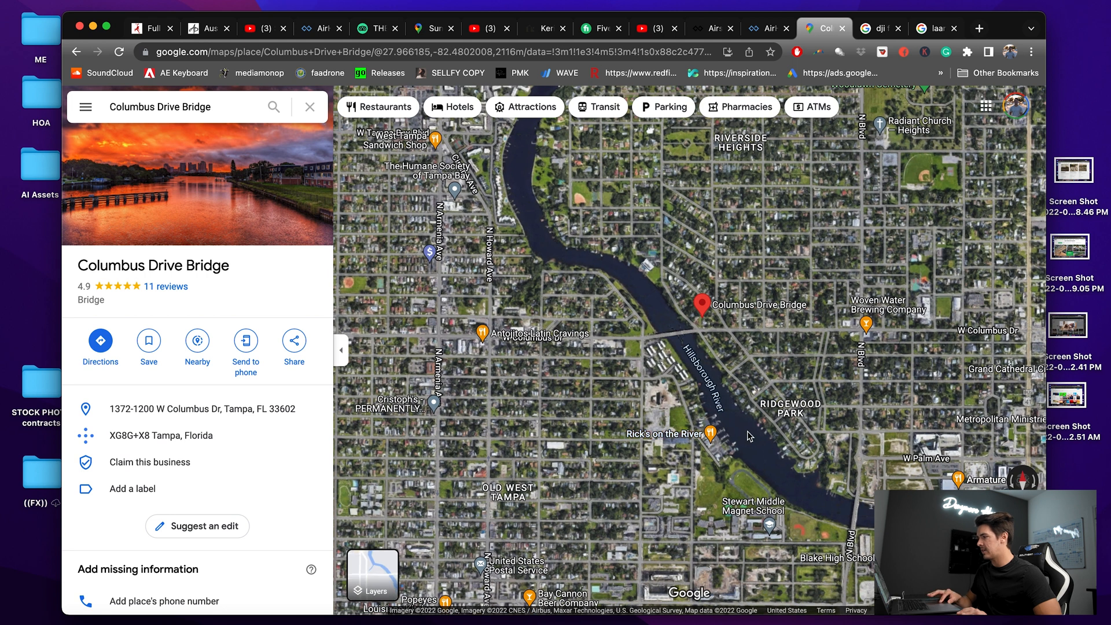
mouse_move(721, 281)
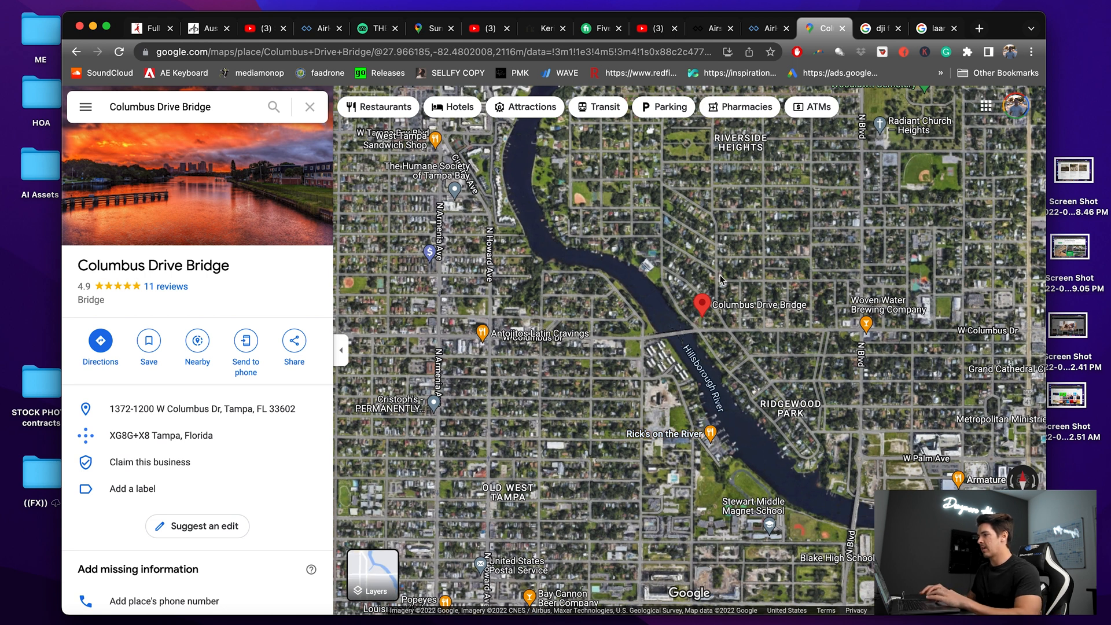
left_click(765, 29)
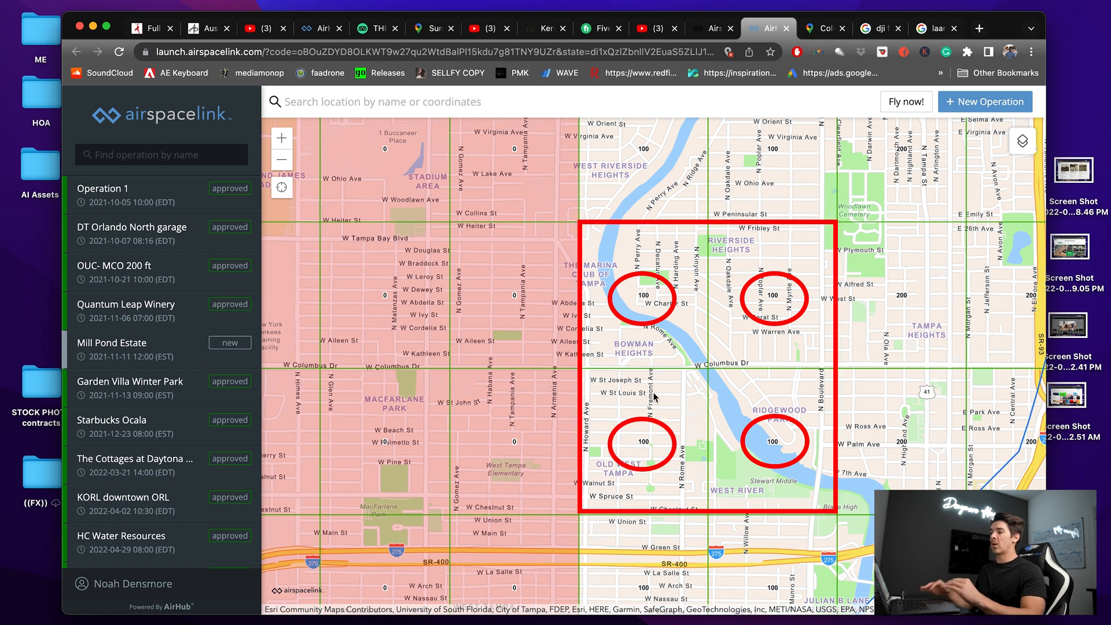
mouse_move(701, 401)
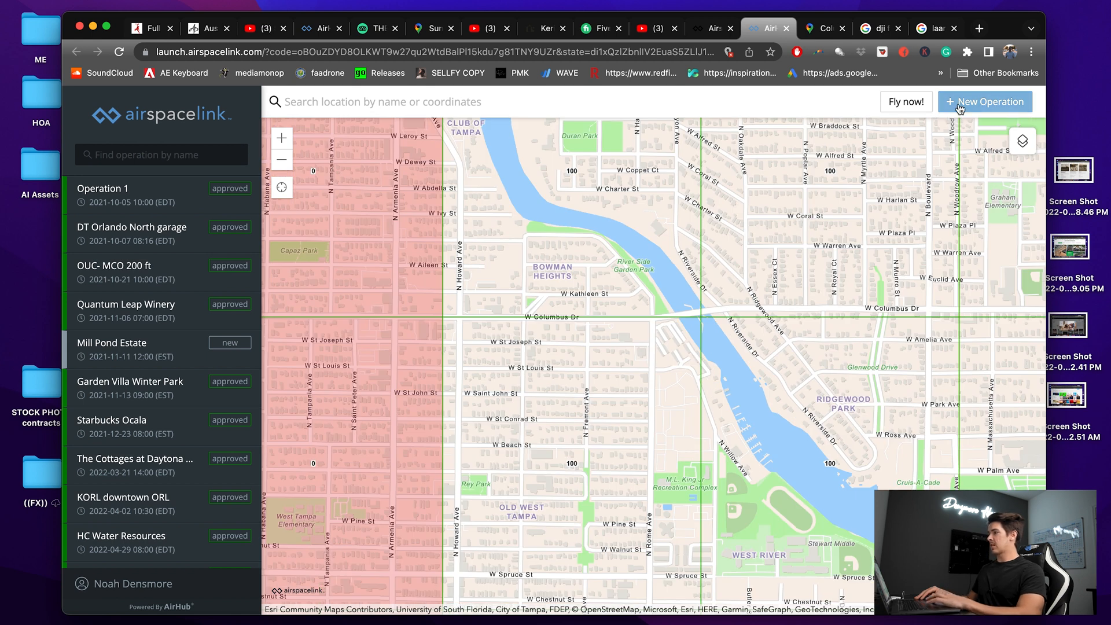
Create a new operation named 'Columbus Bridge'.
left_click(984, 102)
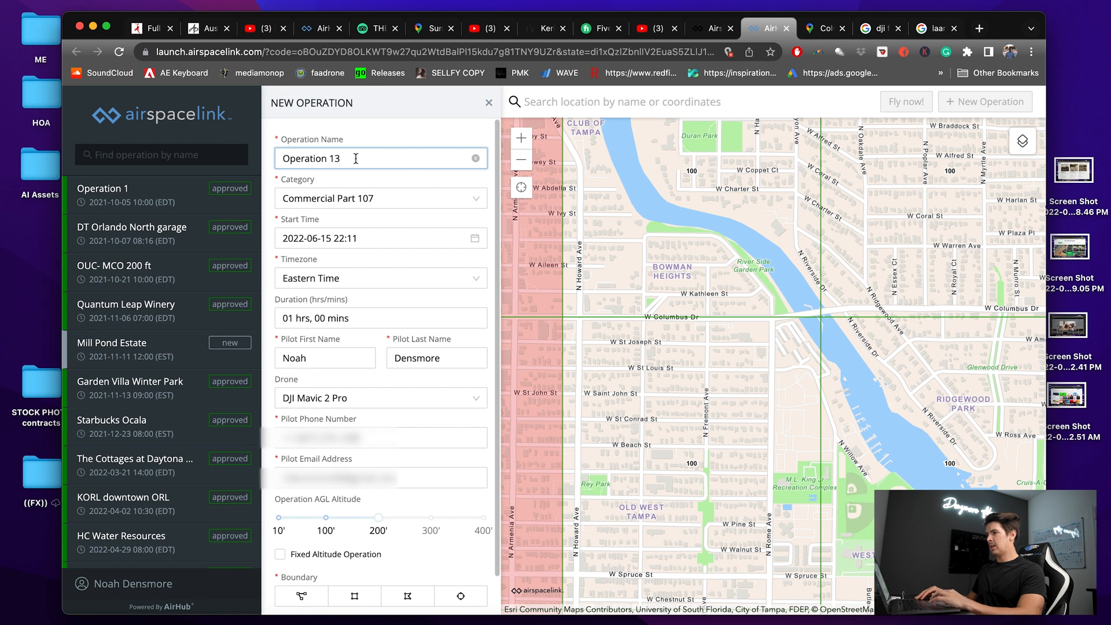
triple_click(340, 158)
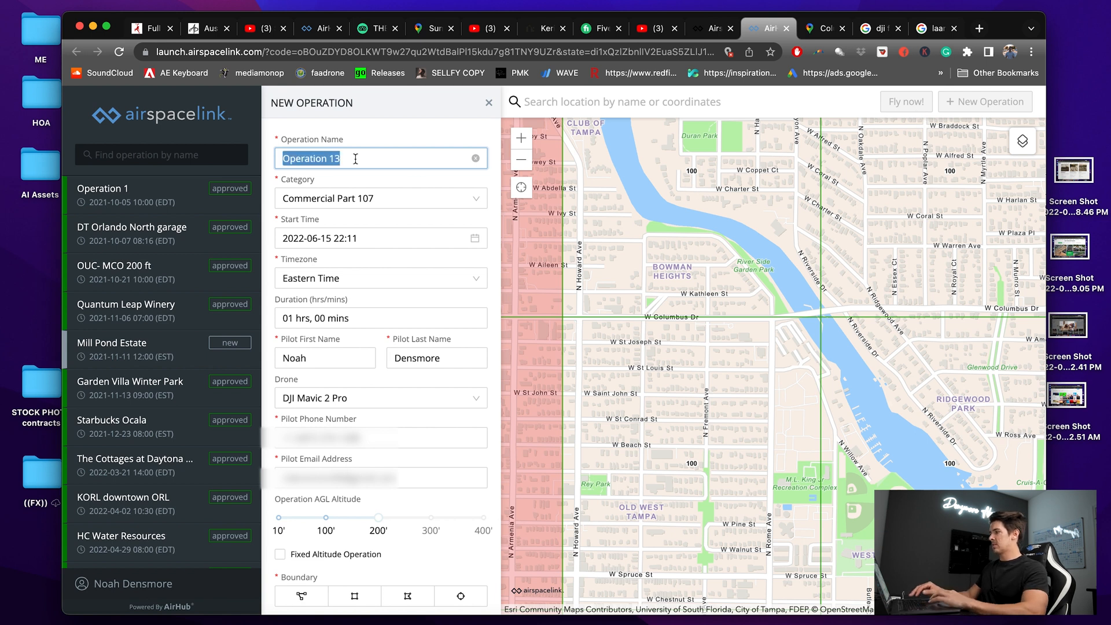
type("c")
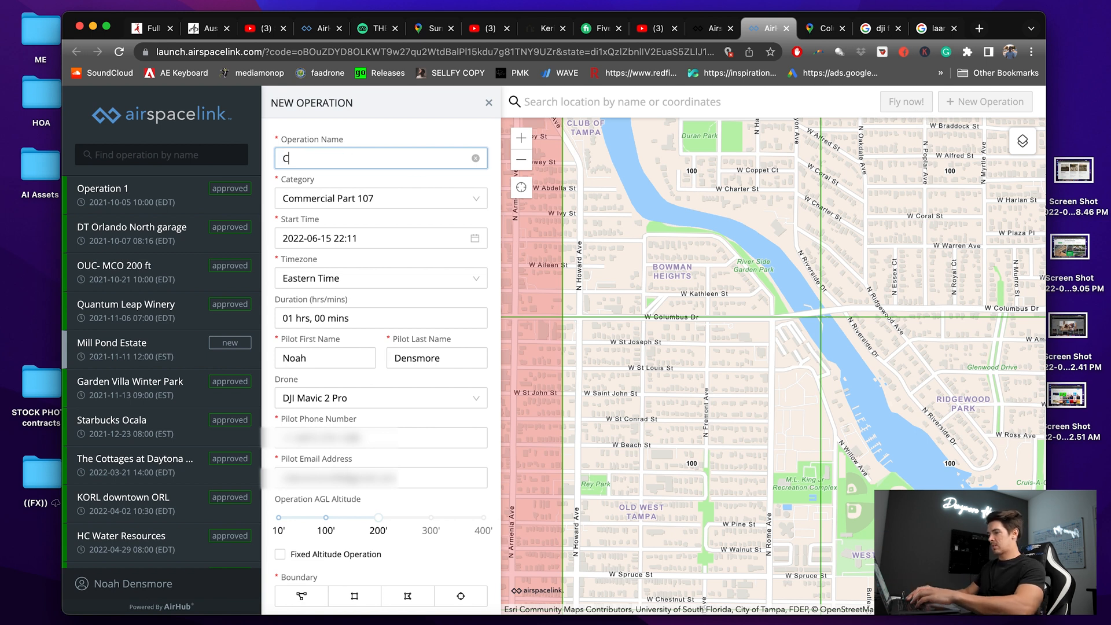
type("olumbud")
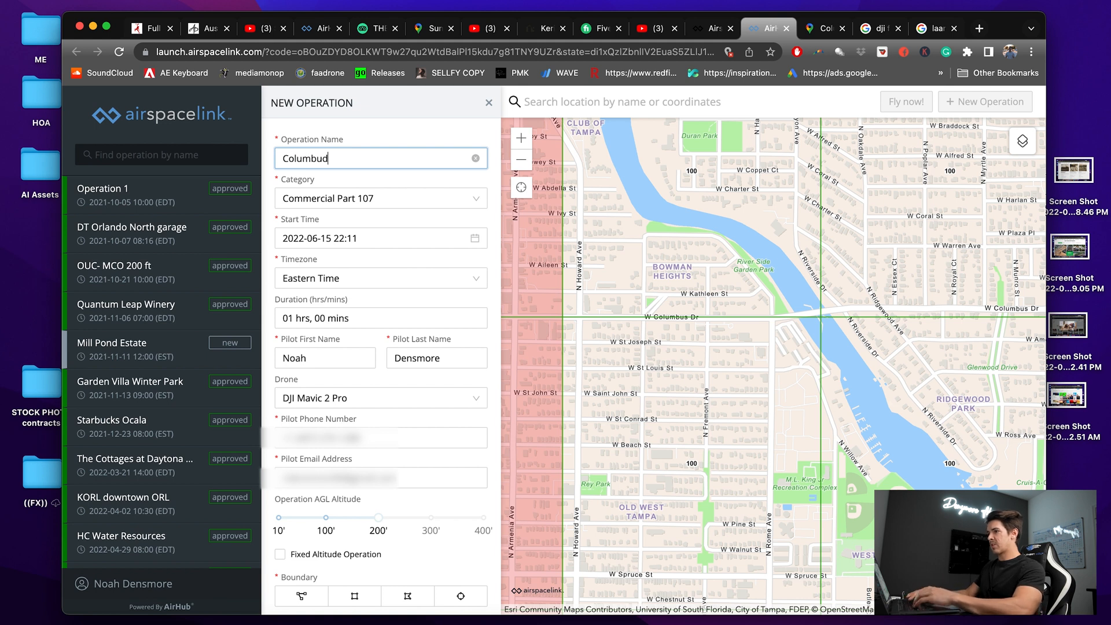
key("Backspace")
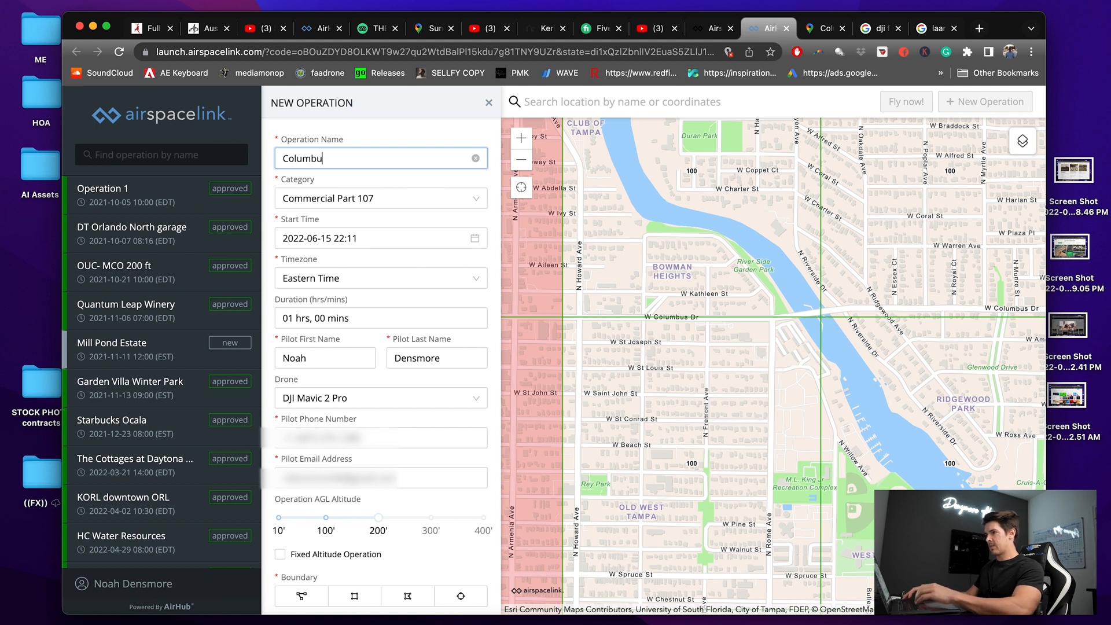
type("s Bridge")
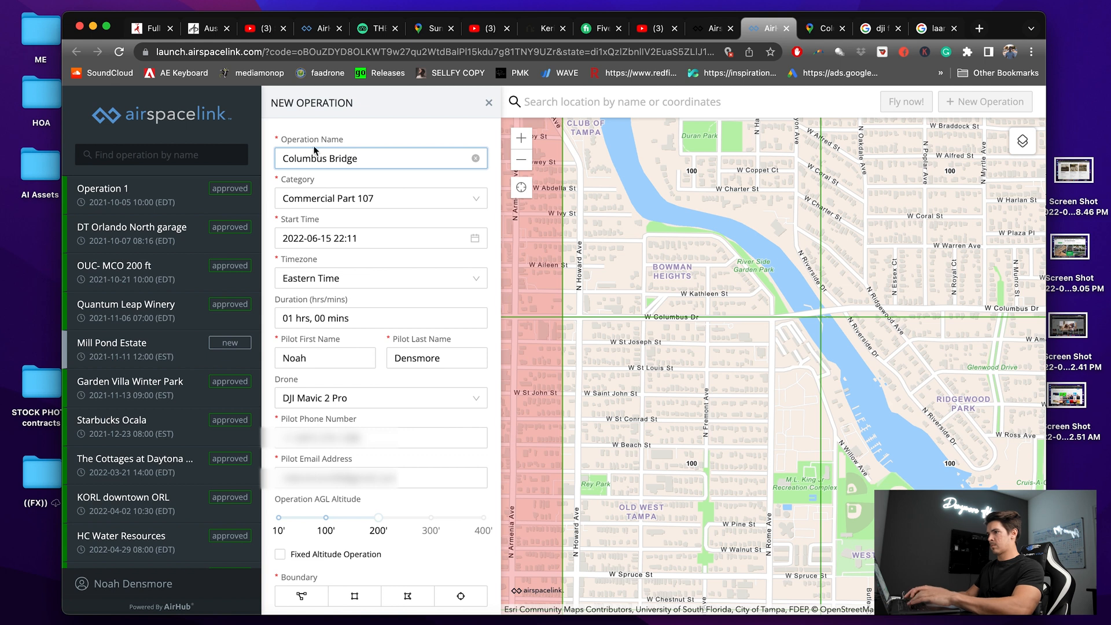
mouse_move(423, 205)
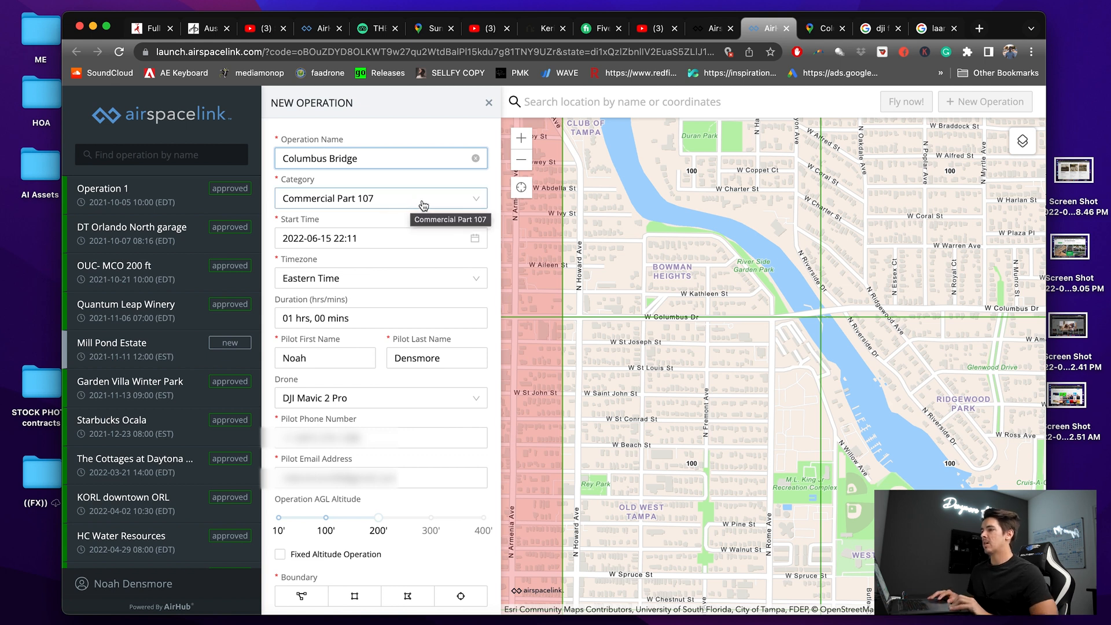
Set the operation start time to 2022-06-16 at 12:00.
left_click(380, 198)
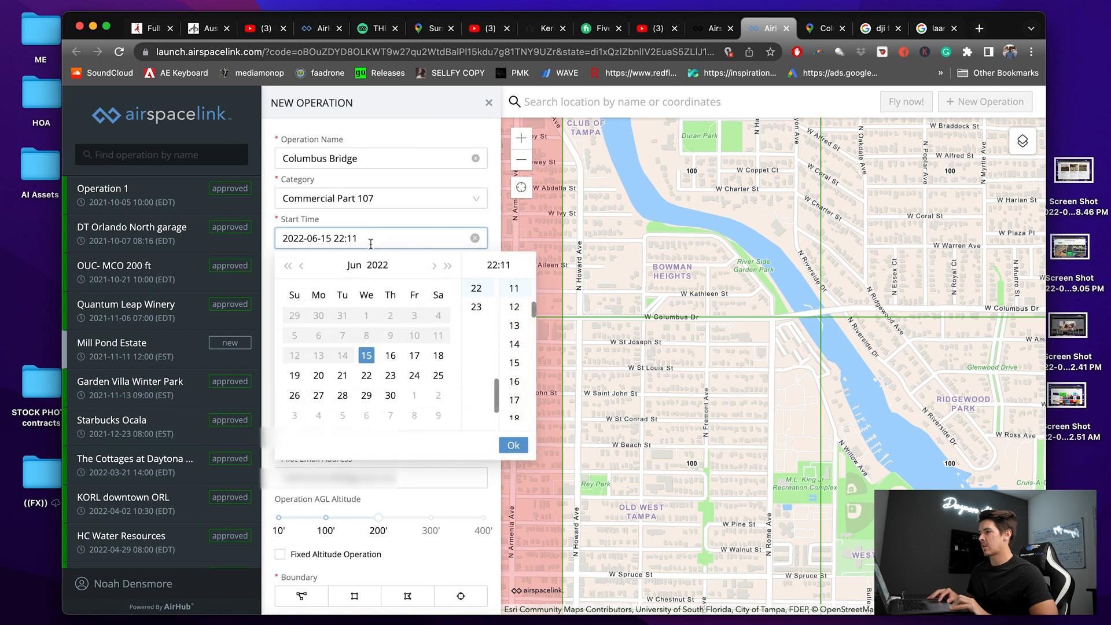
left_click(389, 354)
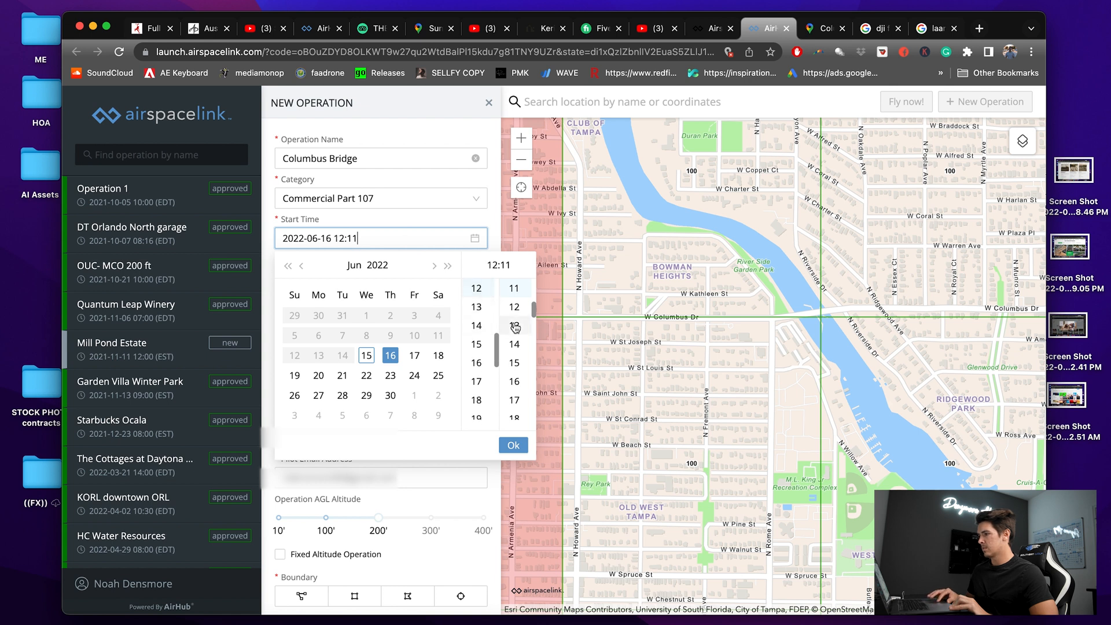
left_click(513, 288)
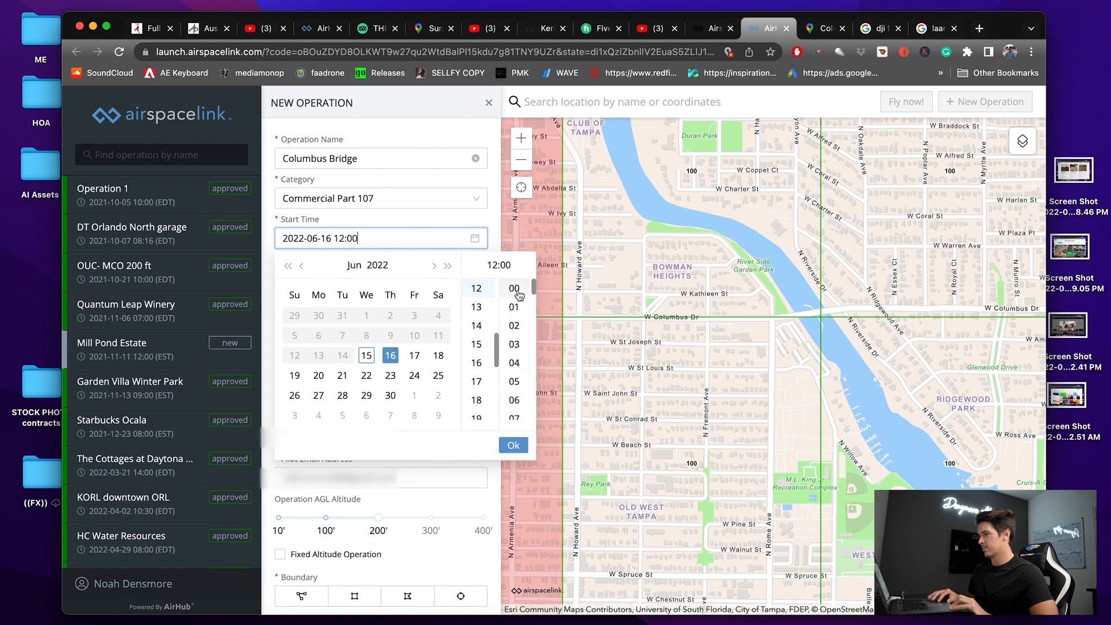
left_click(513, 445)
type("05 hrs, 00 mins")
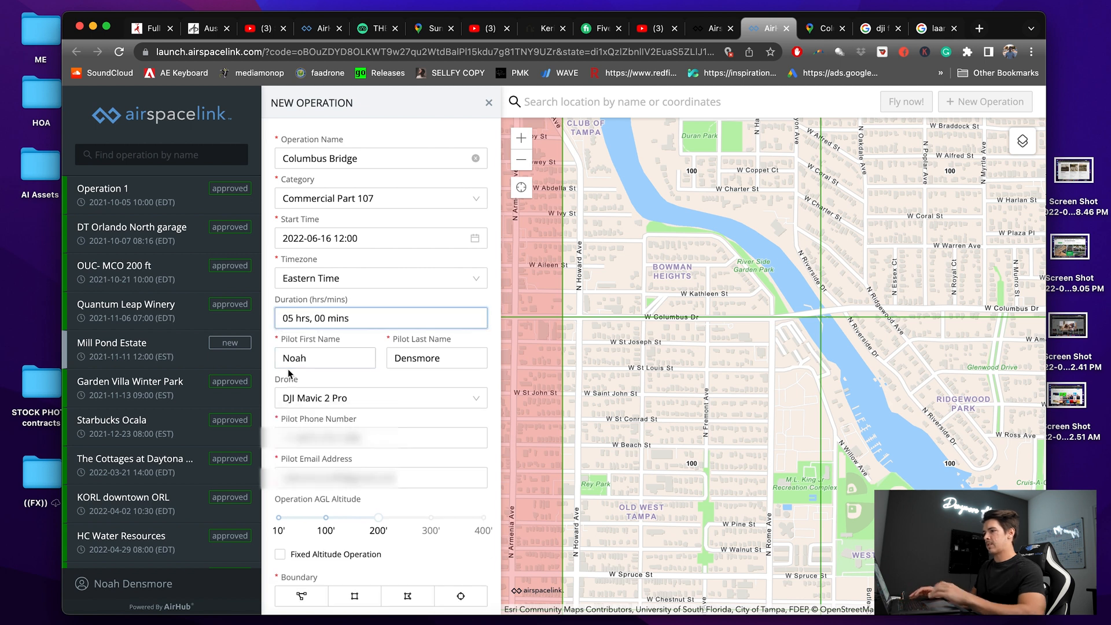
Save Columbus Bridge with a 100 ft altitude and a circular flight area.
scroll("down", 3)
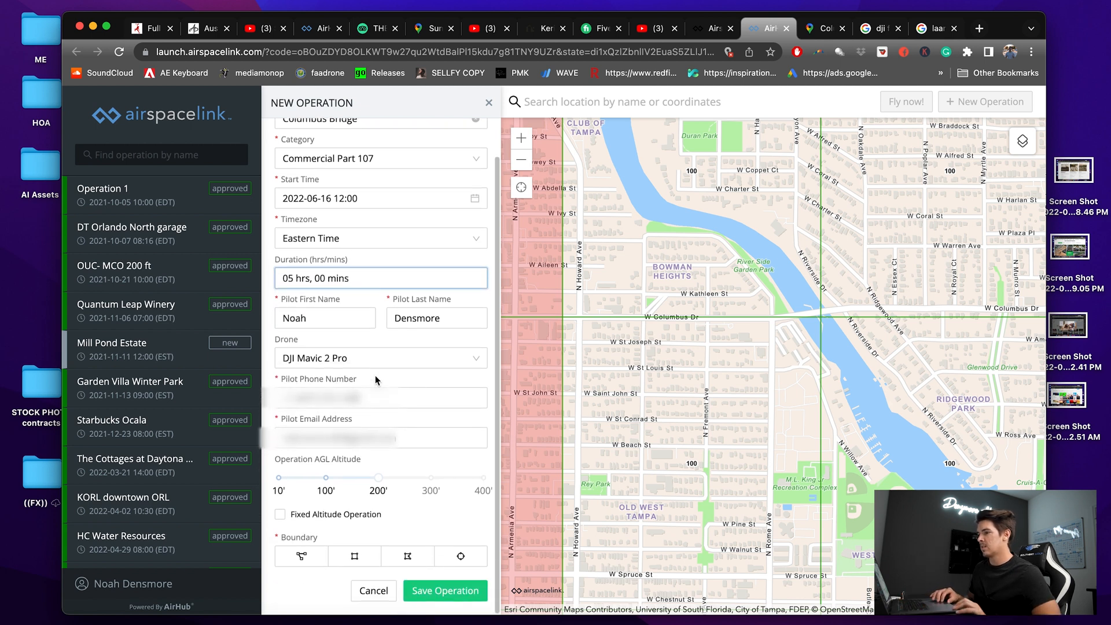
mouse_move(368, 351)
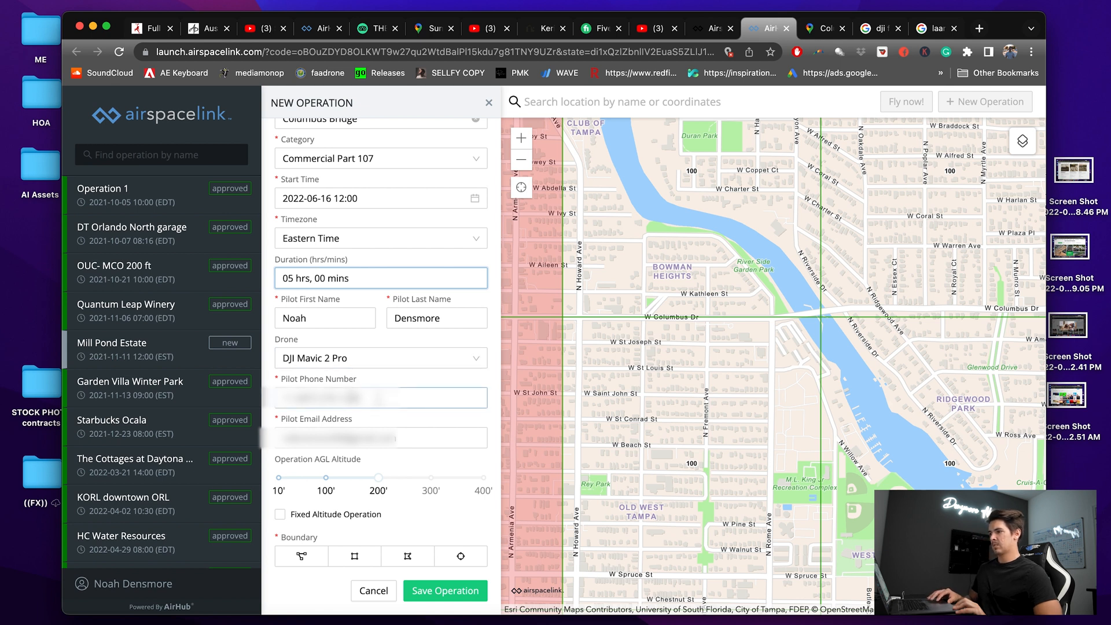
left_click(381, 437)
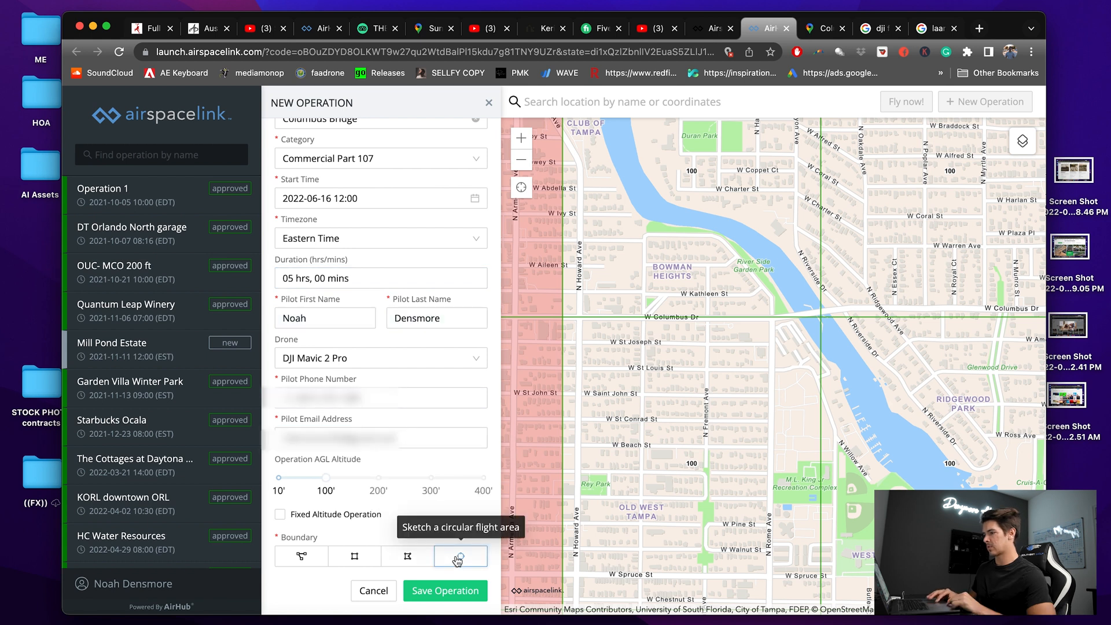
left_click(460, 556)
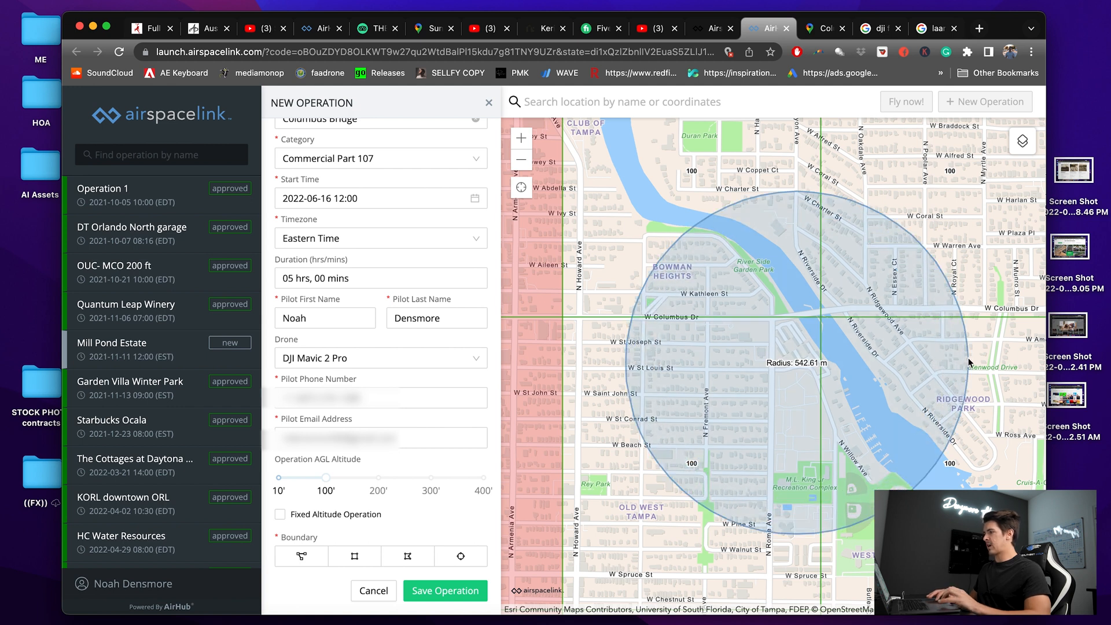
mouse_move(671, 533)
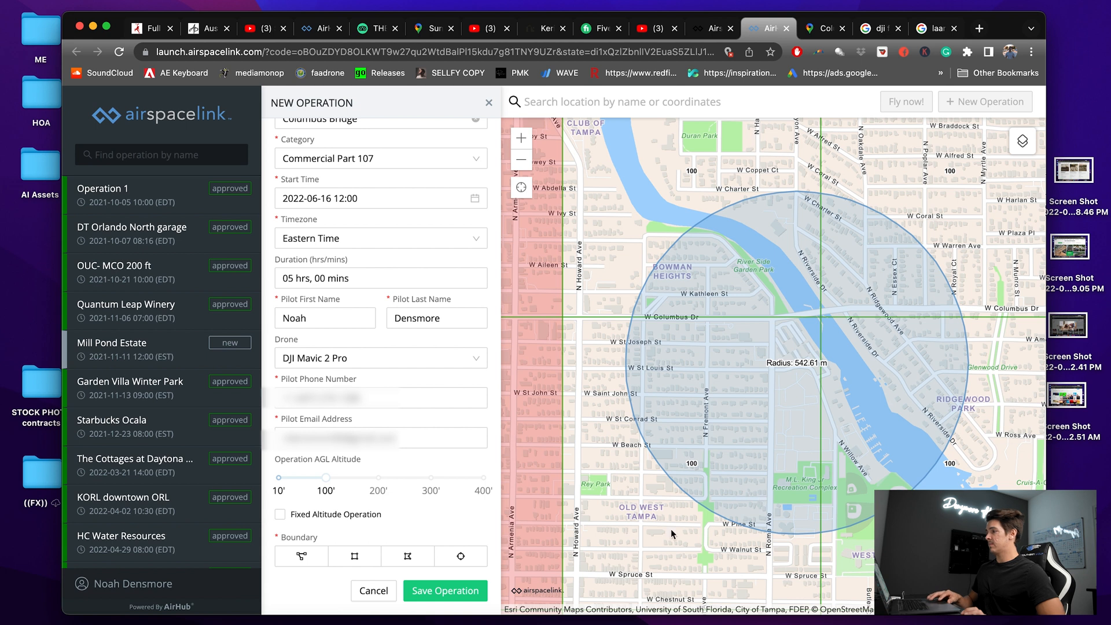
mouse_move(430, 534)
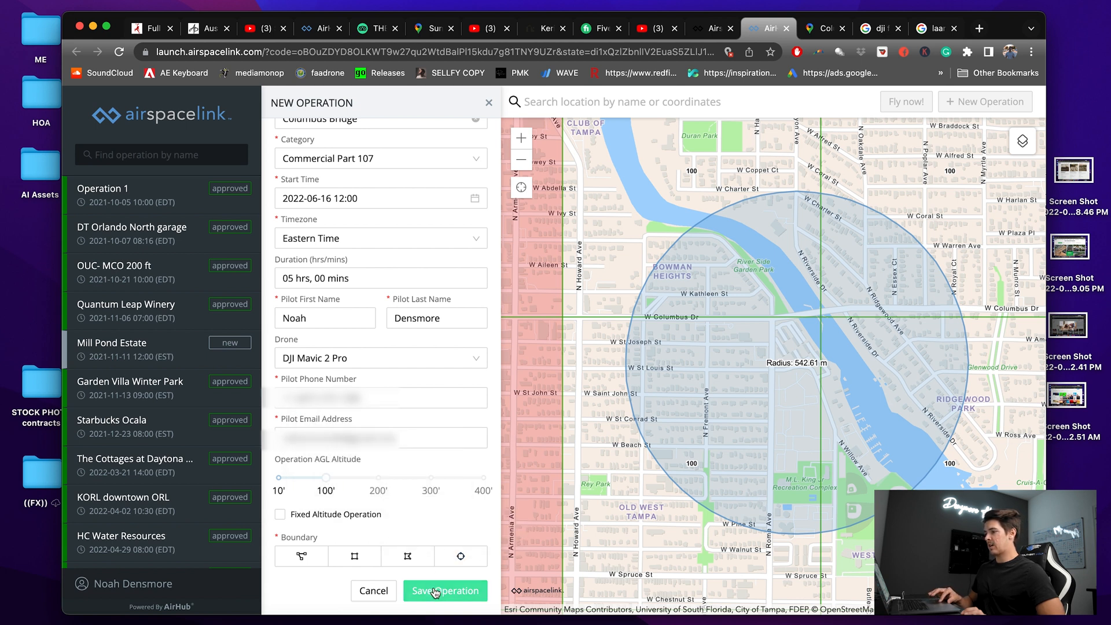
left_click(444, 589)
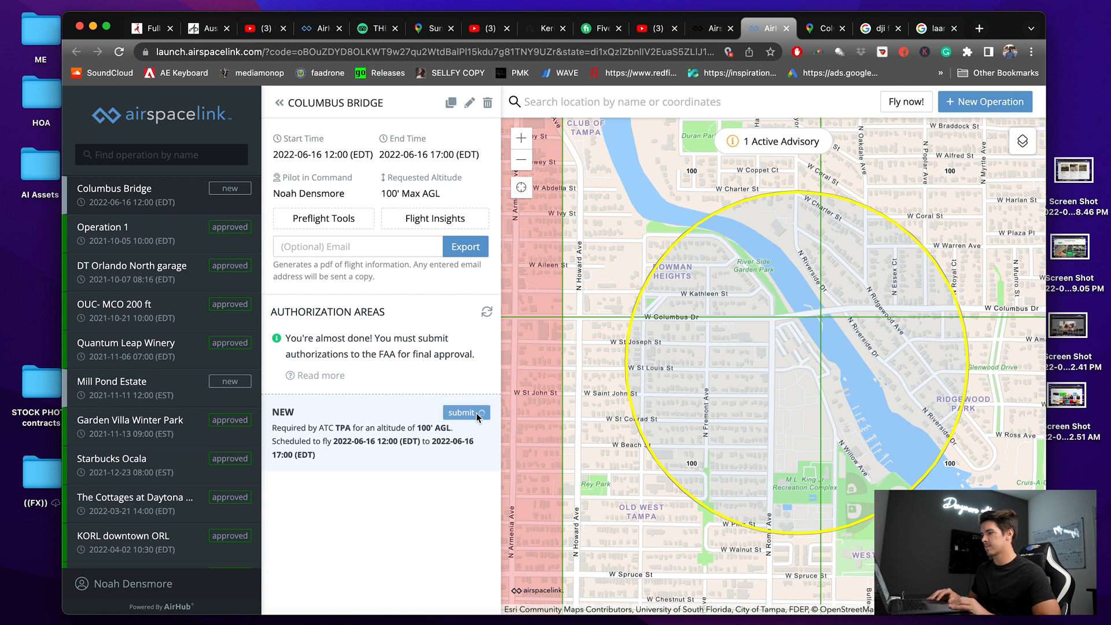
Submit the FAA authorization, then view and close the Tampa ATC approval letter.
left_click(461, 413)
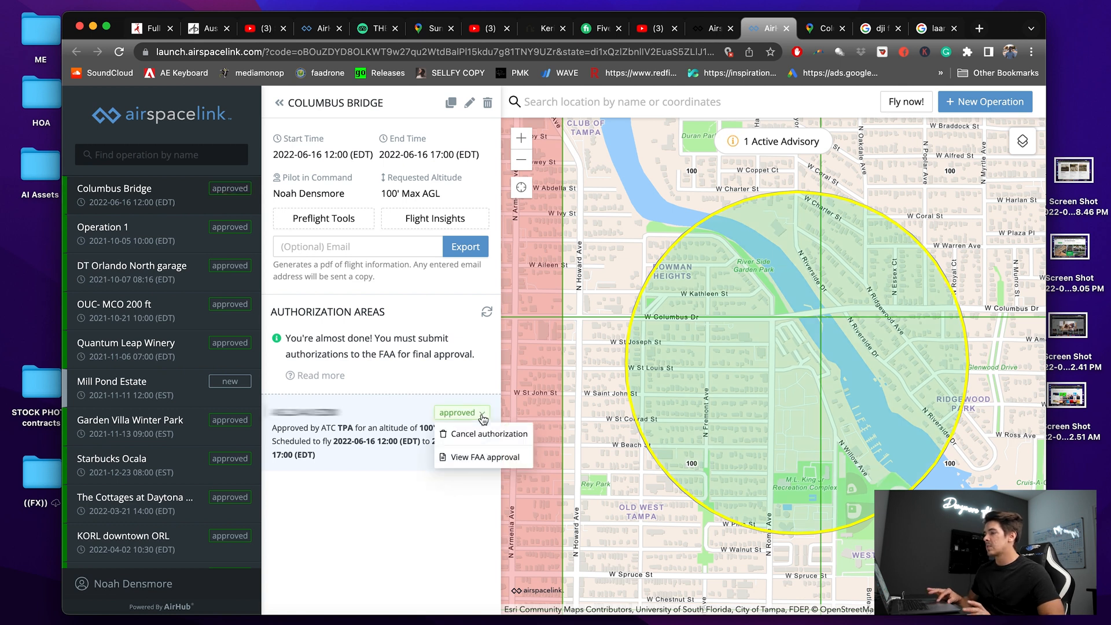
mouse_move(480, 458)
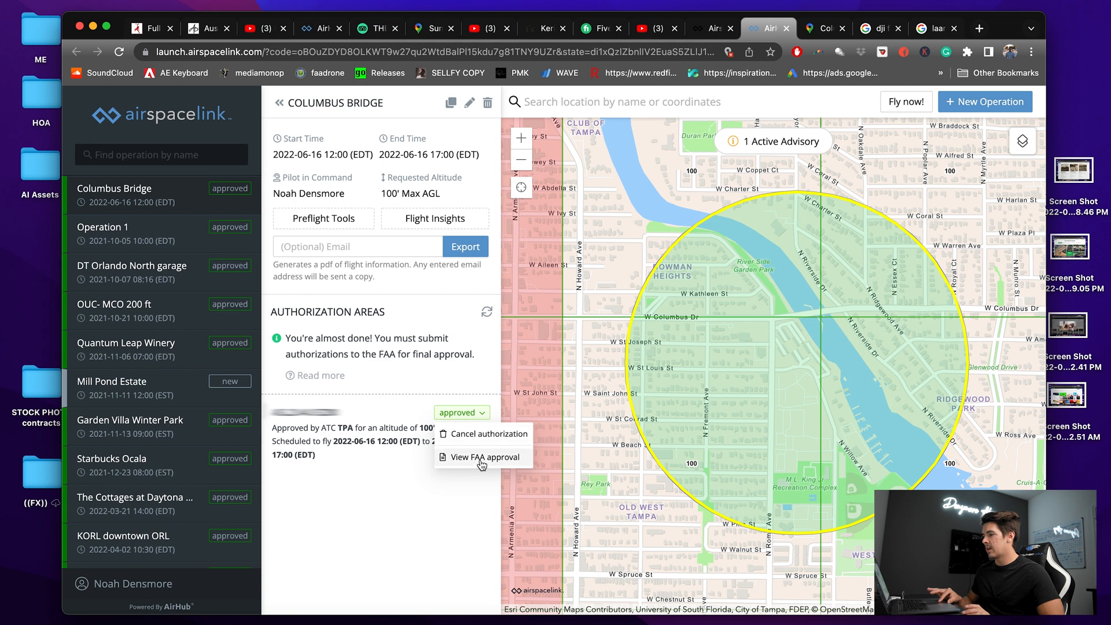
left_click(485, 456)
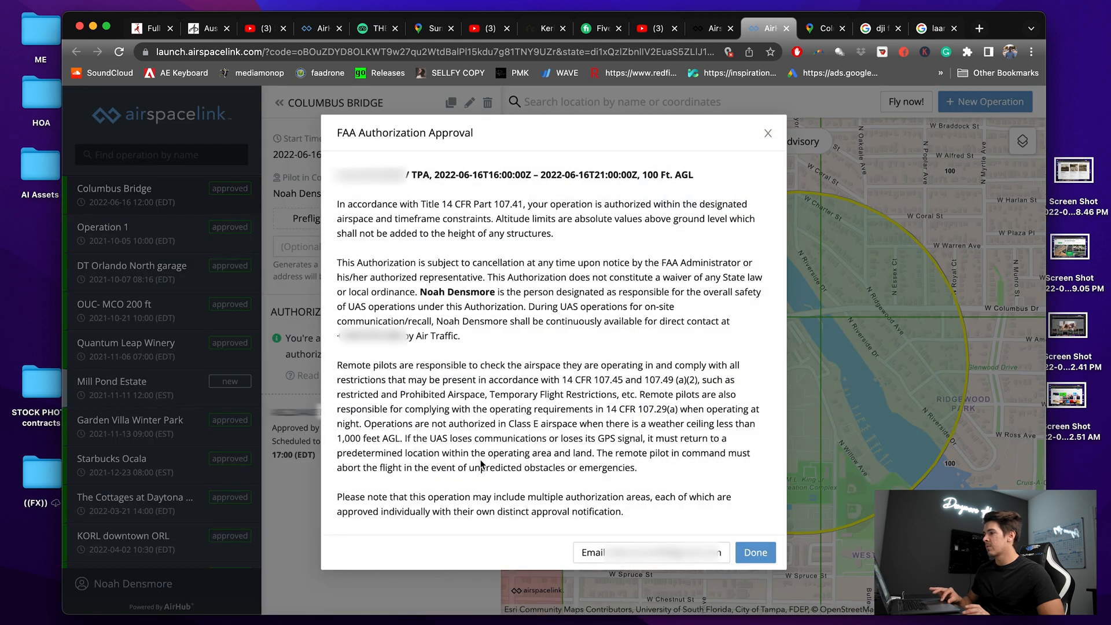
mouse_move(420, 547)
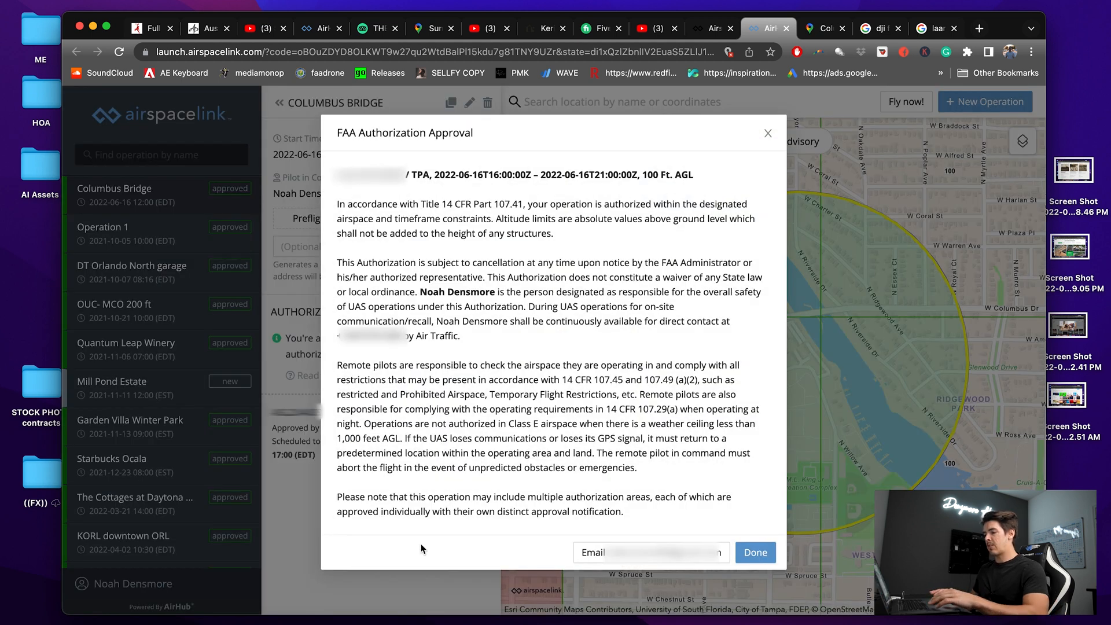
mouse_move(420, 546)
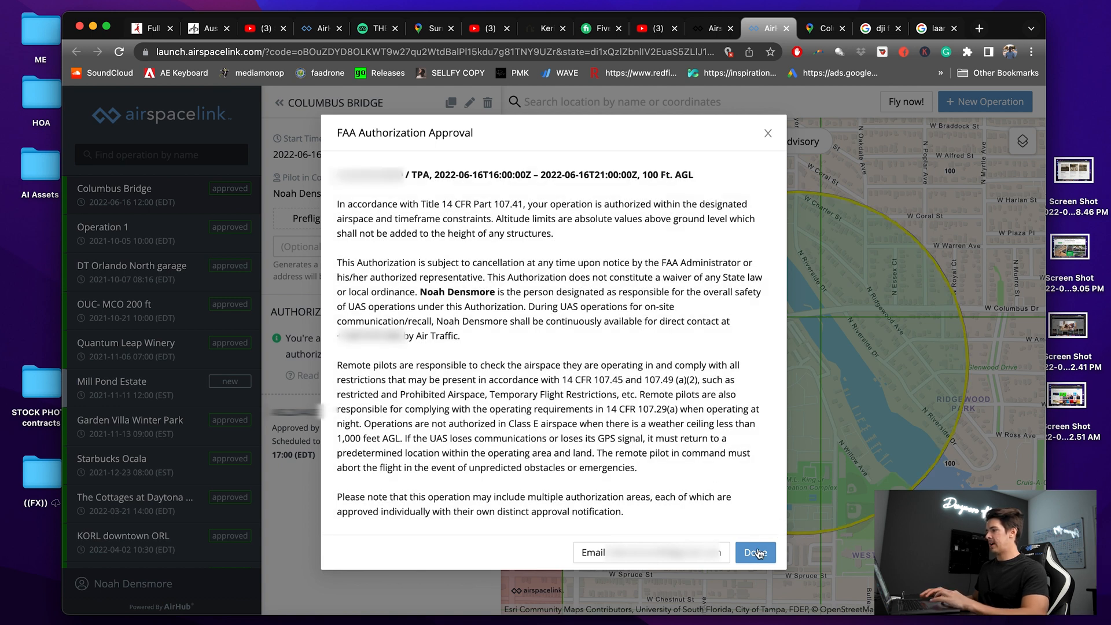
left_click(754, 551)
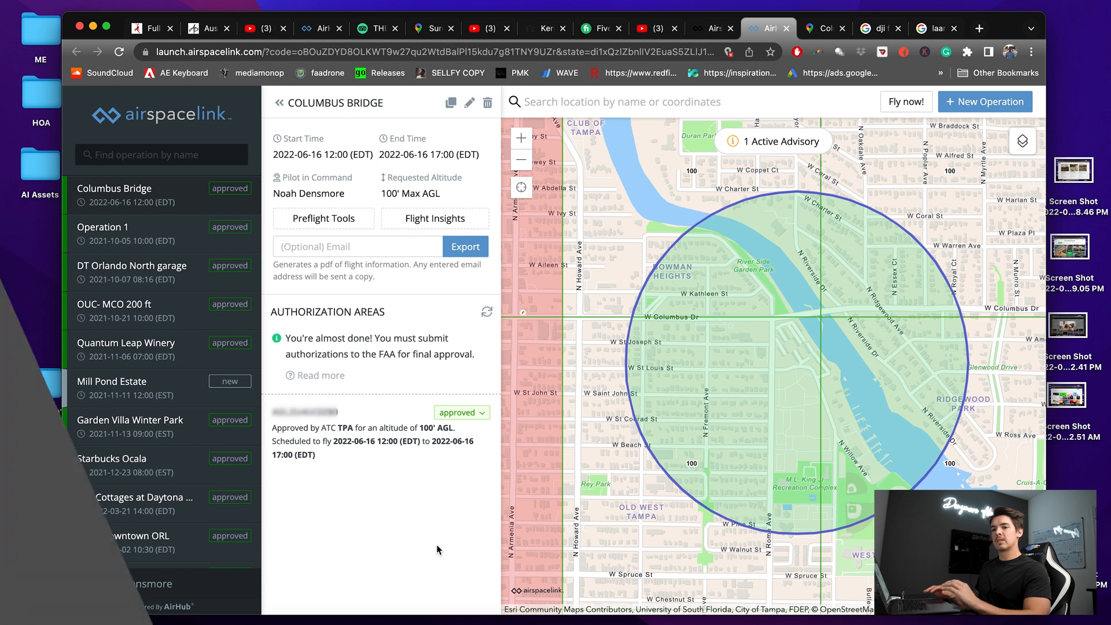
Open DJI FlySafe from the search results and log in with the saved account.
left_click(824, 28)
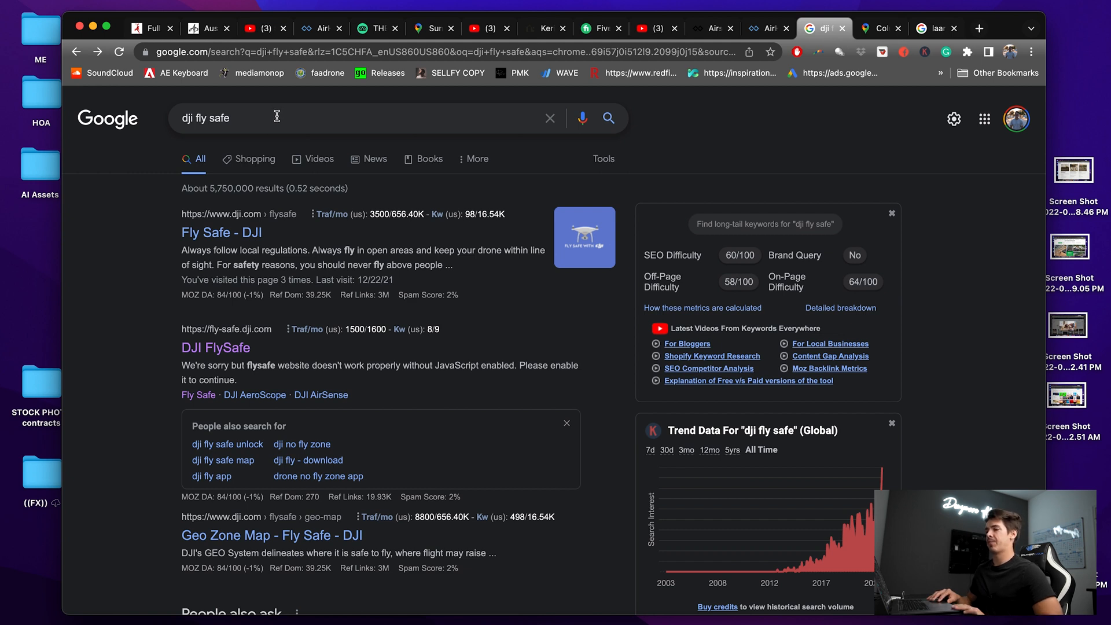
left_click(216, 347)
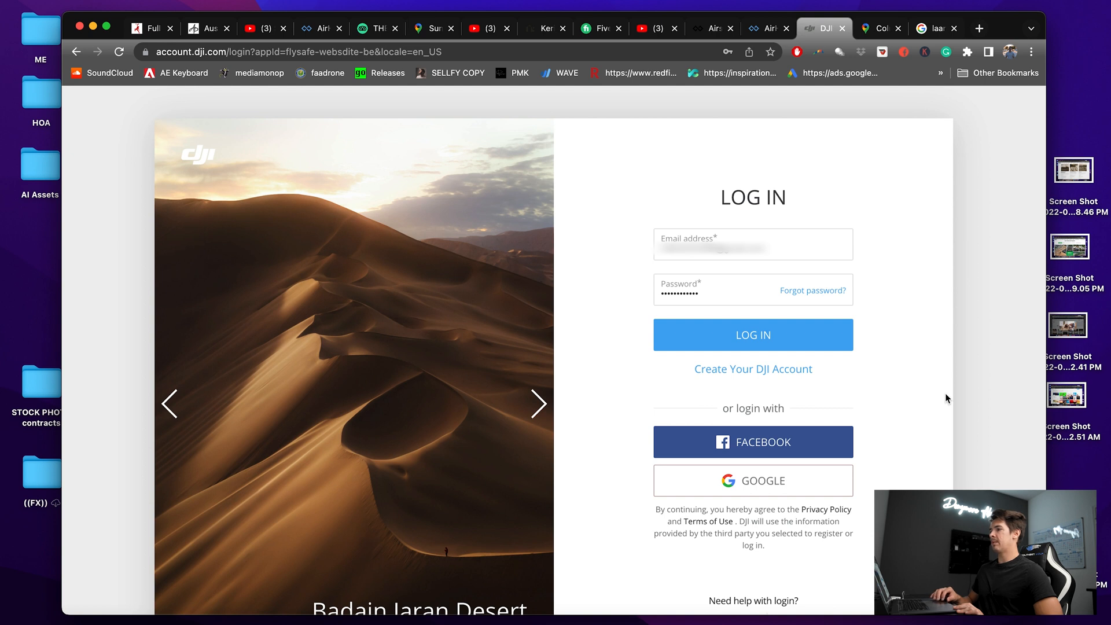
left_click(539, 404)
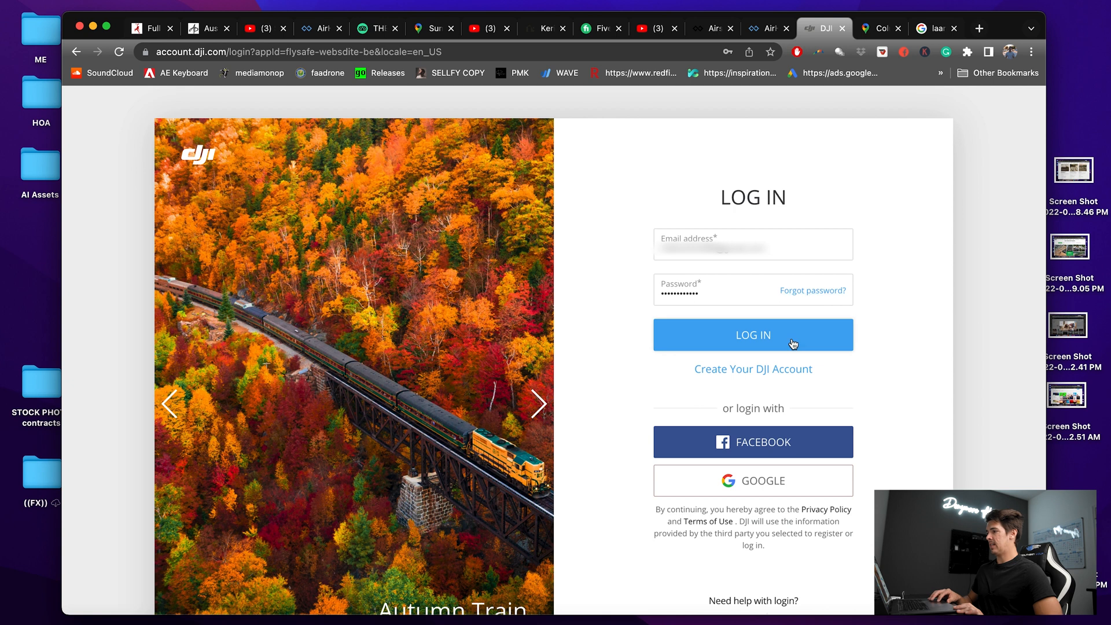
left_click(752, 334)
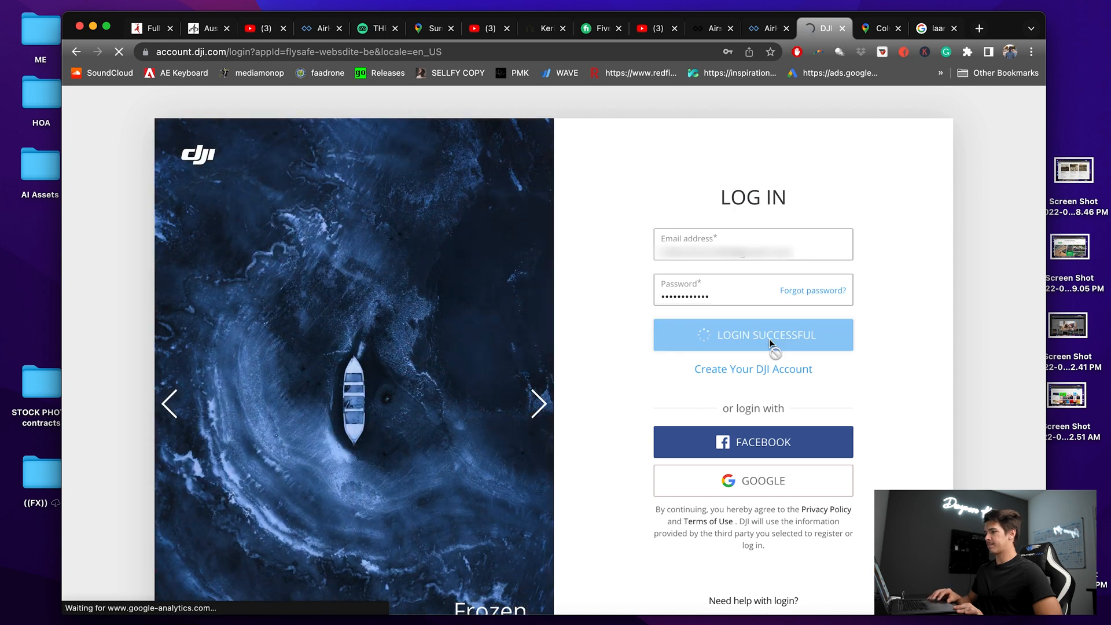
left_click(752, 334)
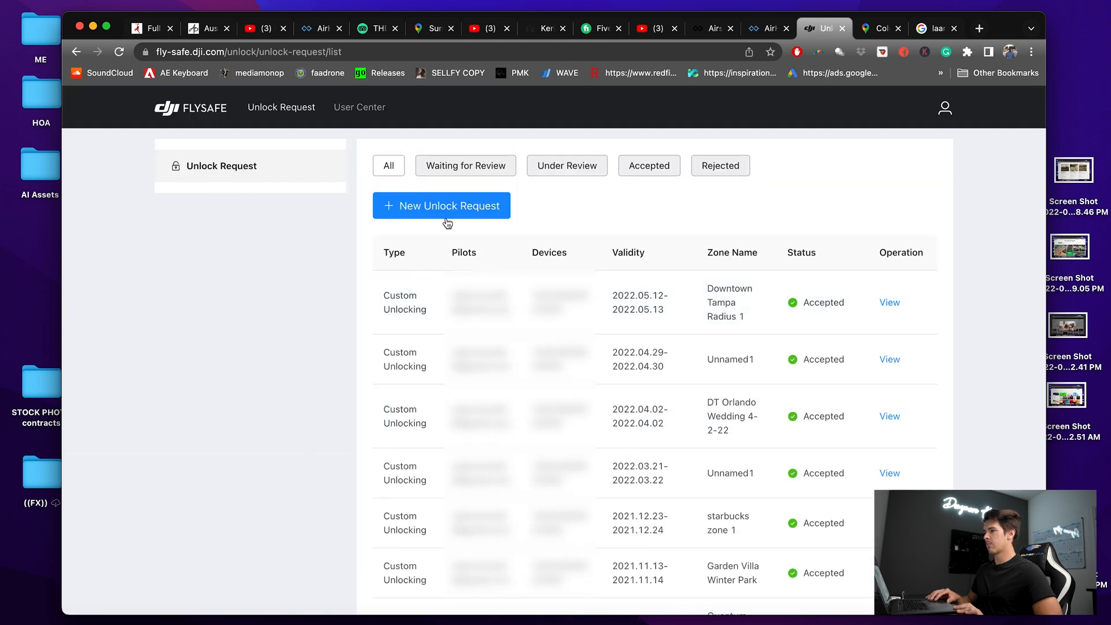
Start a new unlock request, accept the notice, and choose Custom Unlocking.
left_click(441, 205)
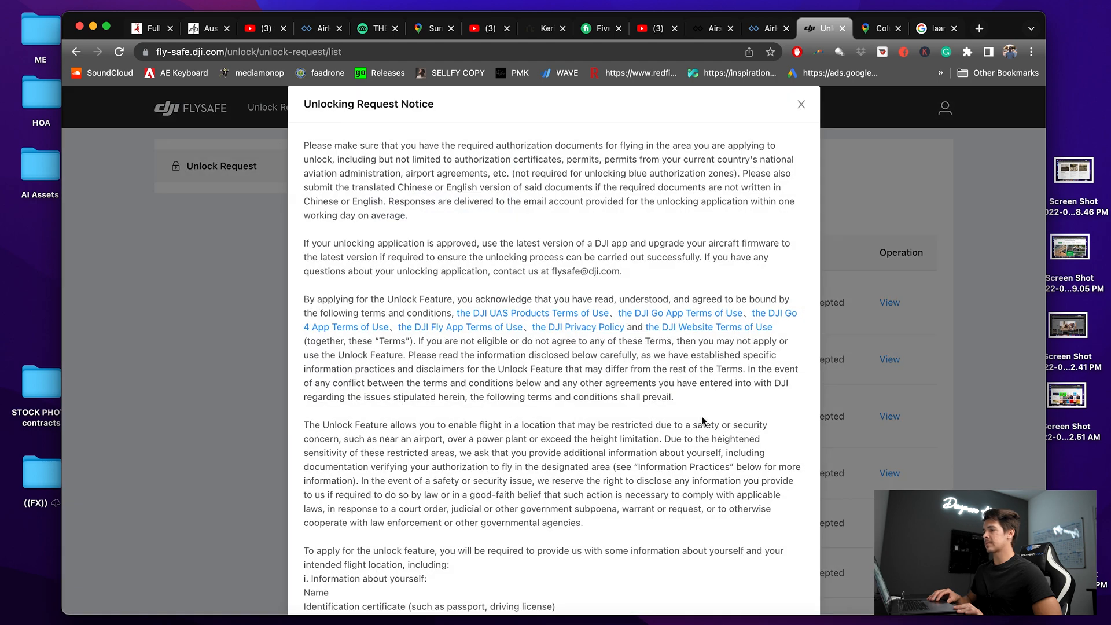
scroll("down", 3)
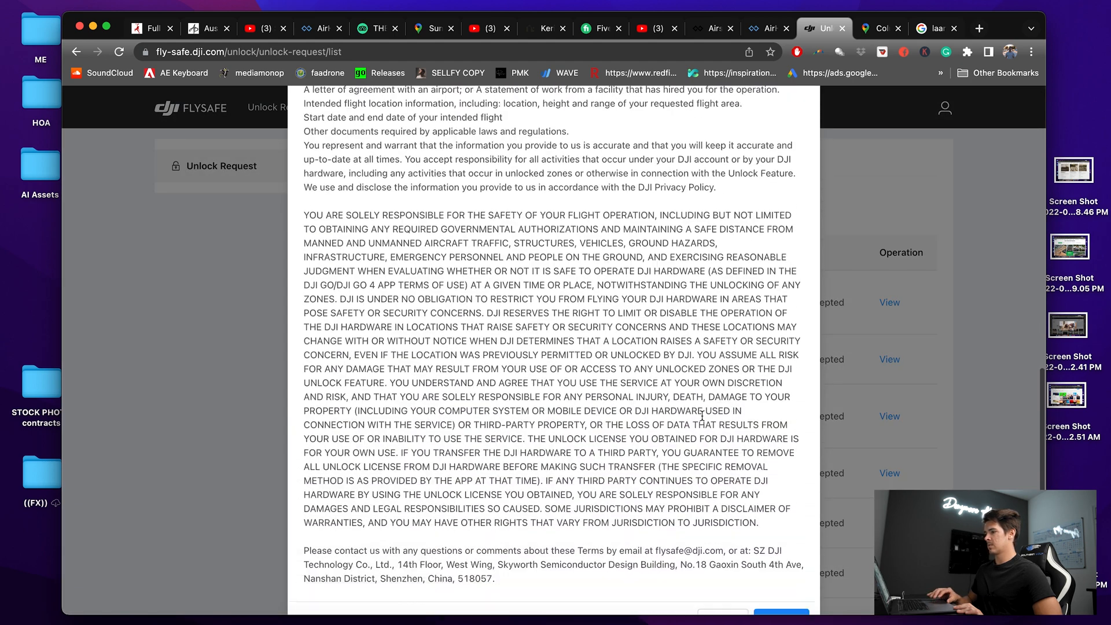
left_click(779, 581)
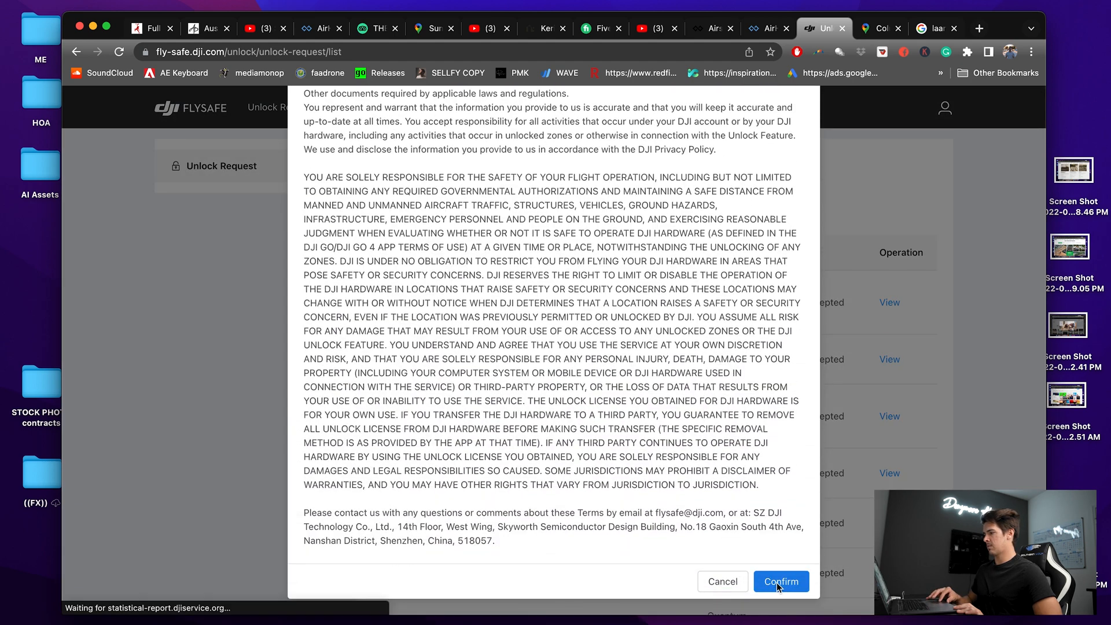
left_click(780, 581)
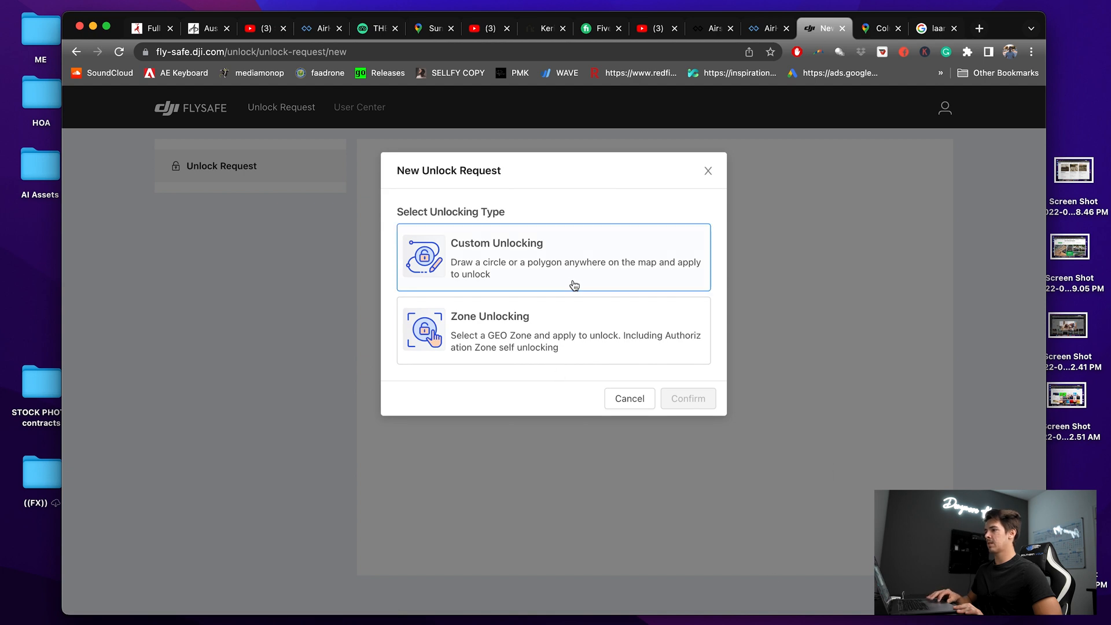
left_click(573, 259)
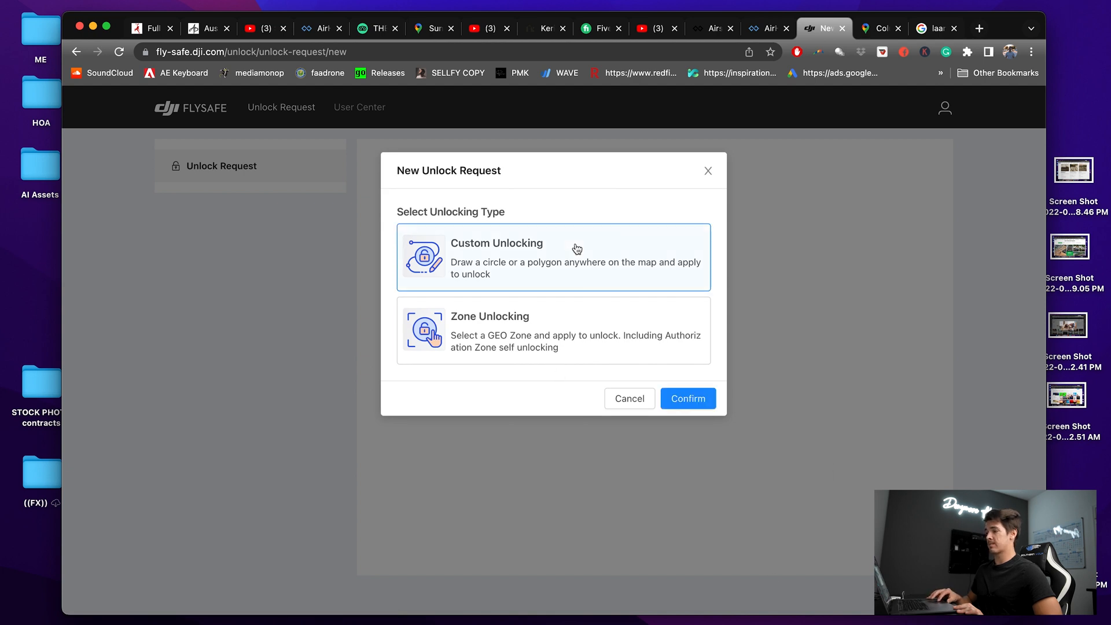
left_click(686, 398)
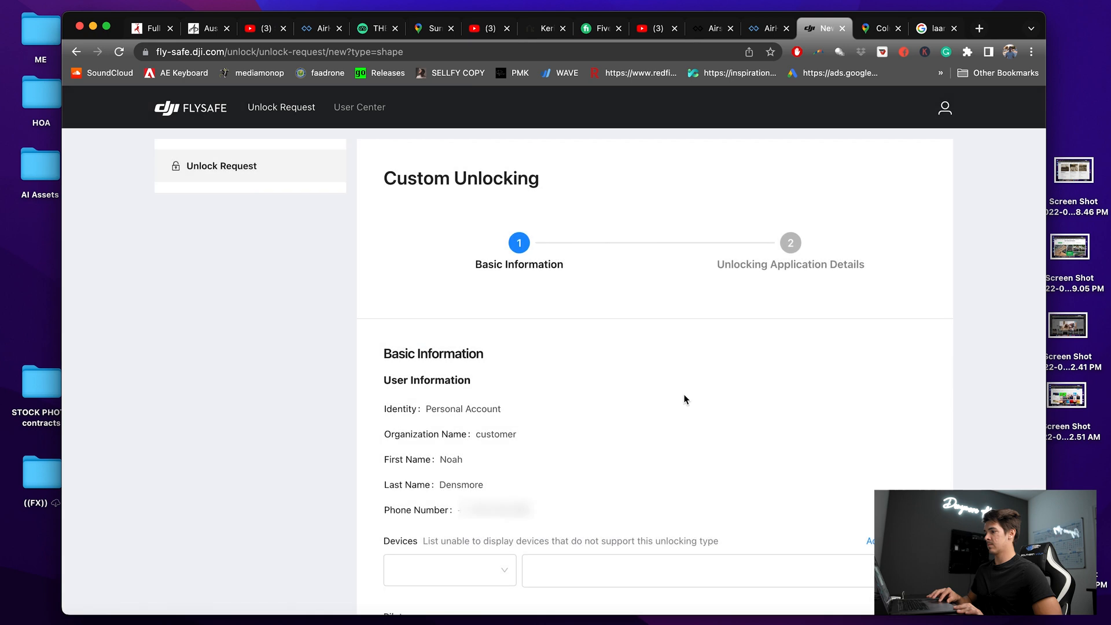
Add the Mavic 2 with its Mavic 2 Pro serial and the pilot, then continue.
scroll("down", 3)
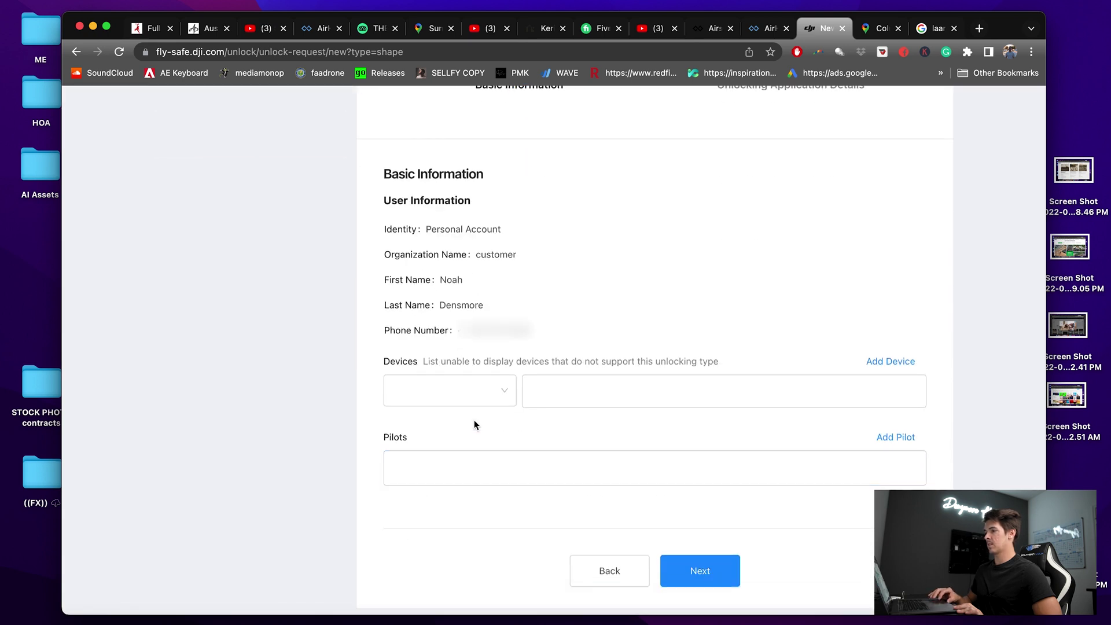
mouse_move(361, 415)
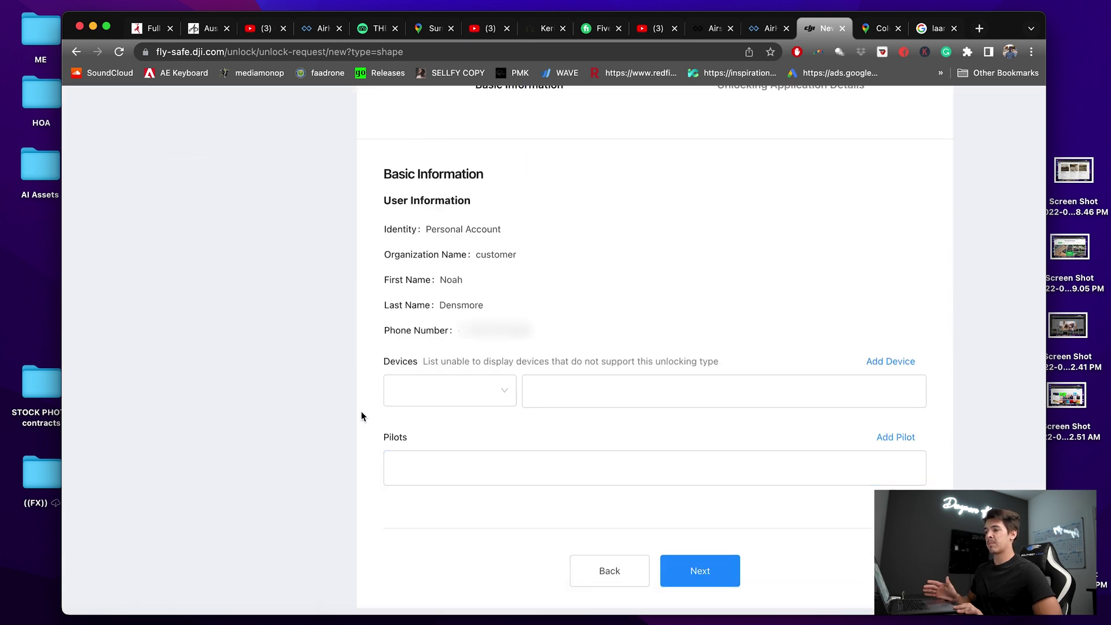
left_click(449, 391)
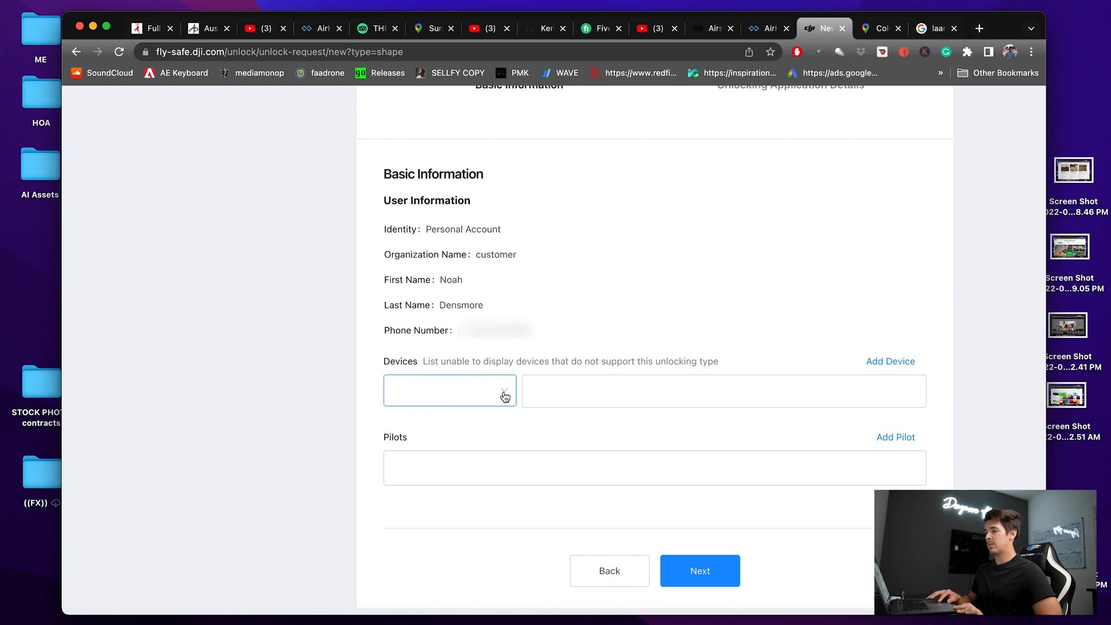
left_click(450, 390)
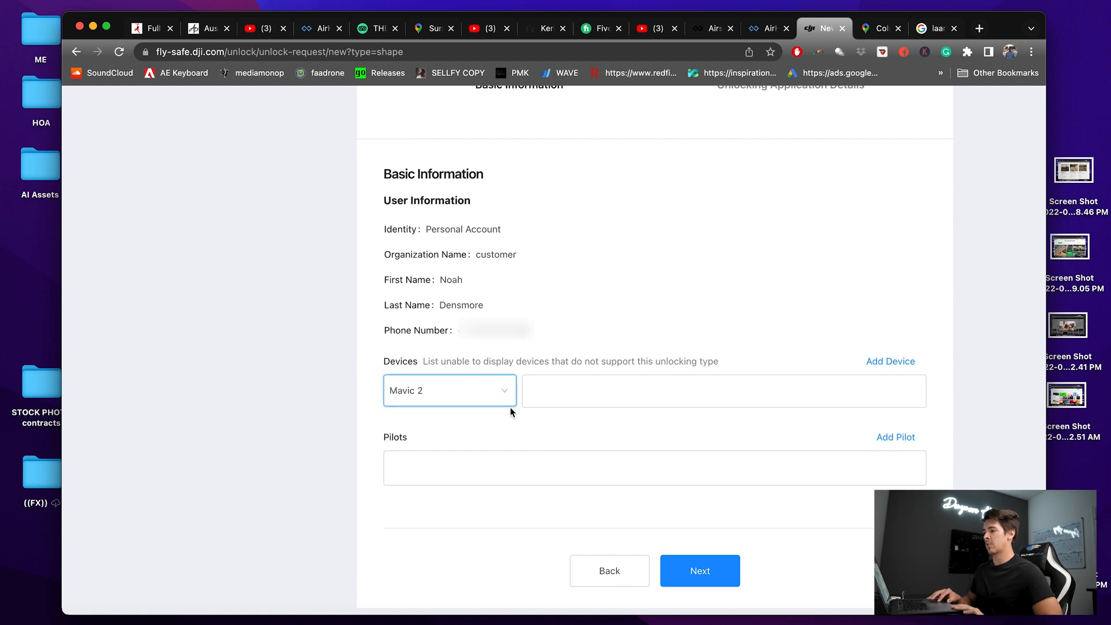
left_click(722, 390)
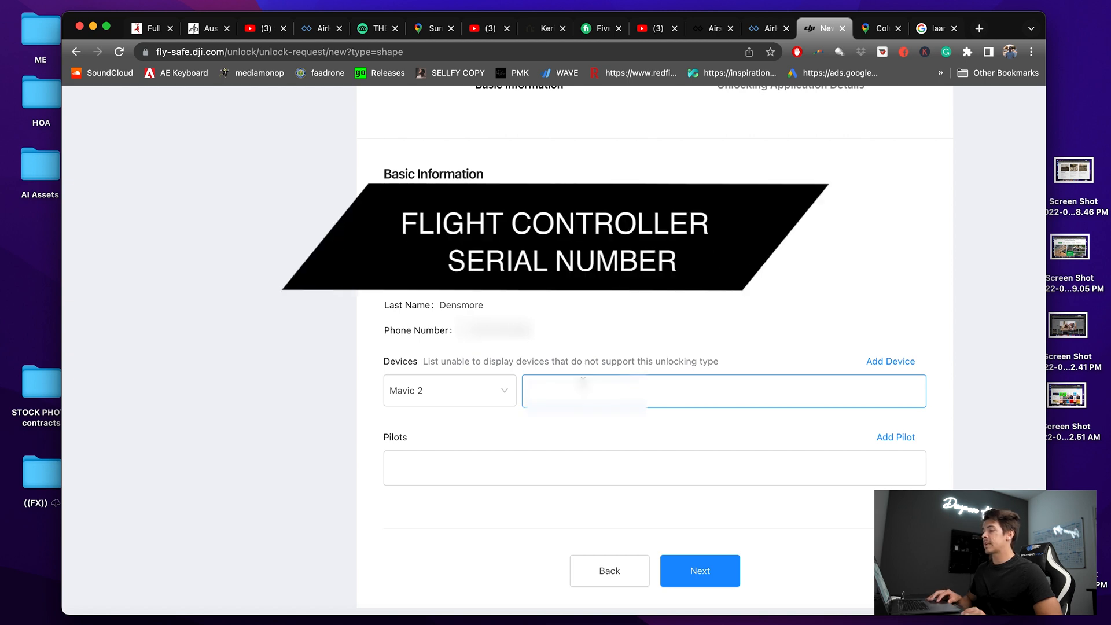
left_click(723, 391)
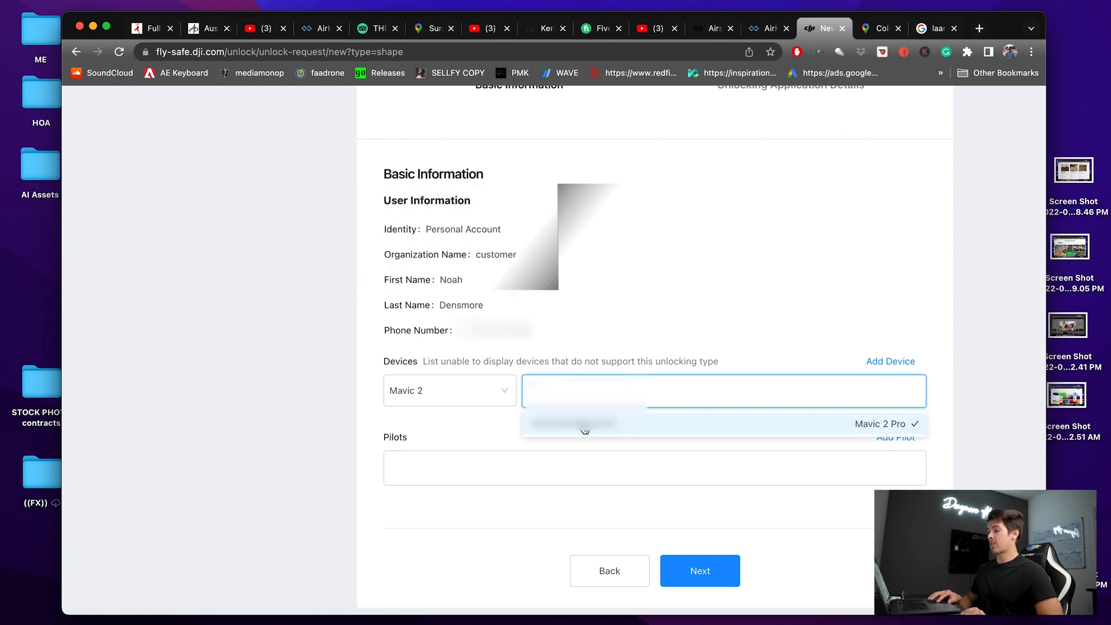
left_click(584, 423)
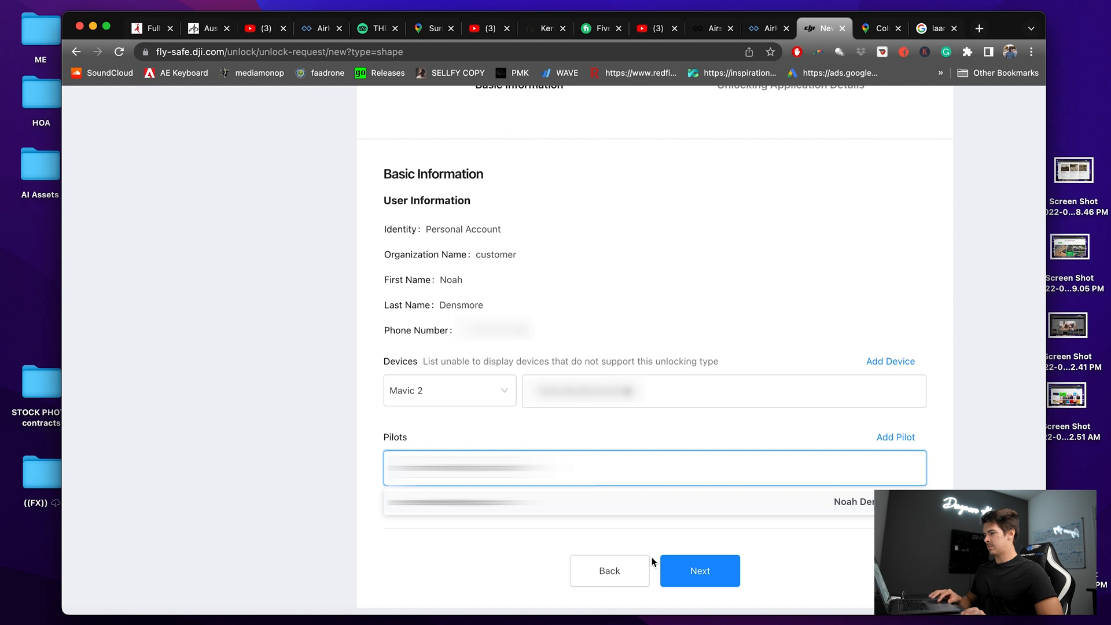
left_click(698, 570)
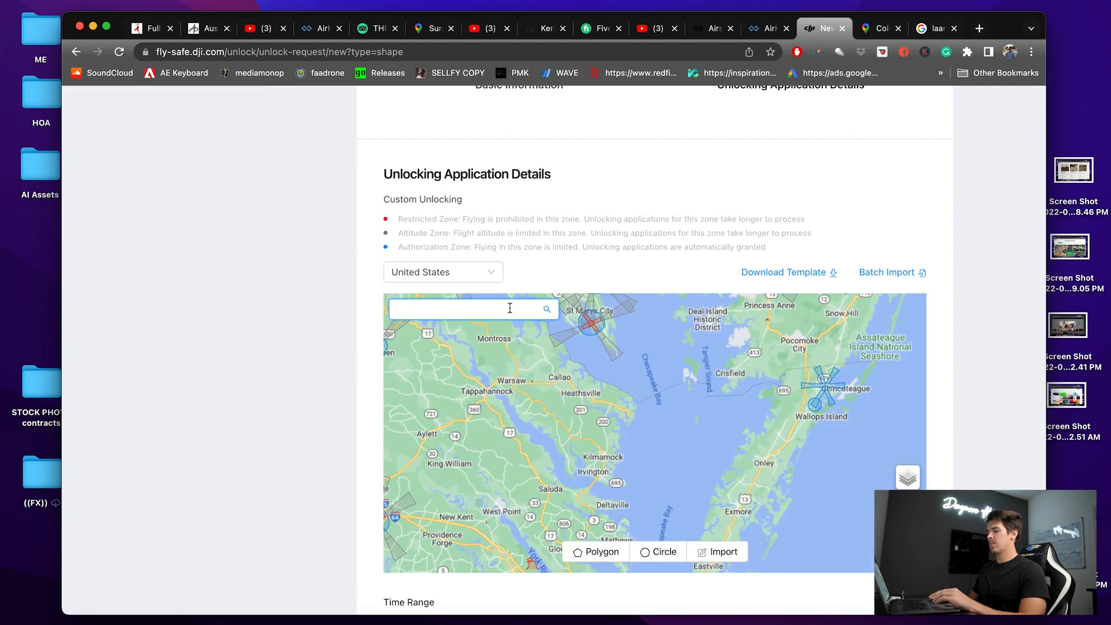
Jump the map to Tampa, Florida and place a circular zone on the river bridge.
type("tampa")
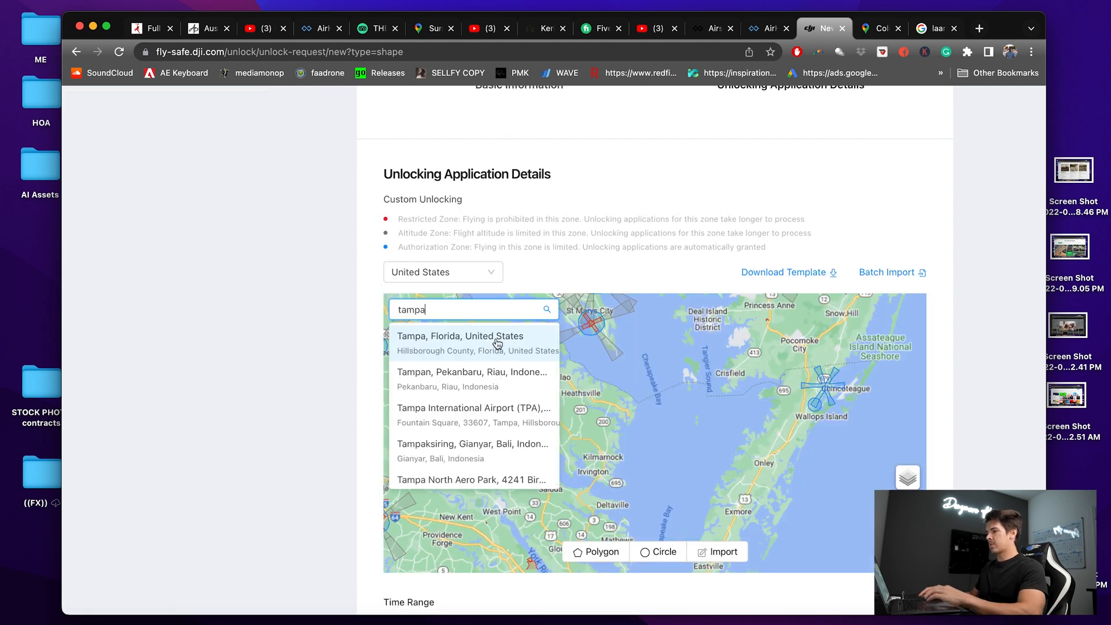
left_click(460, 343)
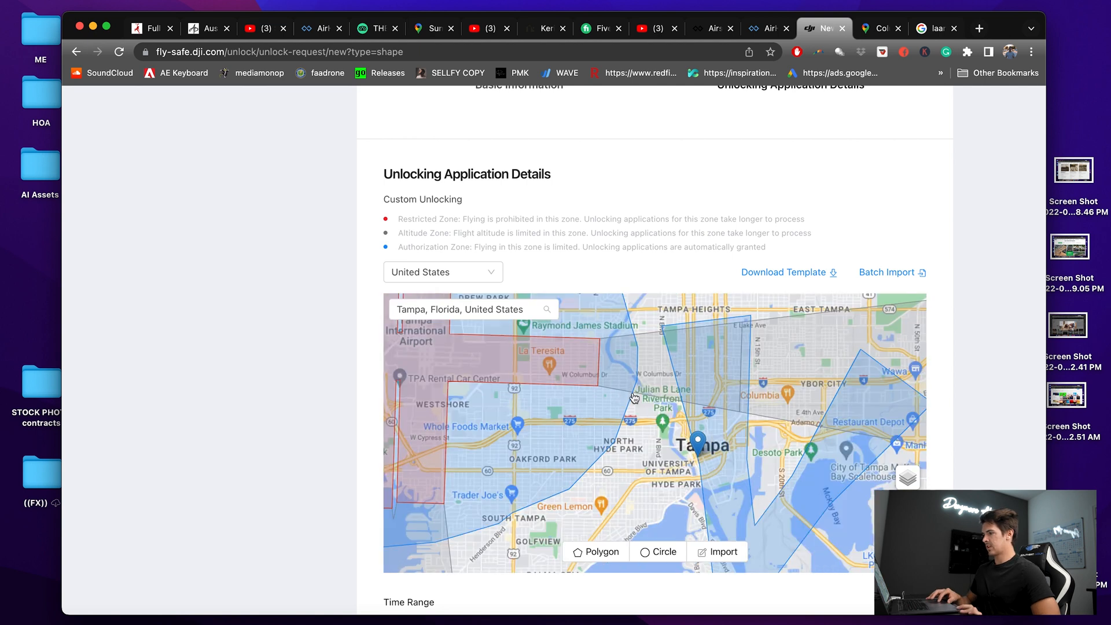
mouse_move(621, 393)
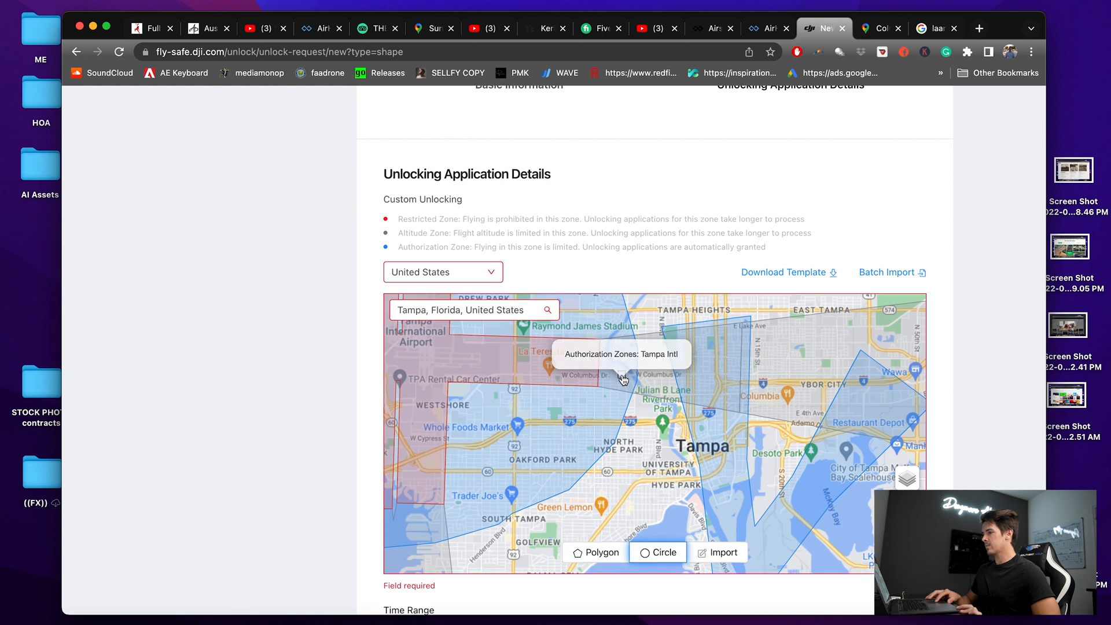
left_click(620, 373)
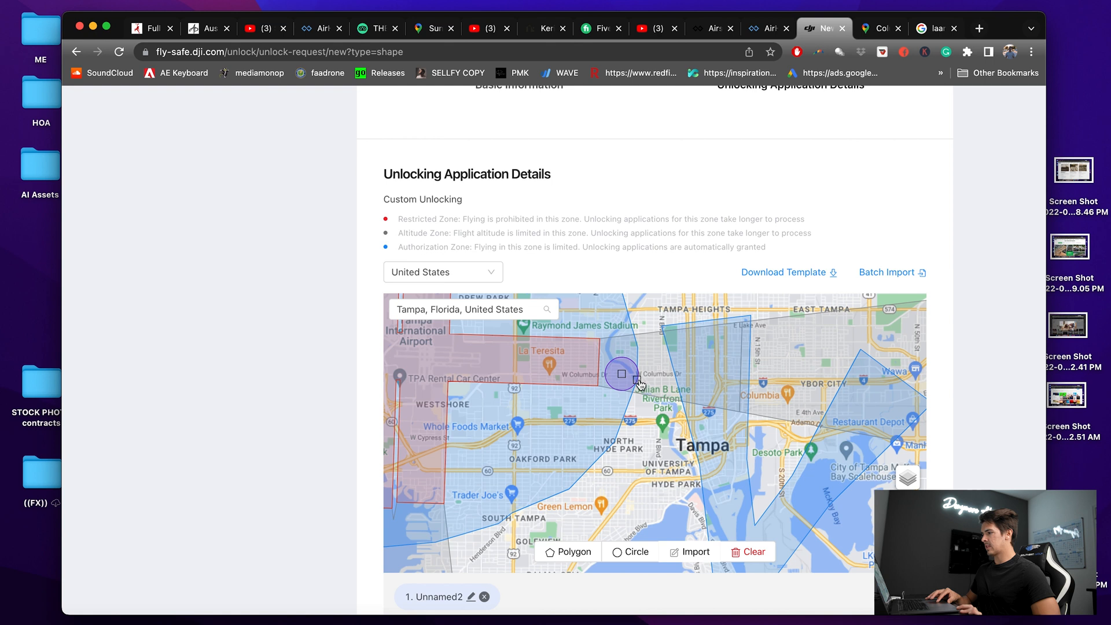
mouse_move(622, 376)
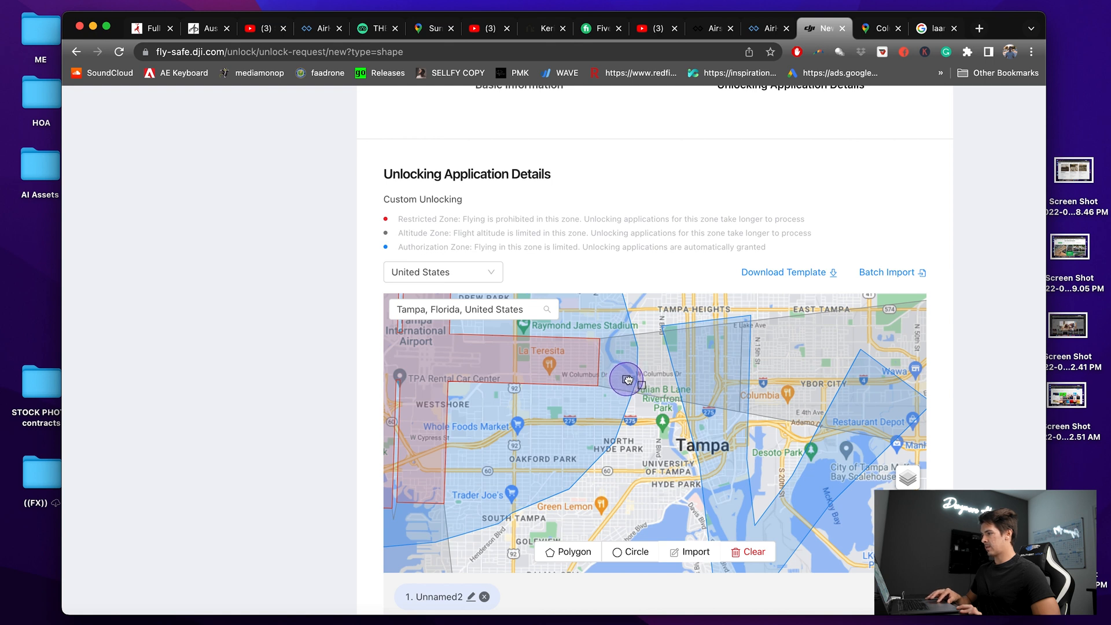
mouse_move(662, 499)
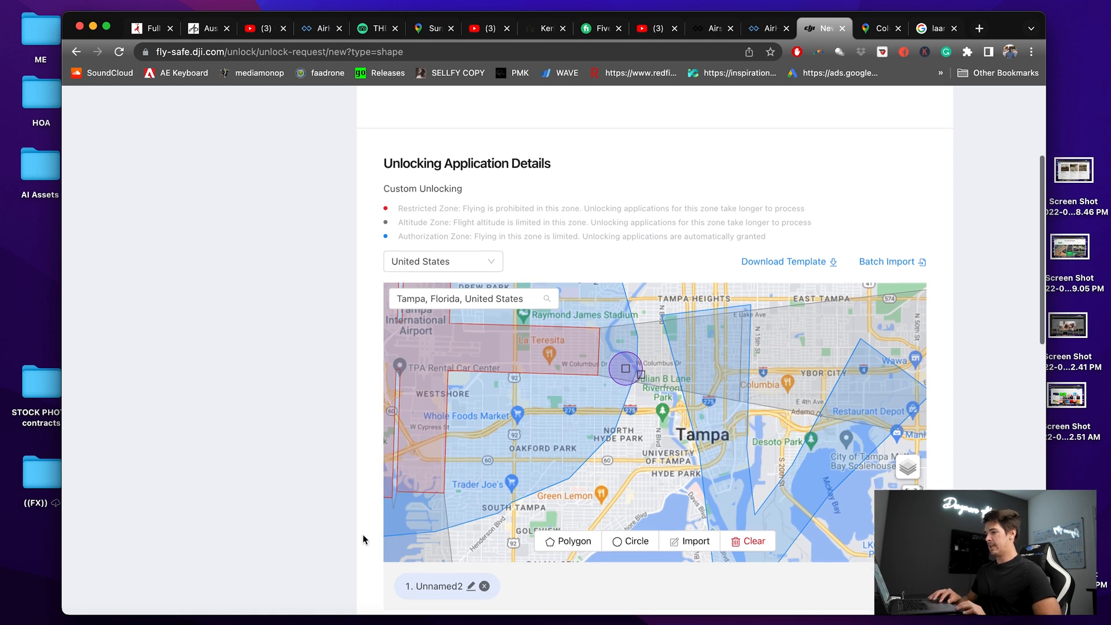
Rename the new unlock zone to 'Bridge spot'.
scroll("down", 3)
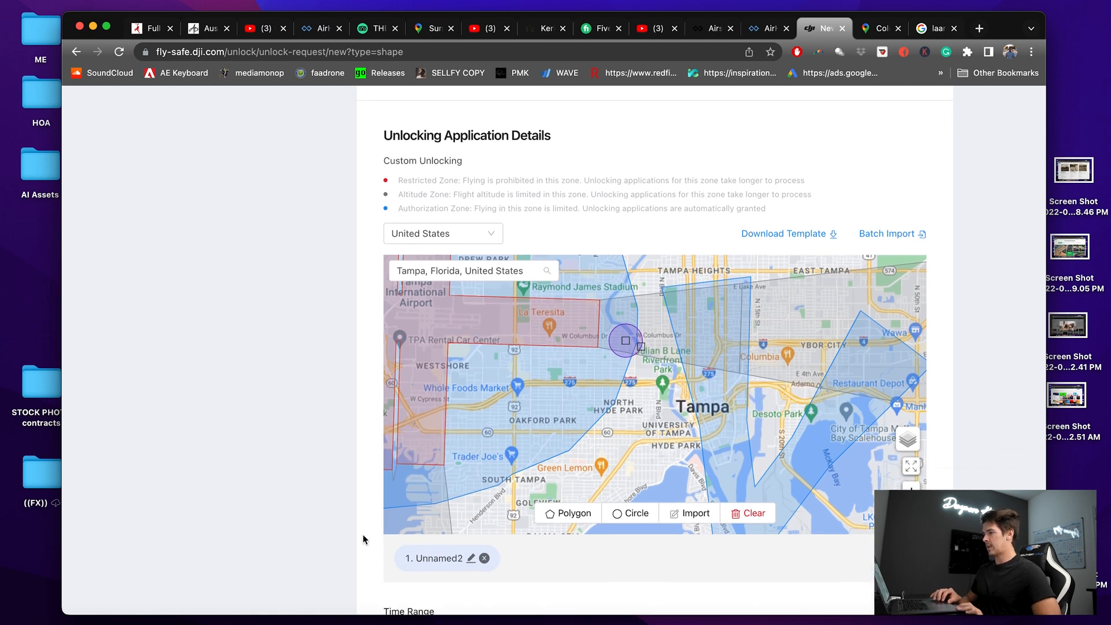
left_click(464, 558)
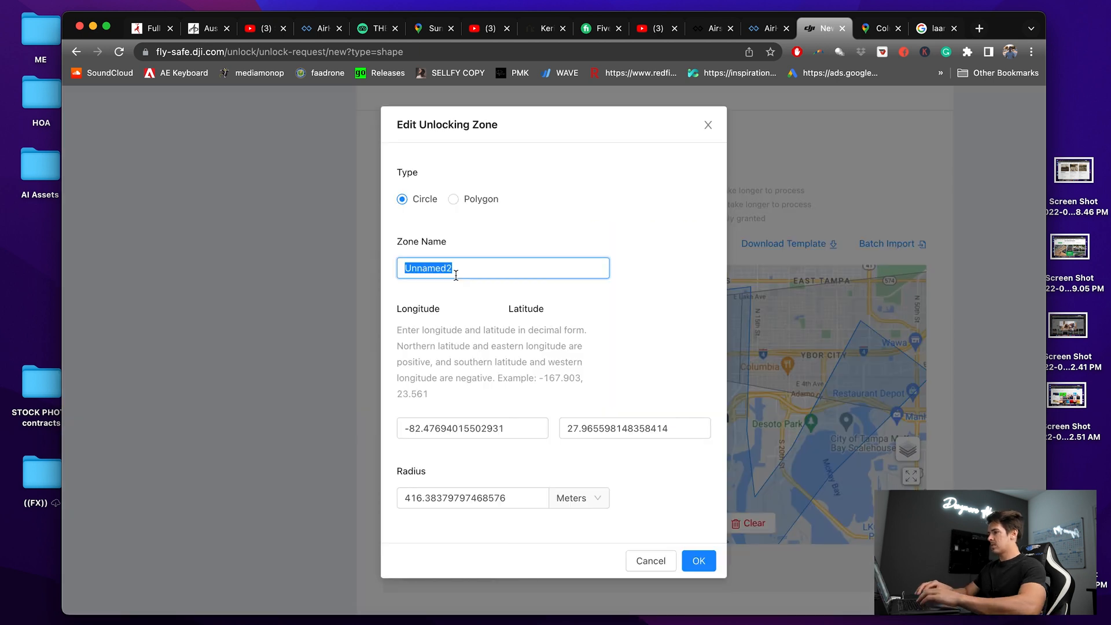
type("Bridge")
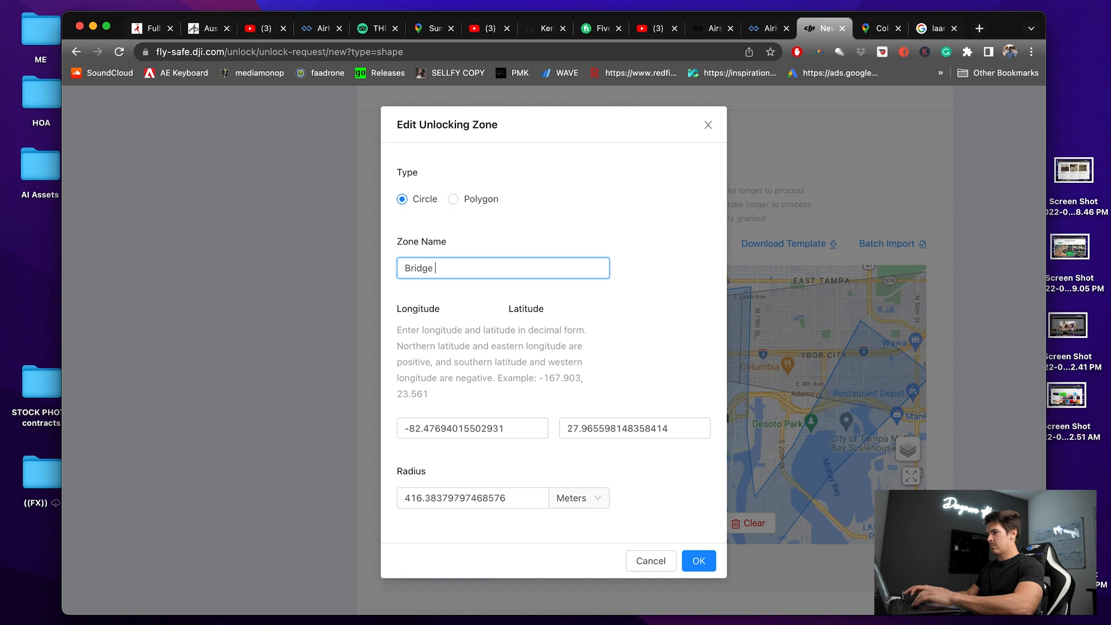
type("spot")
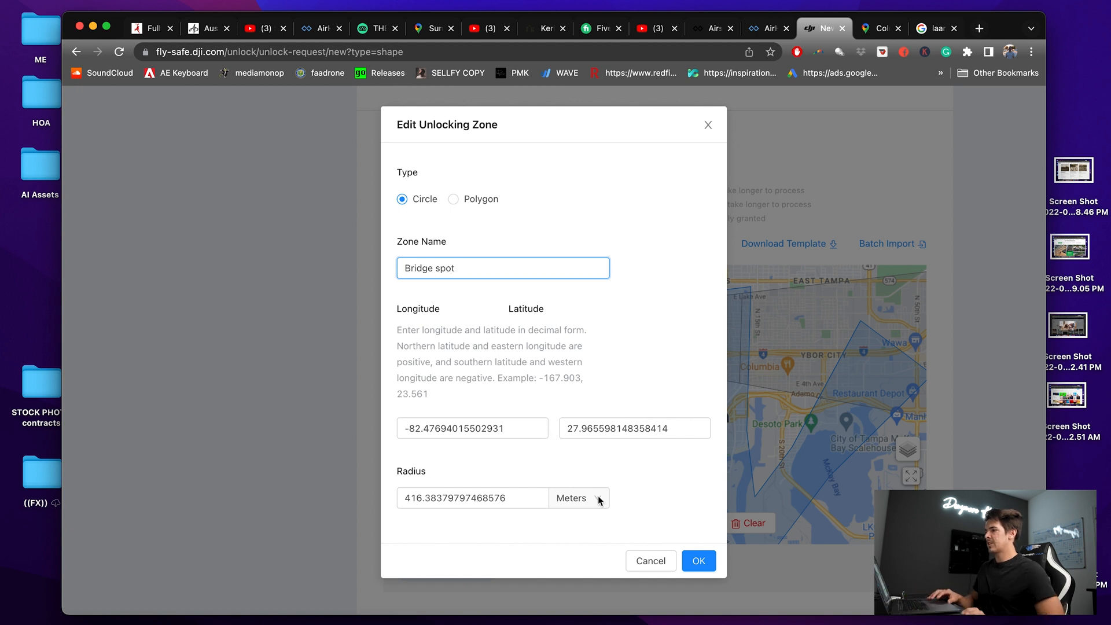
mouse_move(673, 576)
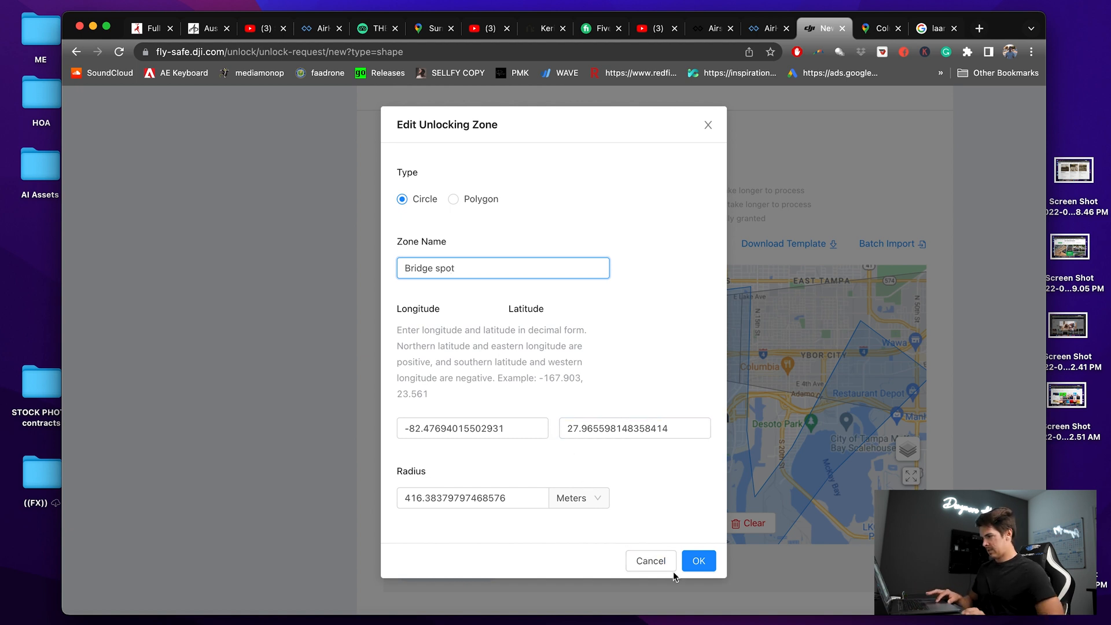
Keep the Bridge spot zone and set validity from June 16 to June 17, 2022.
left_click(698, 560)
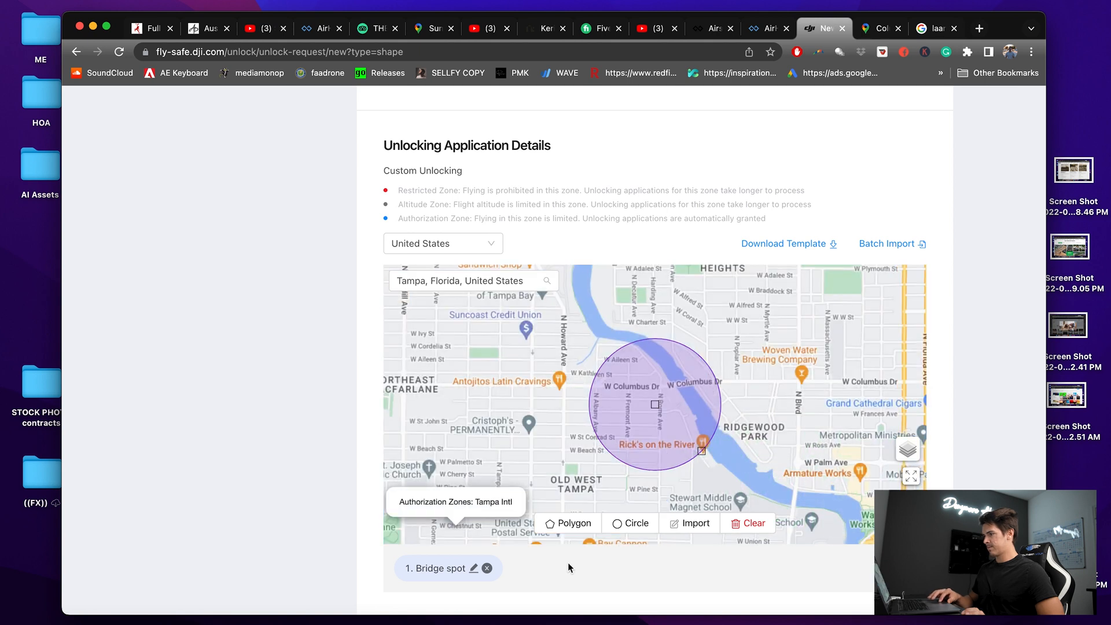
scroll("down", 3)
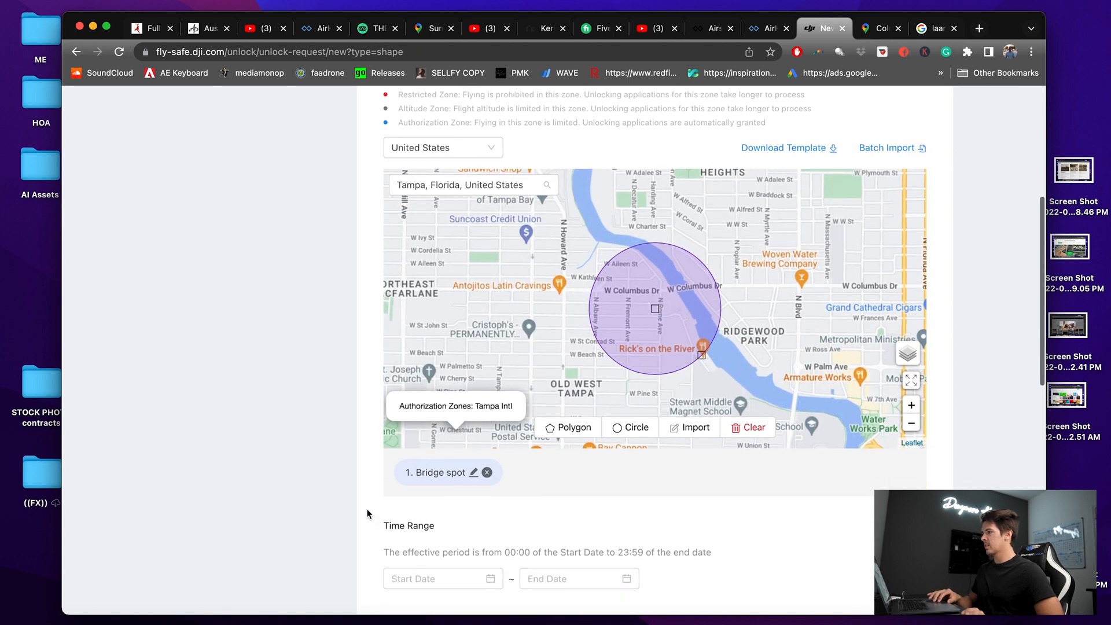
left_click(439, 578)
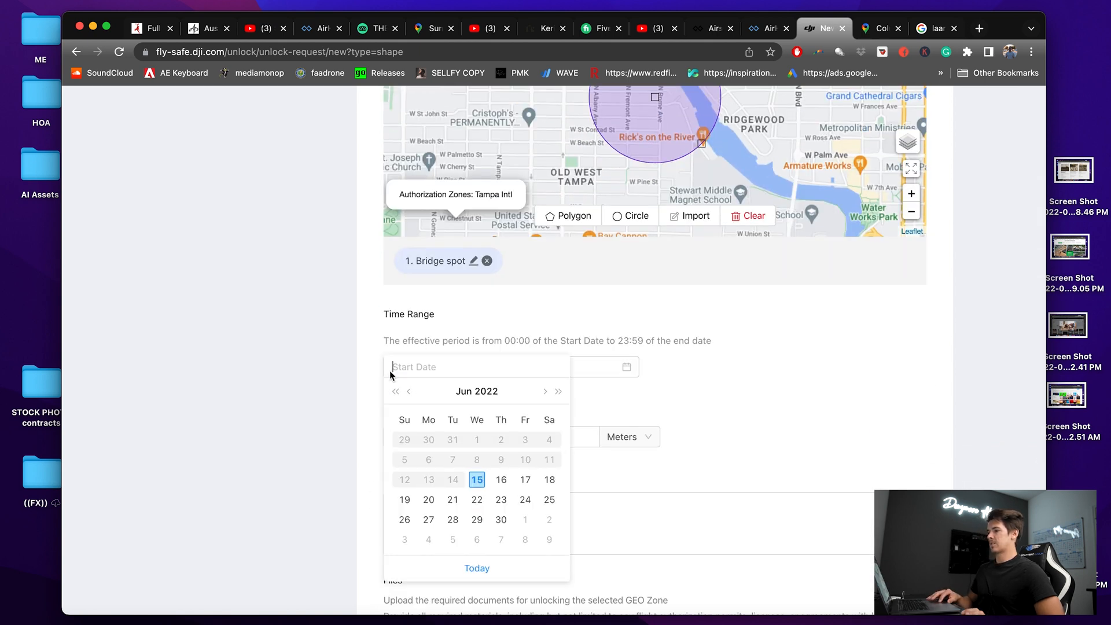
left_click(476, 479)
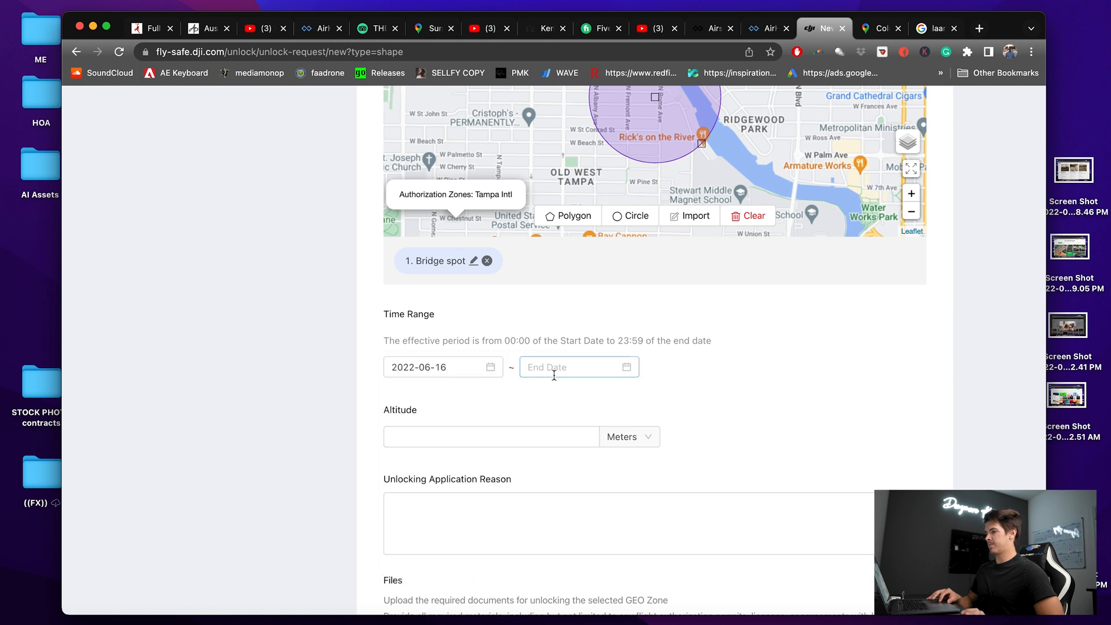
left_click(574, 366)
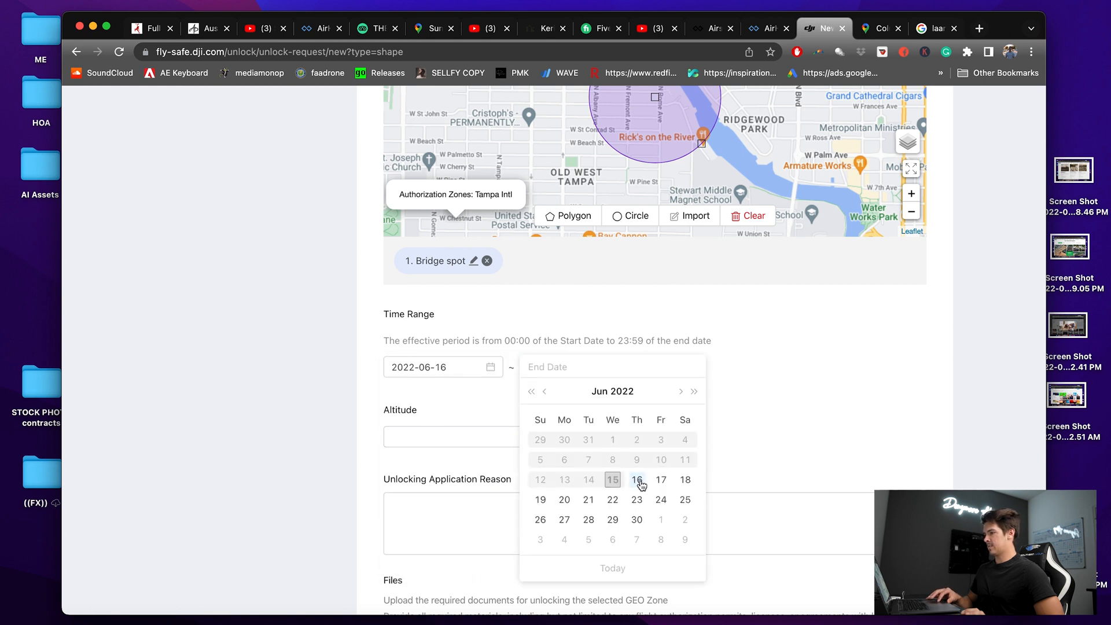
left_click(661, 479)
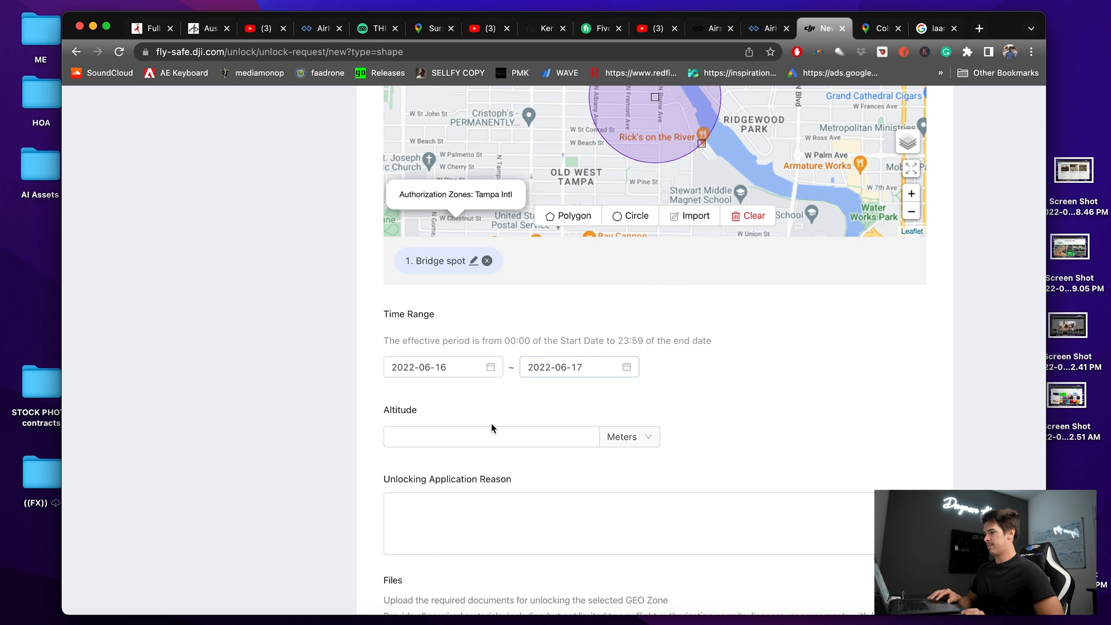
mouse_move(584, 458)
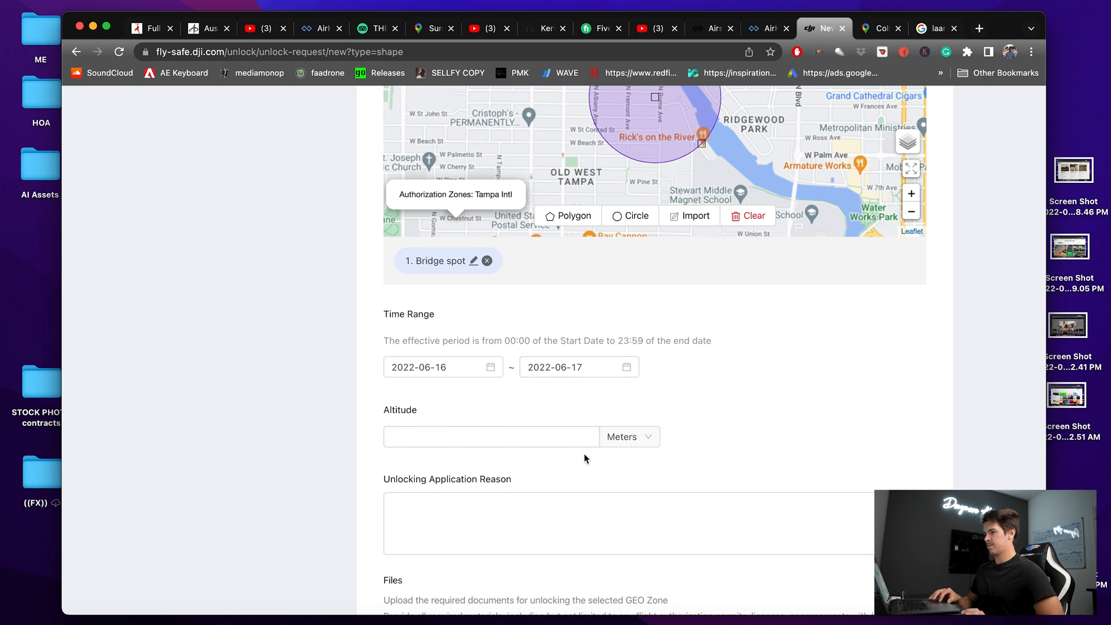
Set the unlock altitude to 100 feet.
left_click(627, 437)
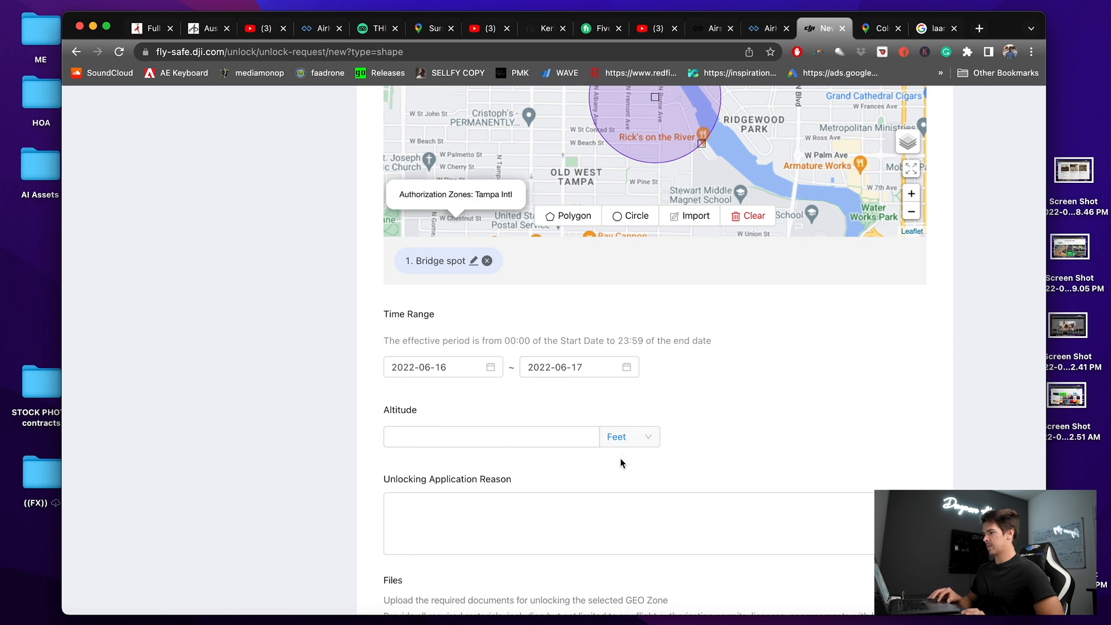
type("100")
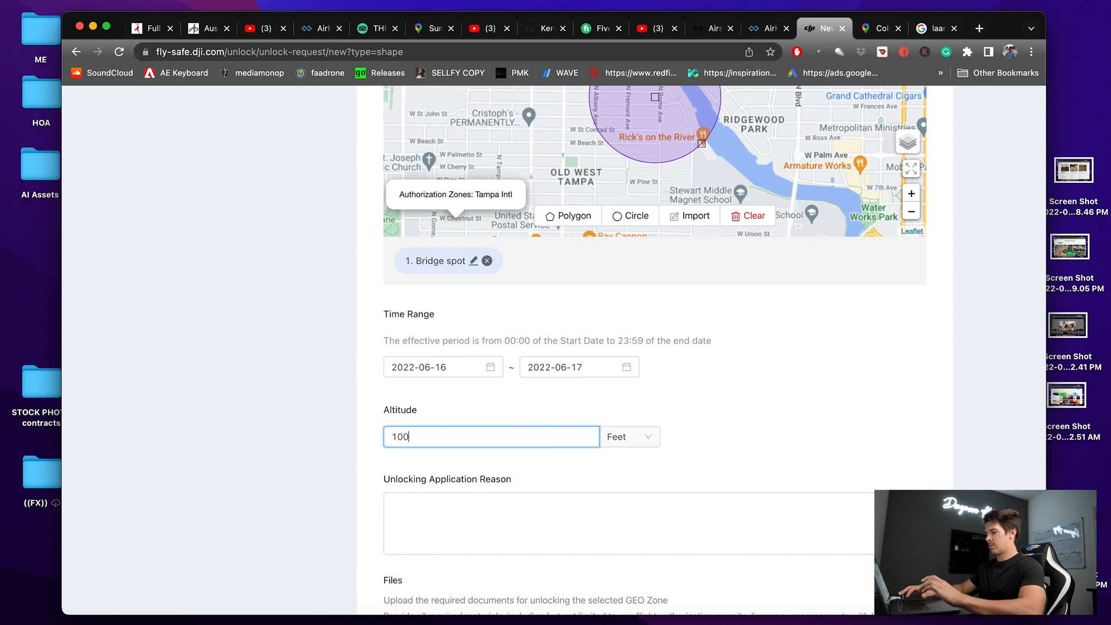
scroll("down", 3)
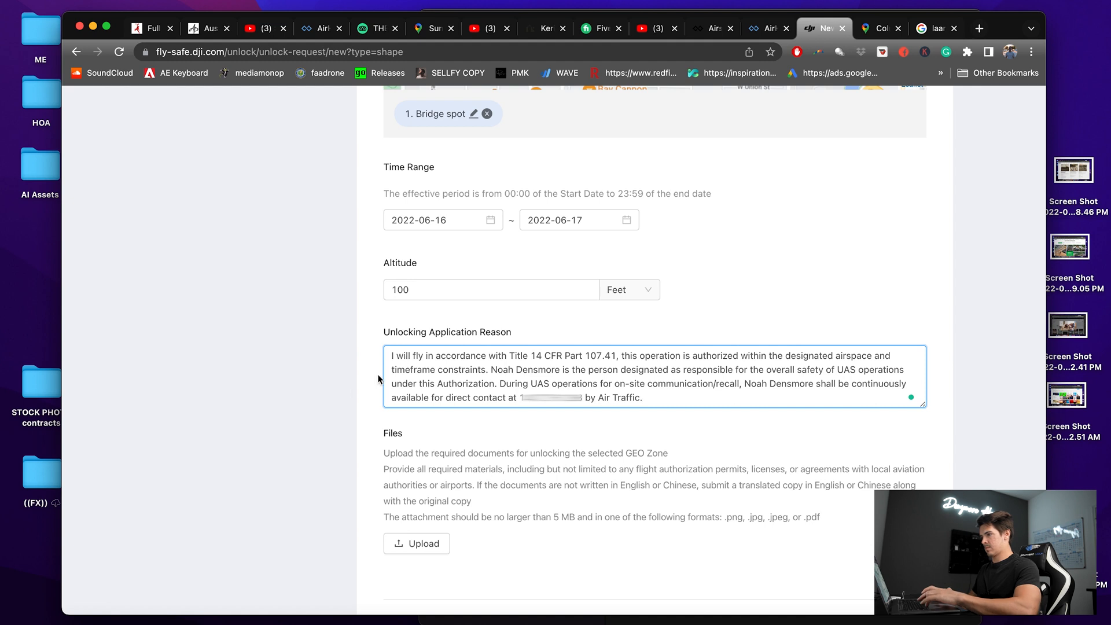
left_click(357, 463)
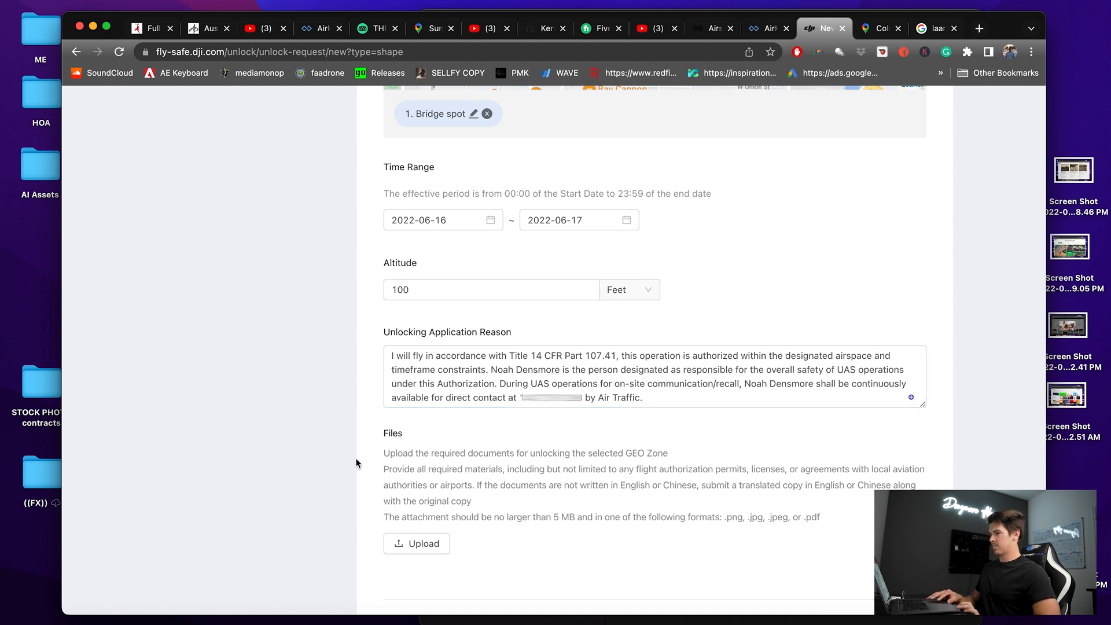
mouse_move(422, 543)
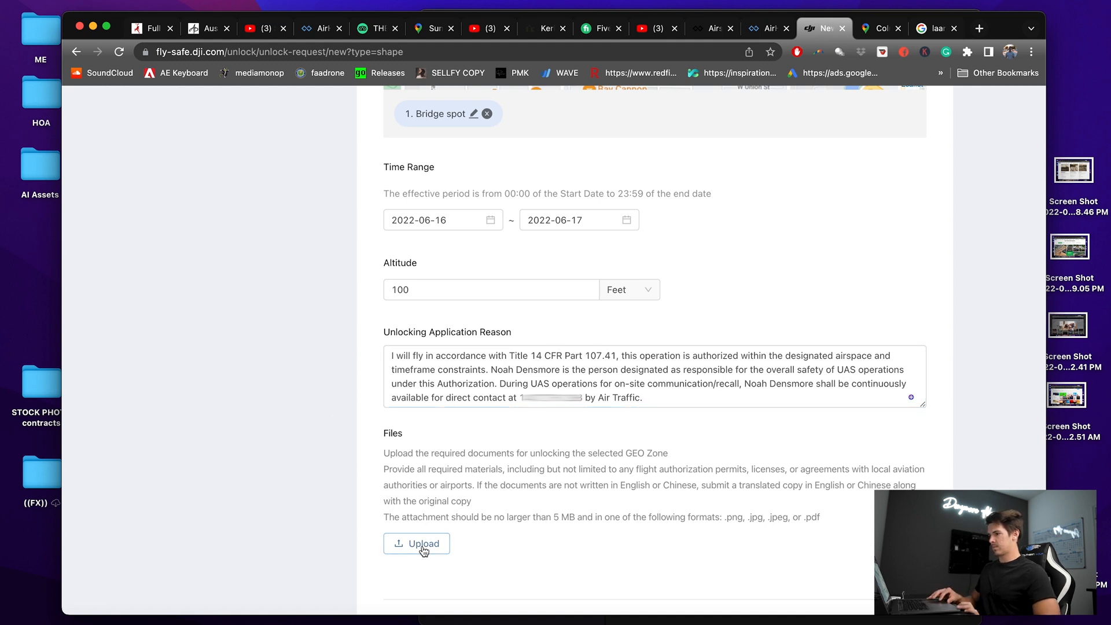
mouse_move(401, 465)
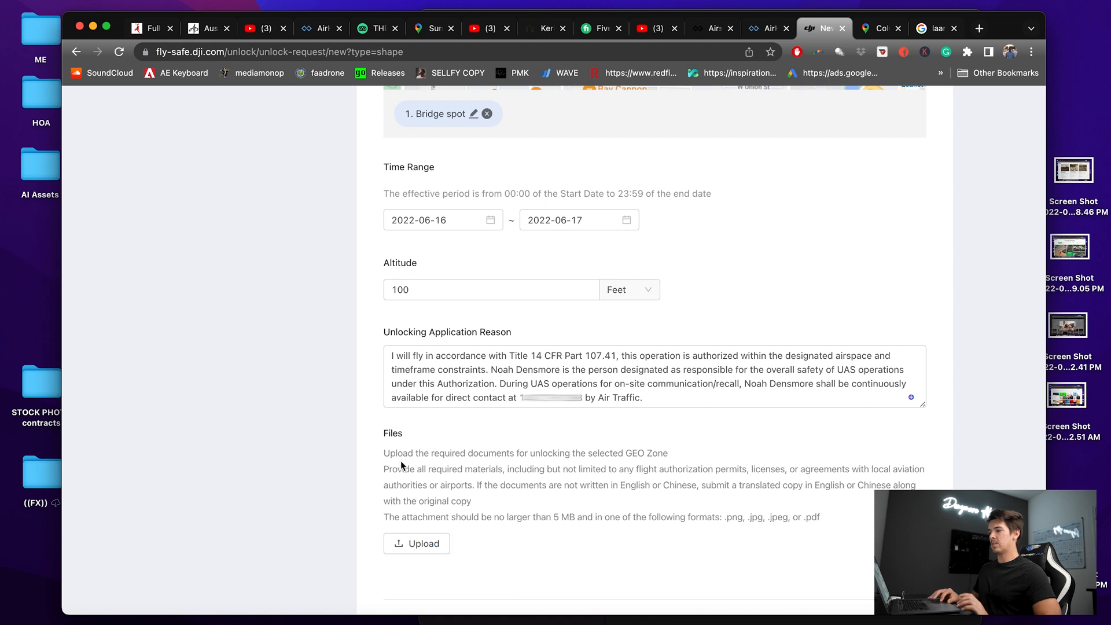
mouse_move(497, 465)
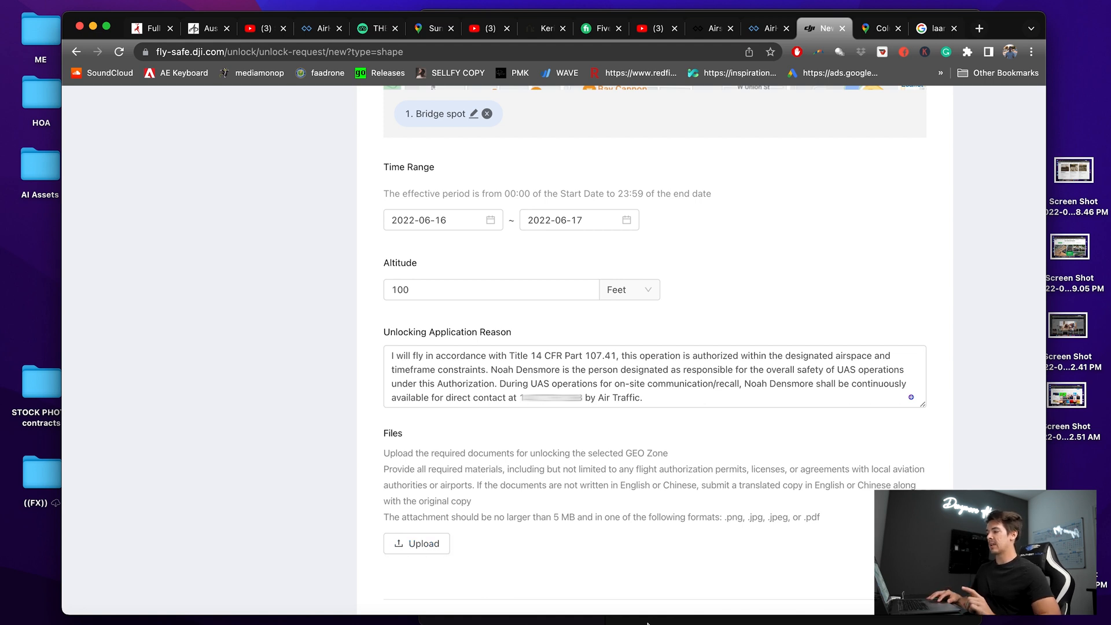
mouse_move(717, 584)
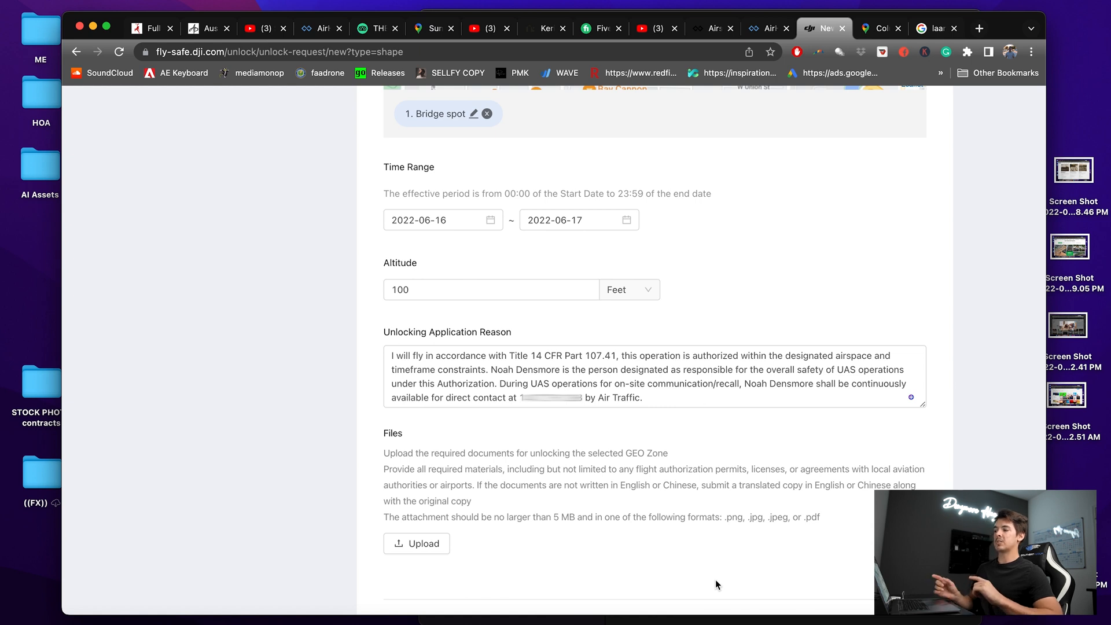
mouse_move(463, 558)
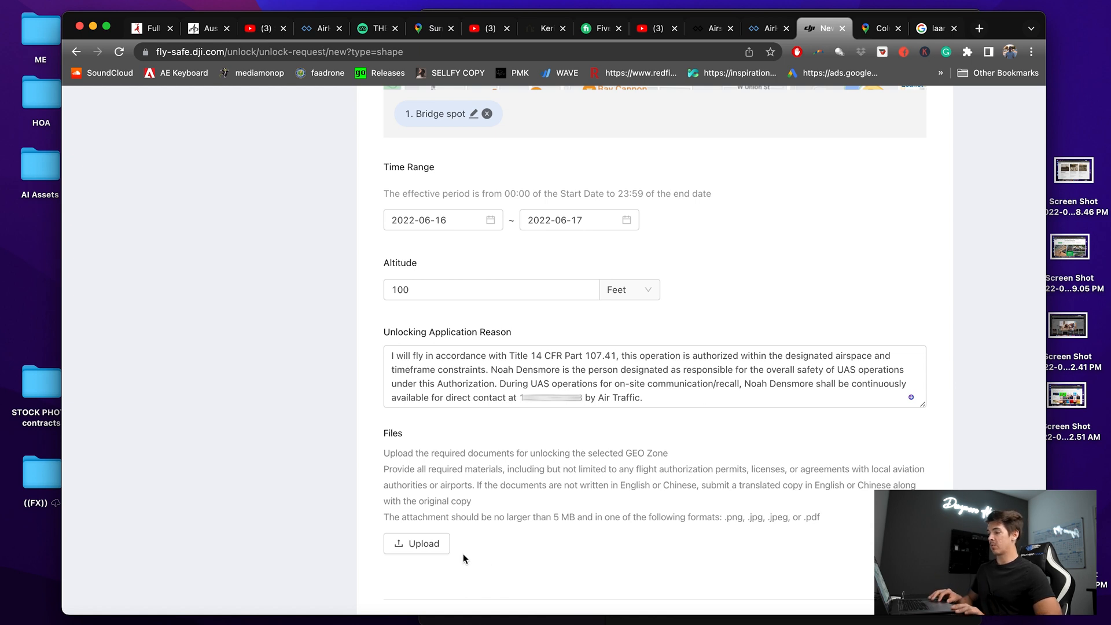
mouse_move(425, 549)
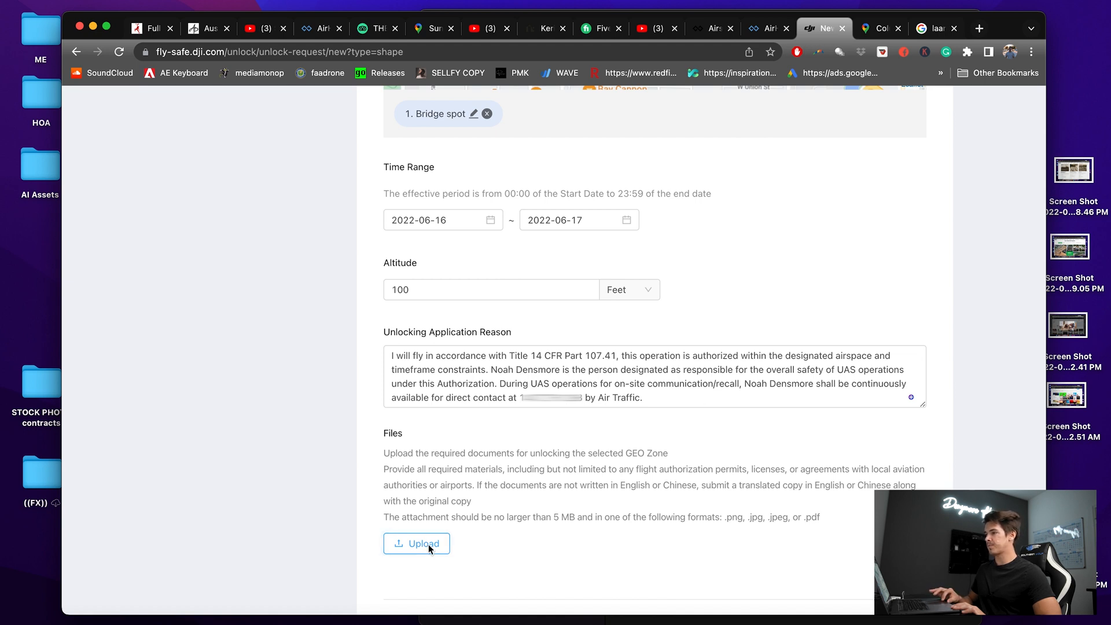
Upload 'Screen Shot 2022-06-15 at 10.10.16 PM.png' from the Desktop as the authorization document.
left_click(416, 543)
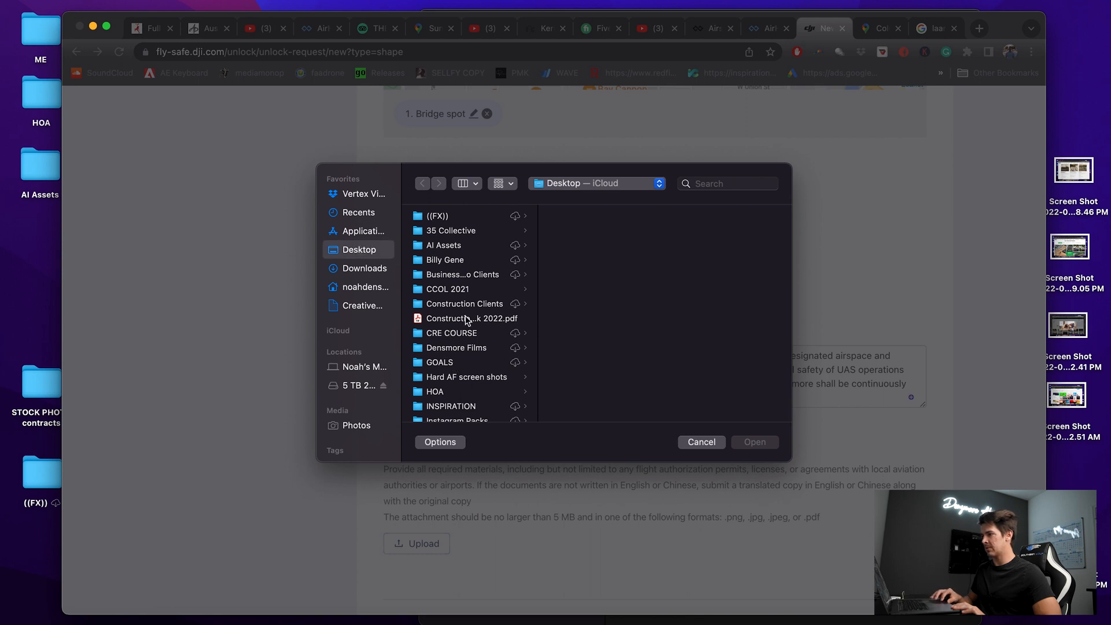
scroll("down", 3)
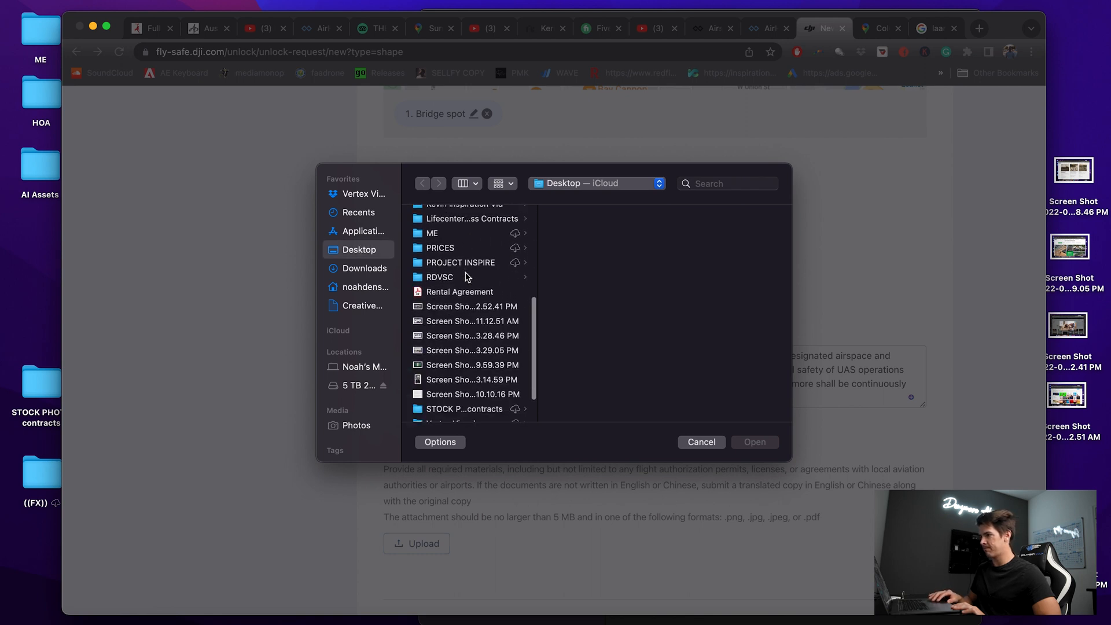
left_click(471, 394)
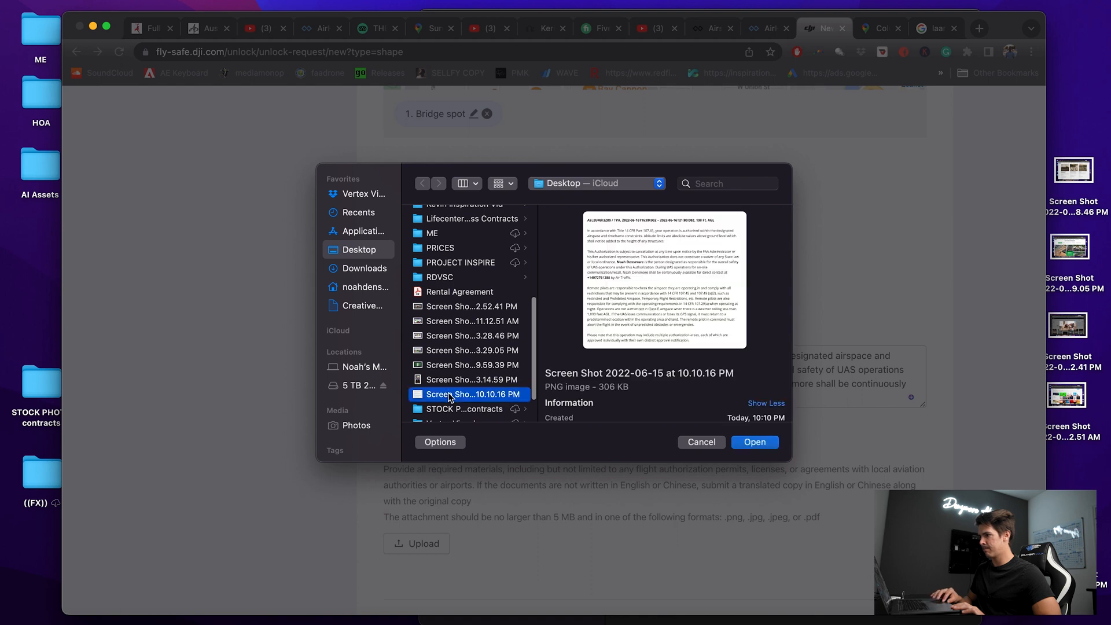
left_click(754, 442)
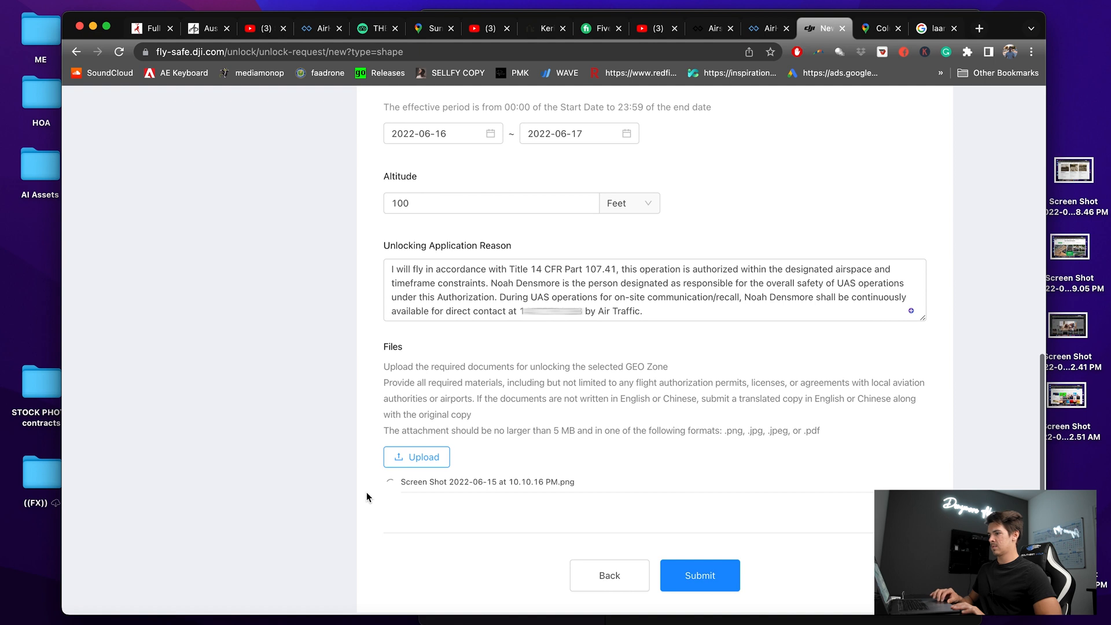
Submit the completed Bridge spot unlock application once the screenshot finishes uploading.
scroll("down", 3)
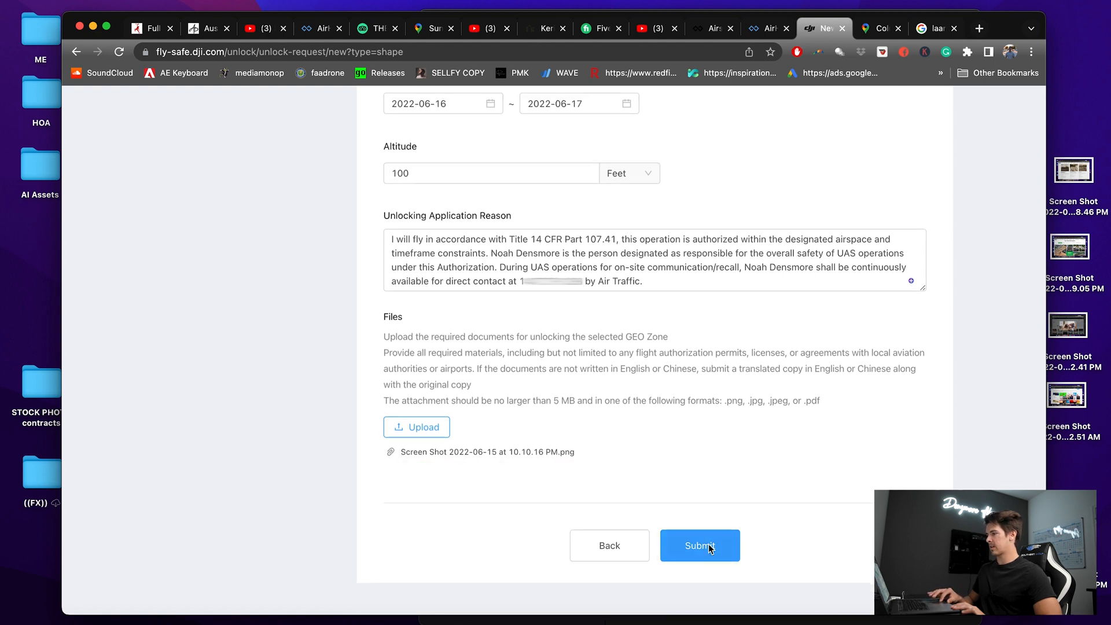
left_click(700, 546)
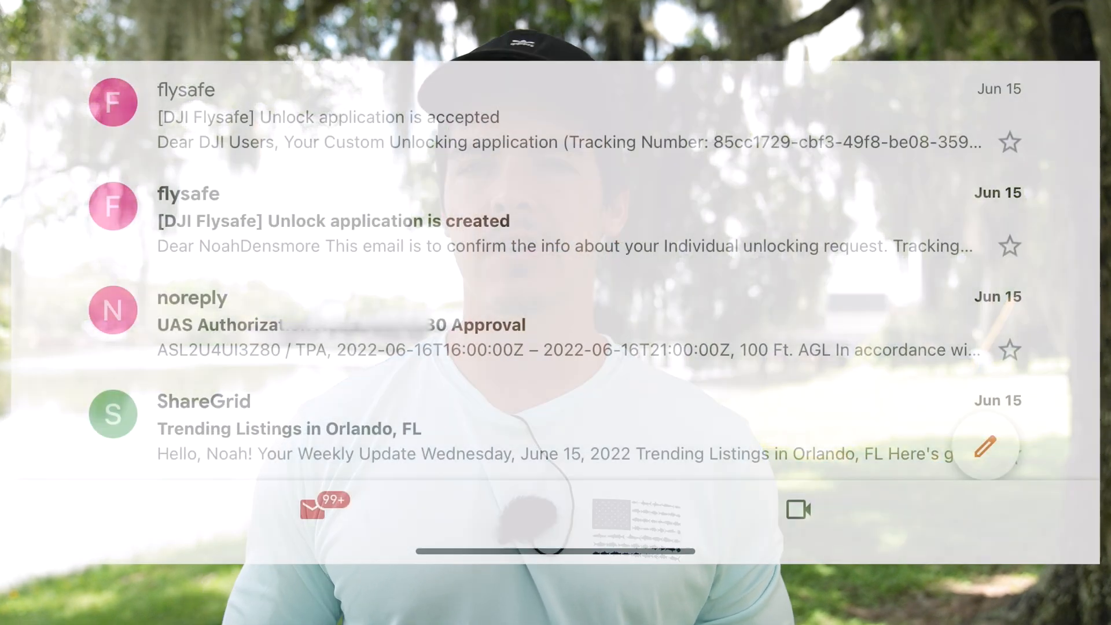
Bring up the DJI flight app, showing the safety notice and cannot-take-off status.
left_click(496, 117)
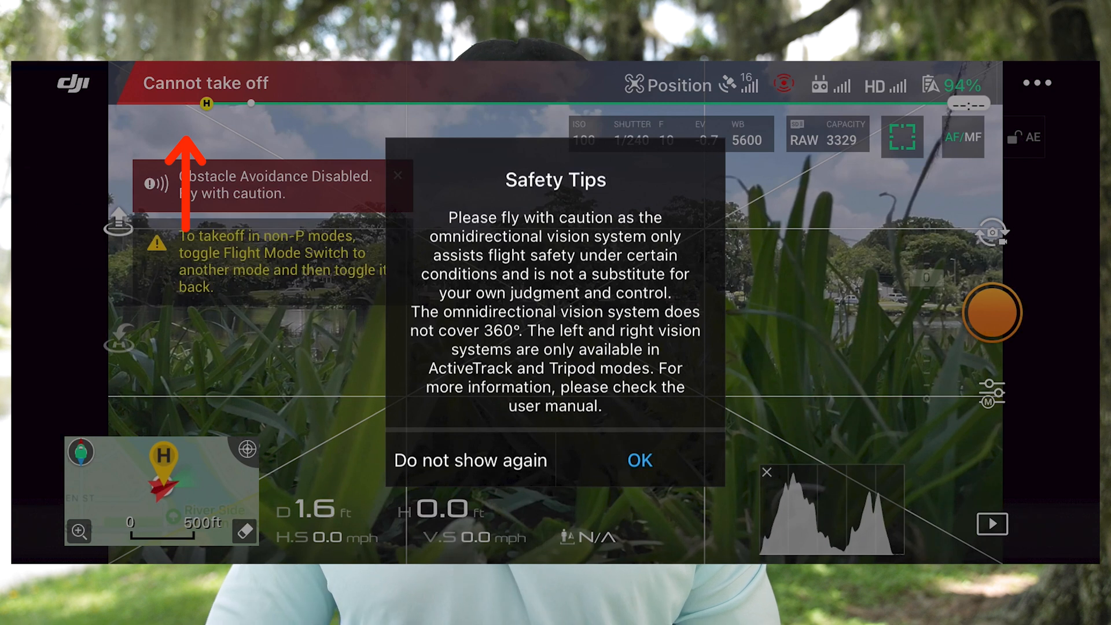
Open DJI GO 4 General Settings and scroll down to Unlocking License.
left_click(638, 460)
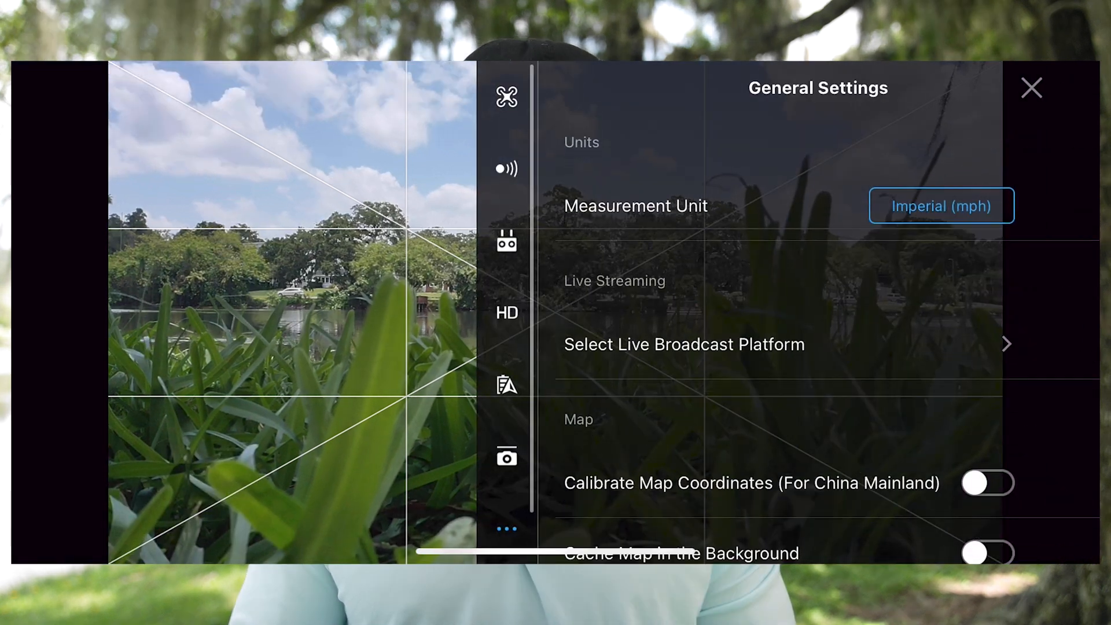
scroll("down", 3)
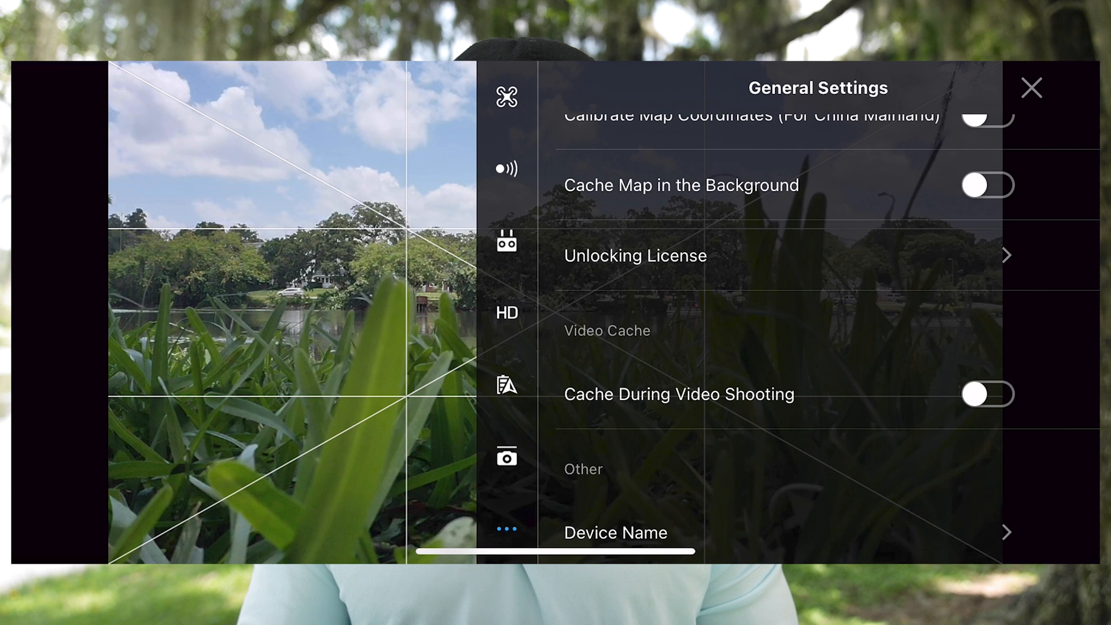
Import the app's unlocking licenses to the aircraft.
left_click(635, 255)
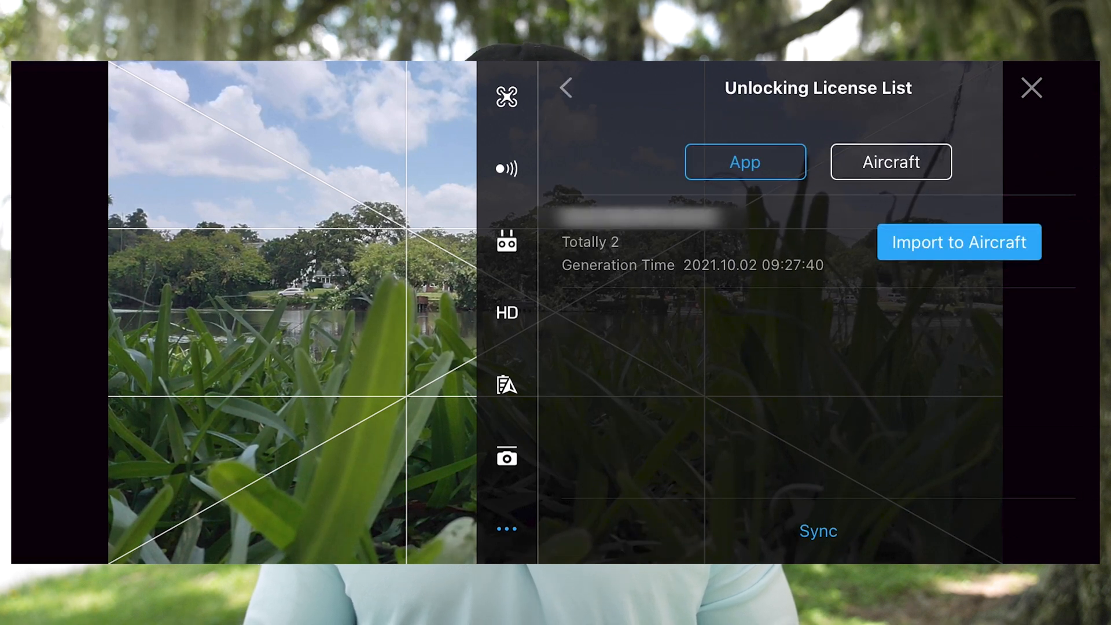
left_click(959, 242)
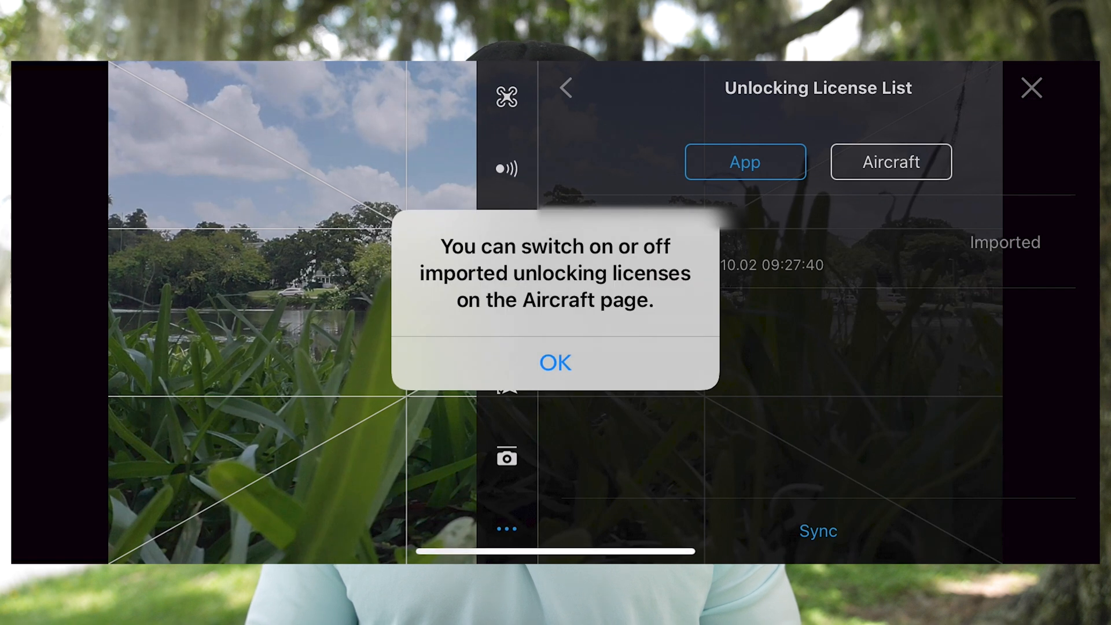
left_click(555, 362)
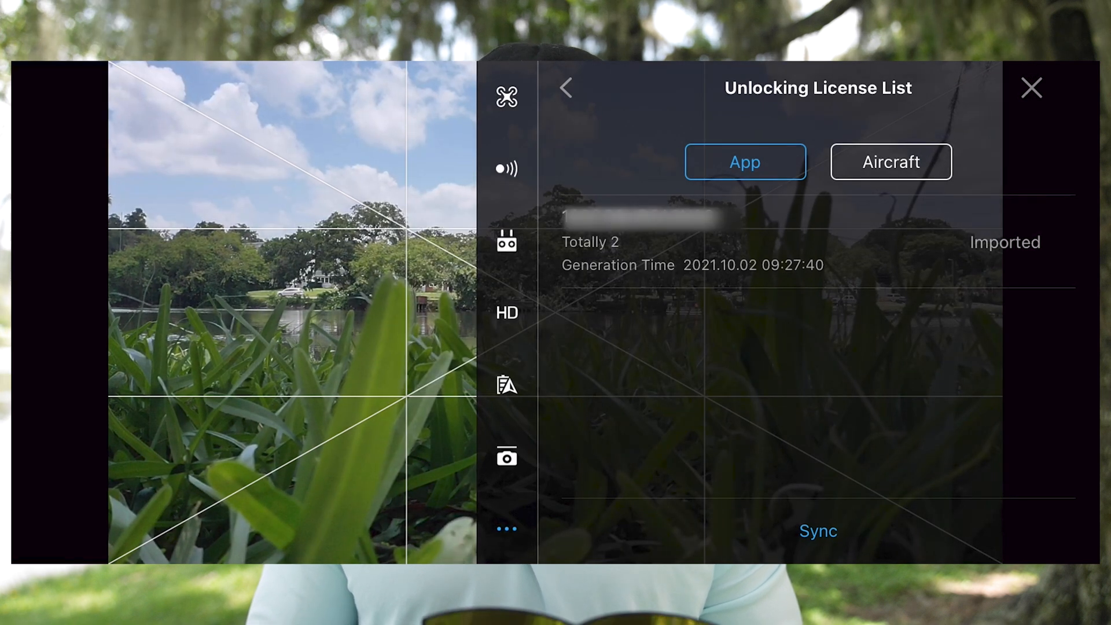
Enable the Bridge spot license on the aircraft and sync it.
left_click(890, 162)
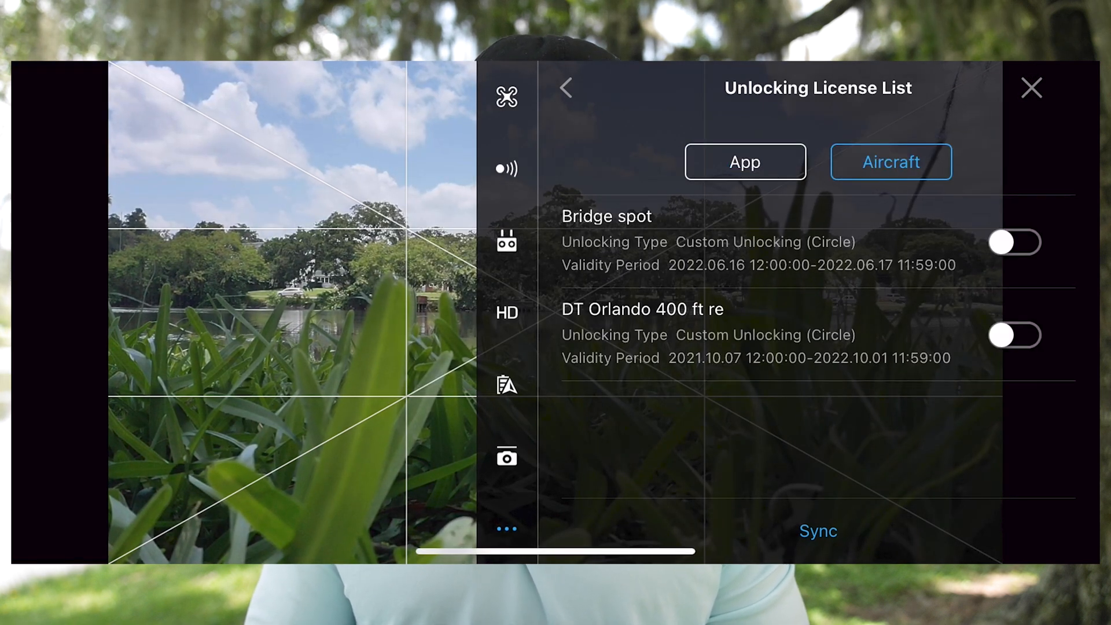
left_click(1013, 242)
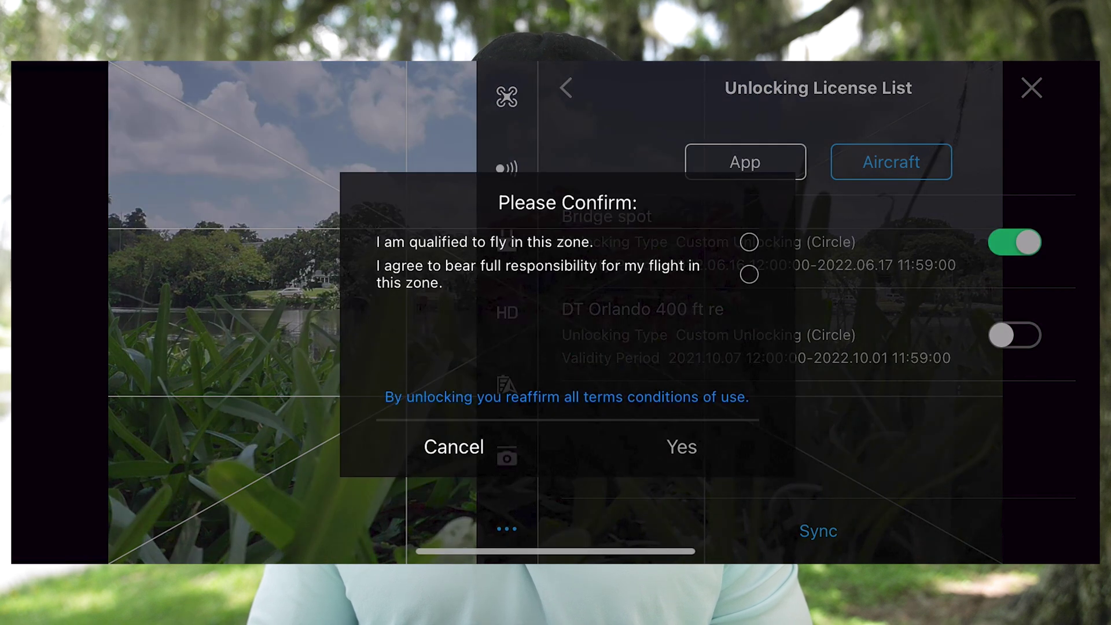
left_click(748, 242)
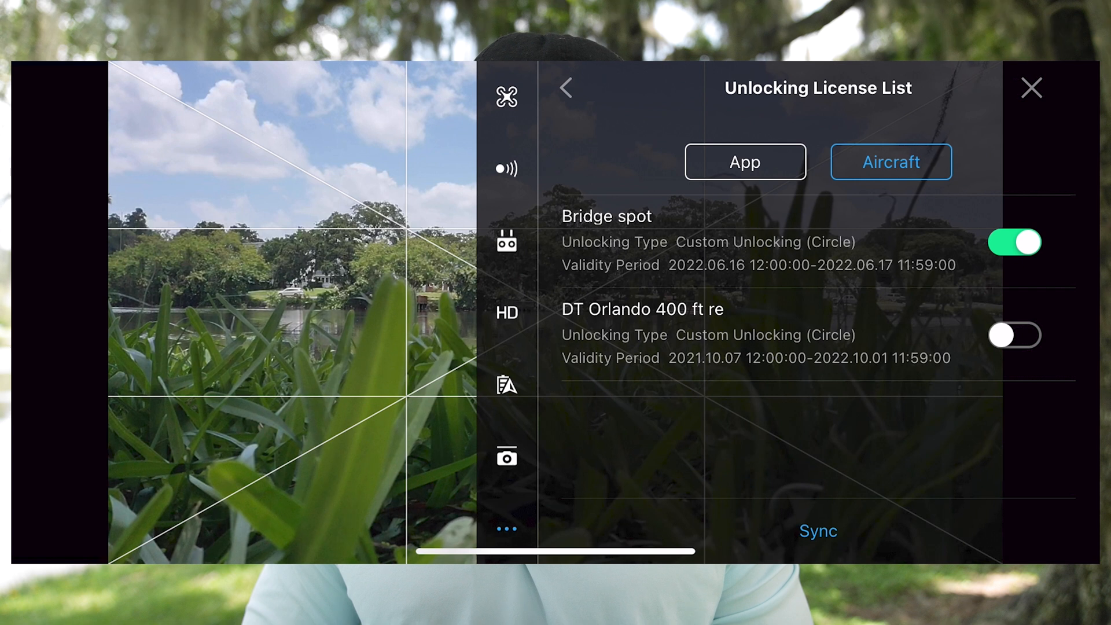
left_click(816, 530)
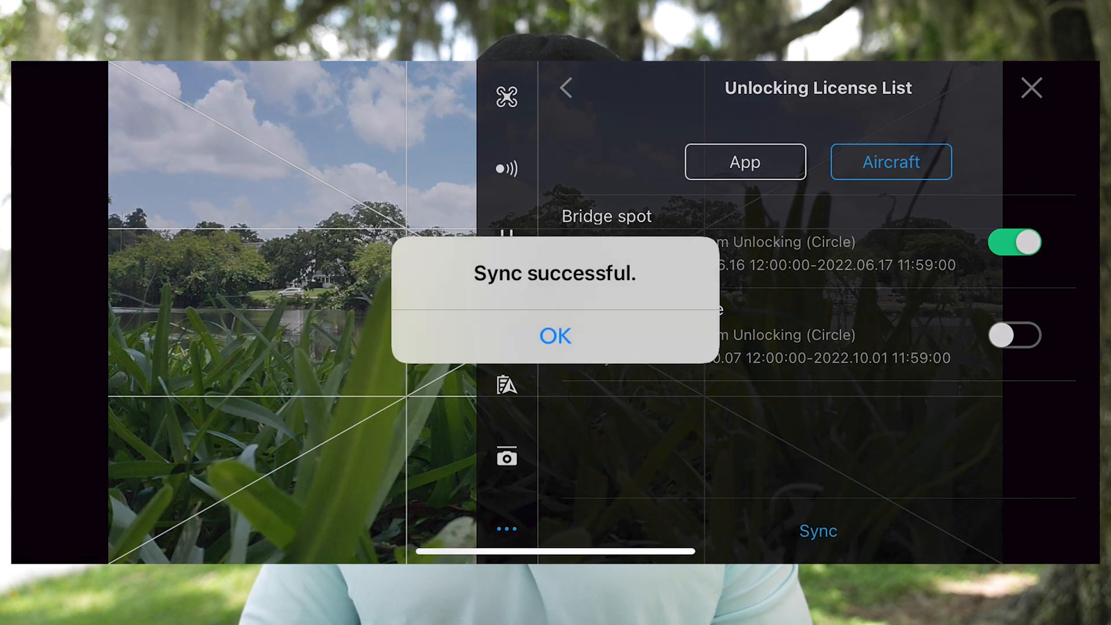
Return to the flight view and expand the map showing the unlocked circle.
left_click(555, 335)
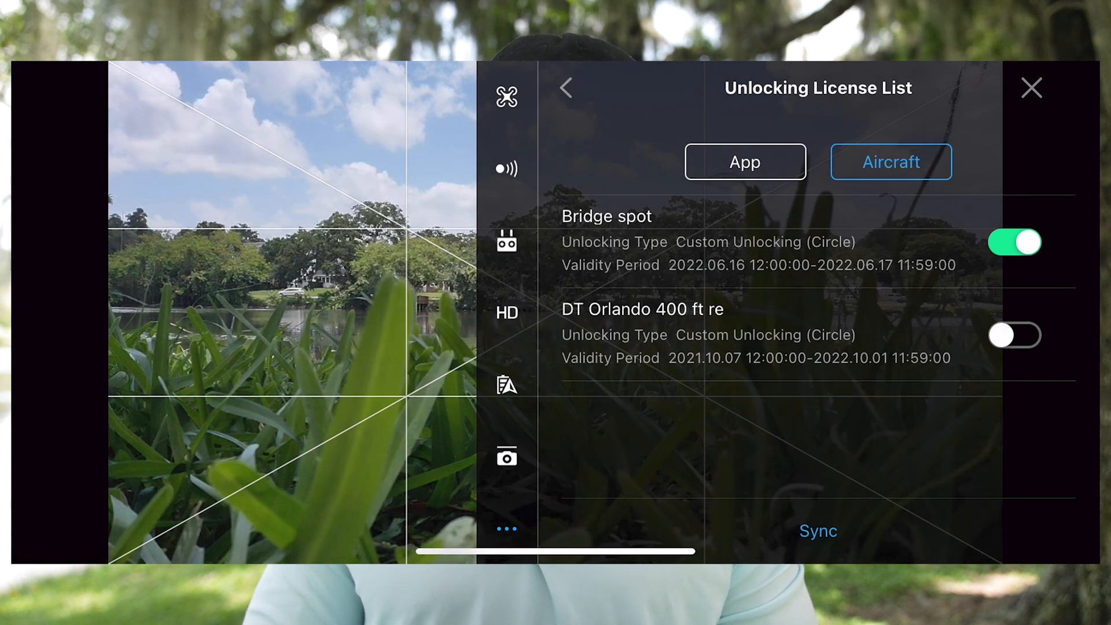
left_click(1030, 87)
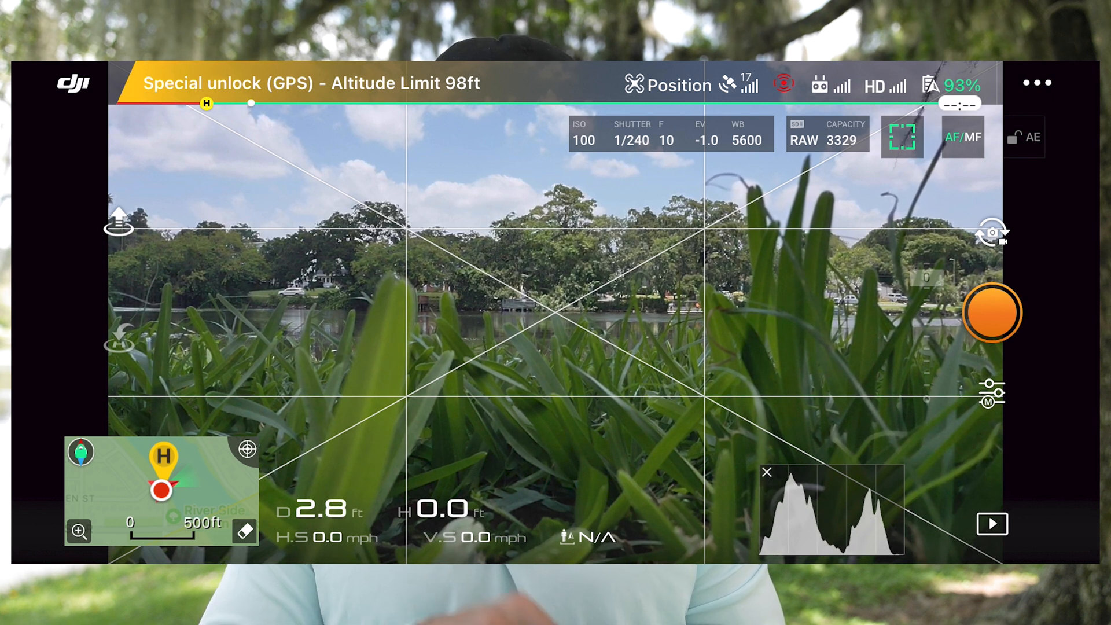
left_click(161, 489)
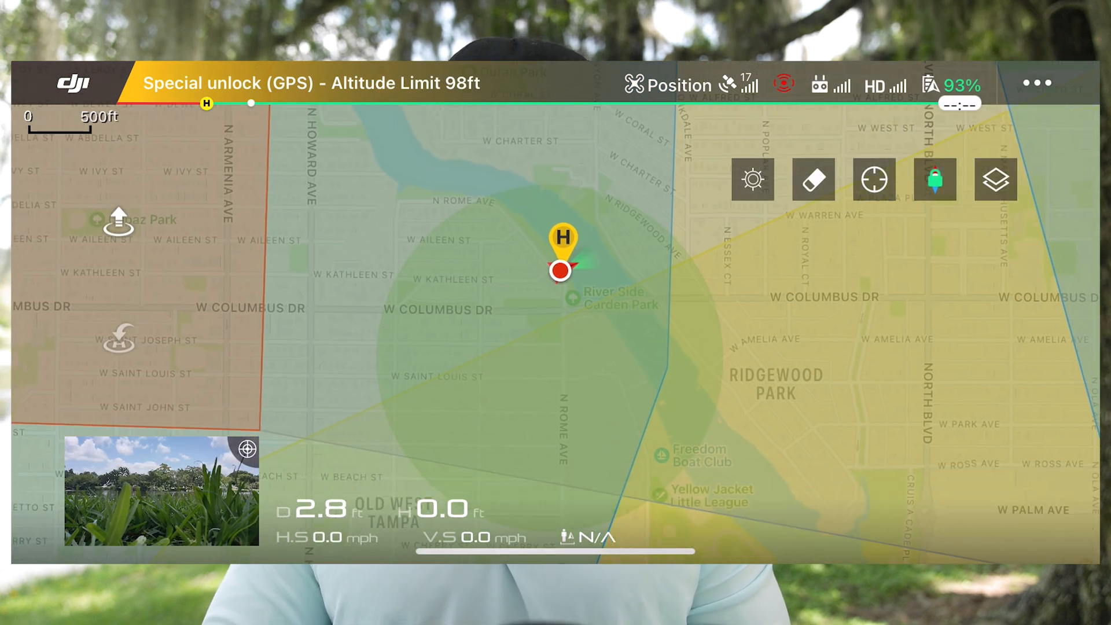